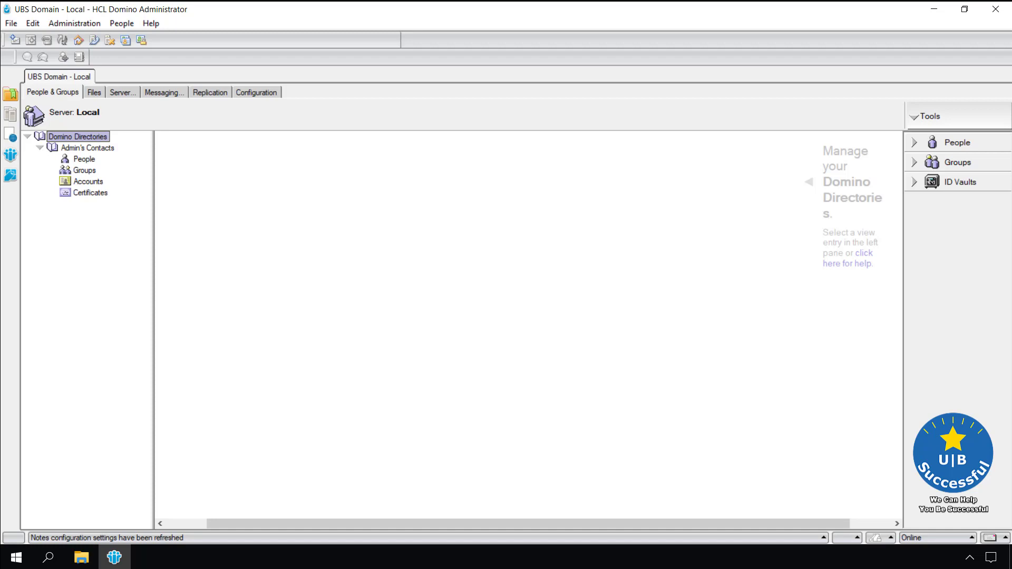
Step: Show the Configuration view for server DemoDom1/SRV/UBS
{"action": "left_click", "coordinate": [257, 92]}
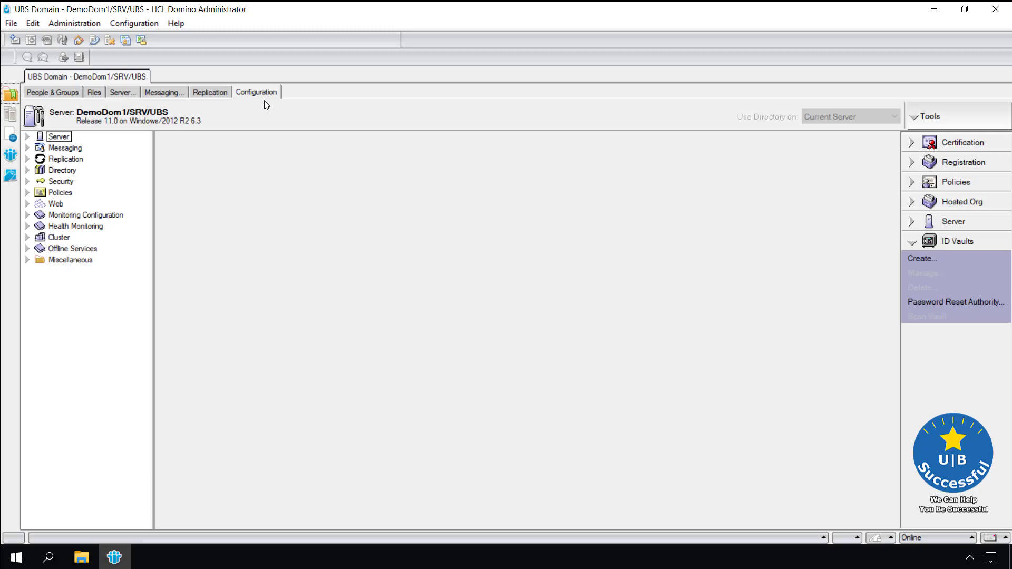
{"action": "mouse_move", "coordinate": [934, 247]}
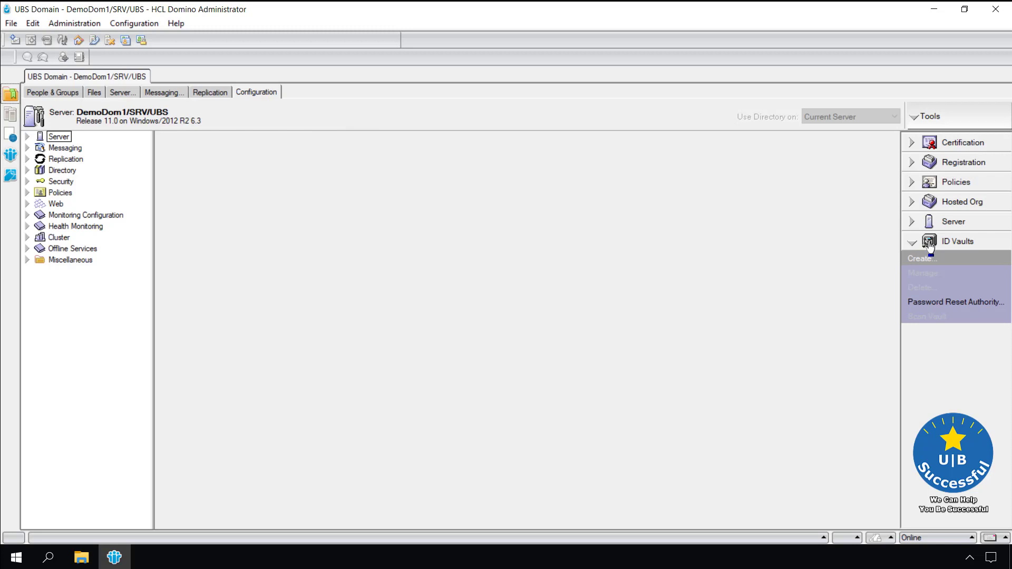
Step: Launch the Create and Configure Notes ID Vault wizard from Tools > ID Vaults
{"action": "left_click", "coordinate": [920, 259]}
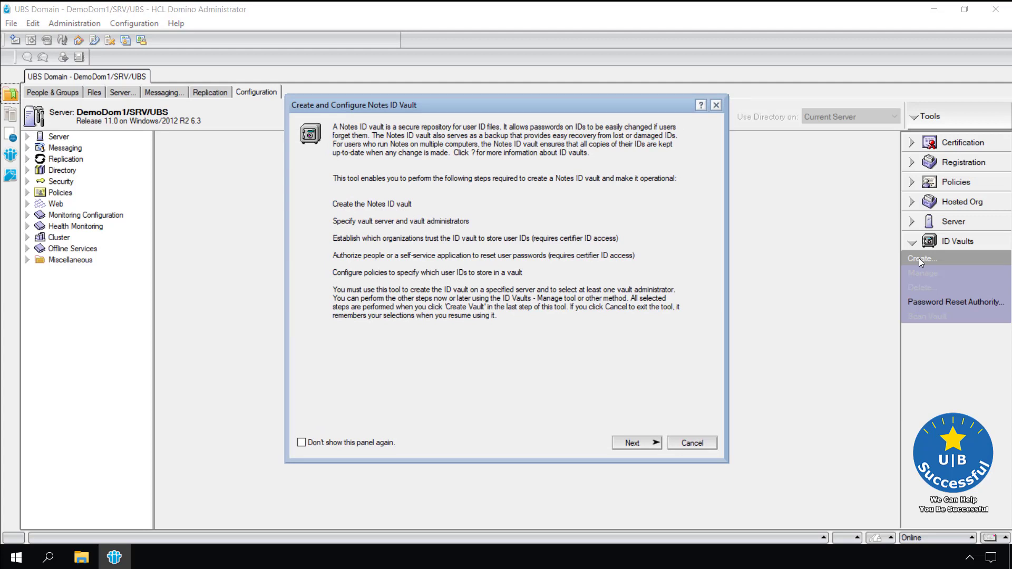
{"action": "mouse_move", "coordinate": [504, 316]}
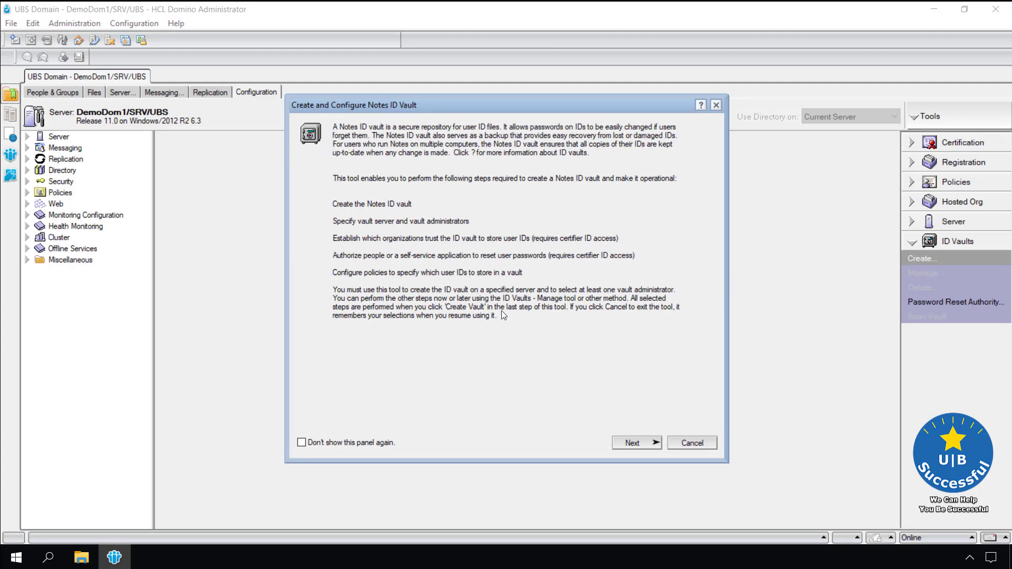
{"action": "mouse_move", "coordinate": [402, 207]}
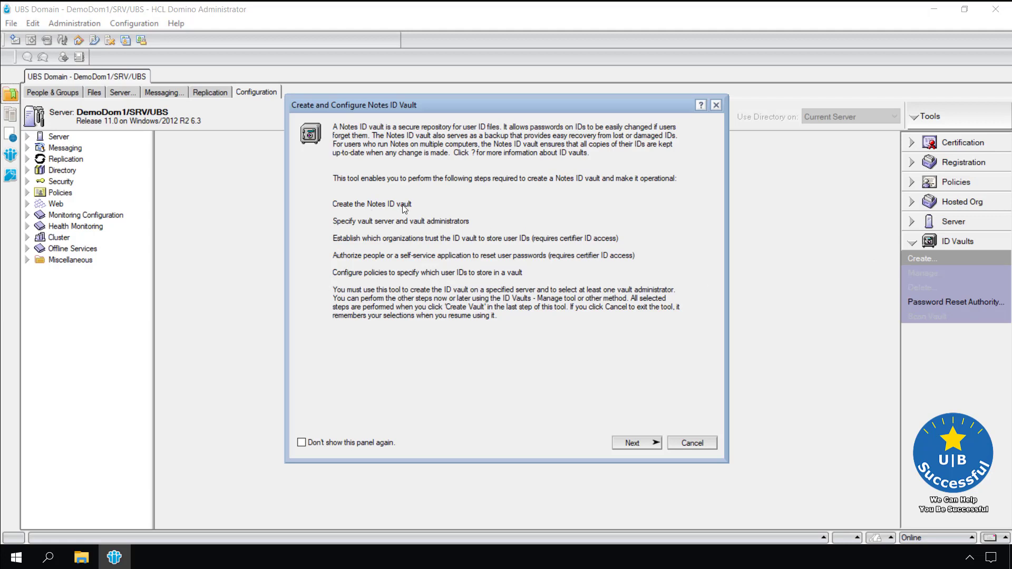
{"action": "mouse_move", "coordinate": [444, 234]}
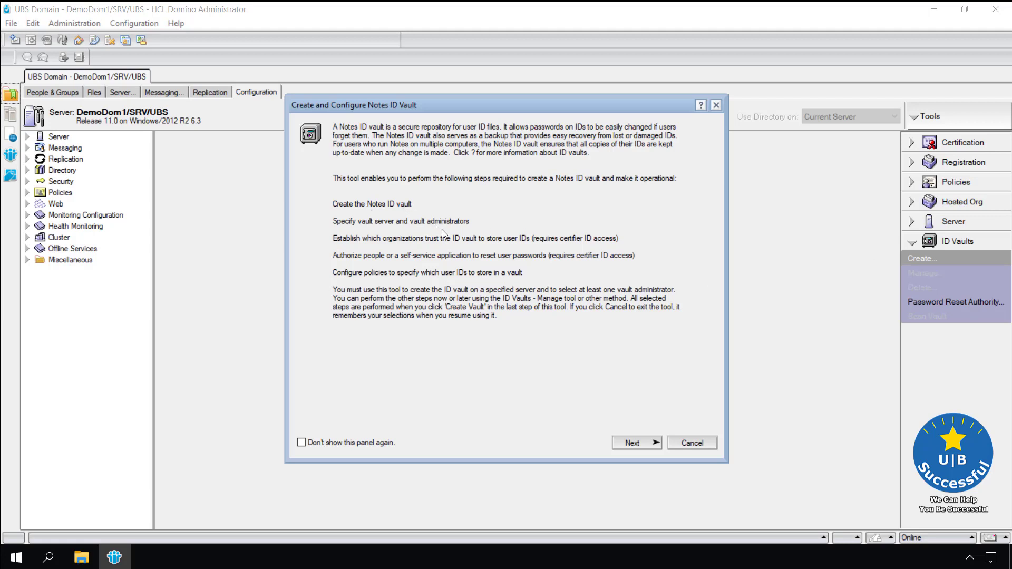
{"action": "mouse_move", "coordinate": [478, 233]}
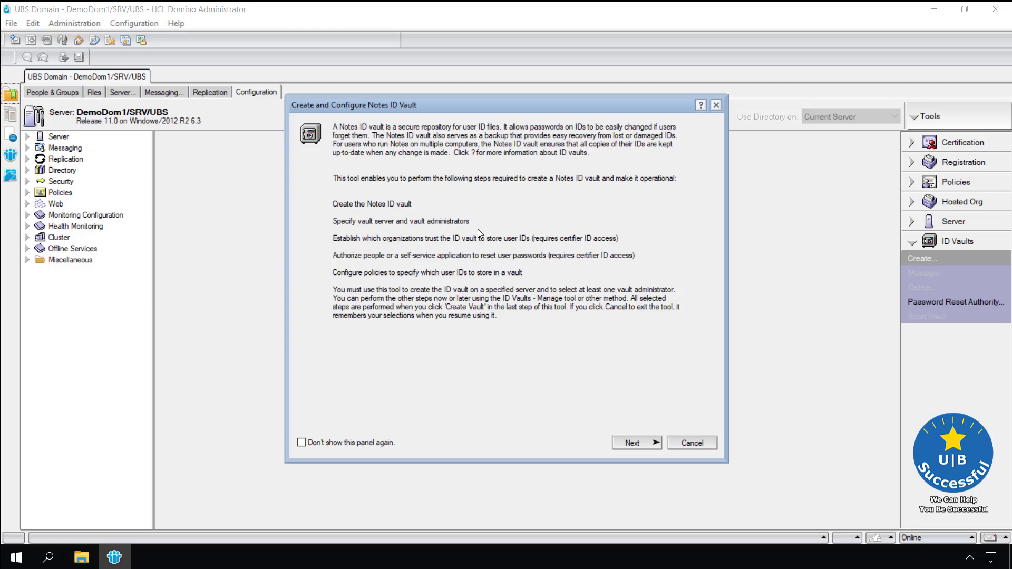
{"action": "mouse_move", "coordinate": [648, 240]}
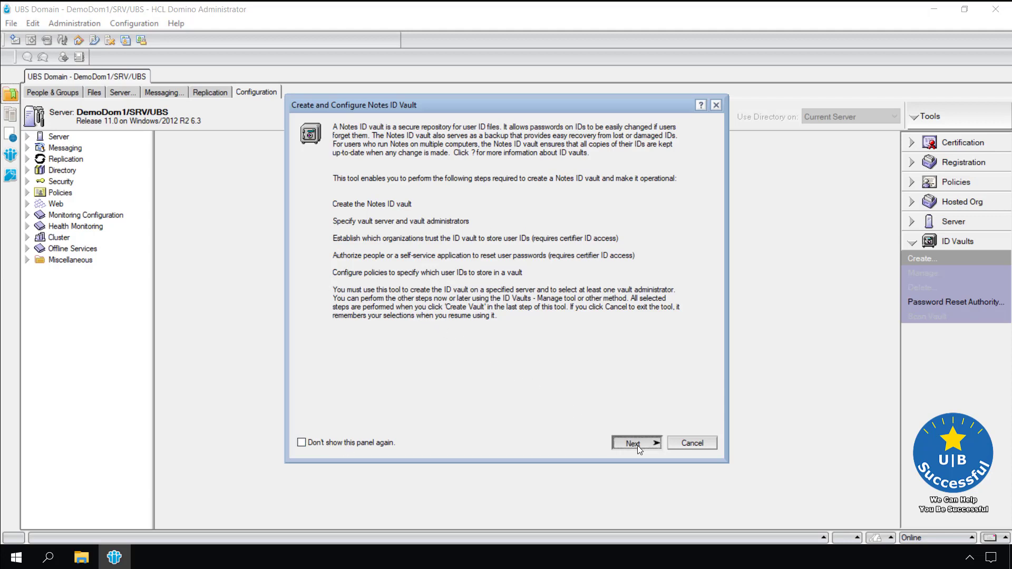
Step: Name the vault 'ID Vault' with description 'ID Vault Desc' and reach the password page
{"action": "left_click", "coordinate": [636, 443]}
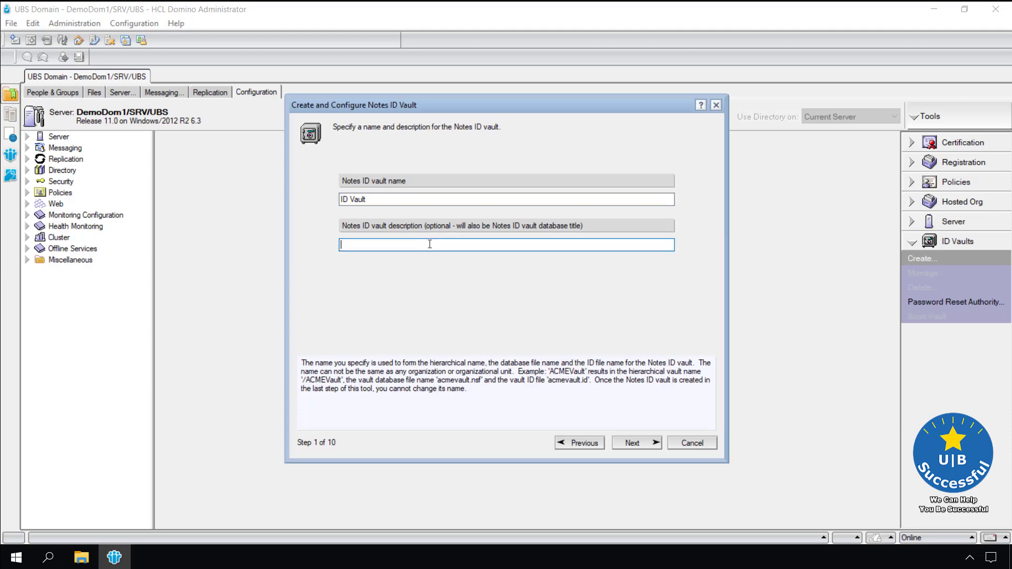
{"action": "type", "text": "ID Vault D"}
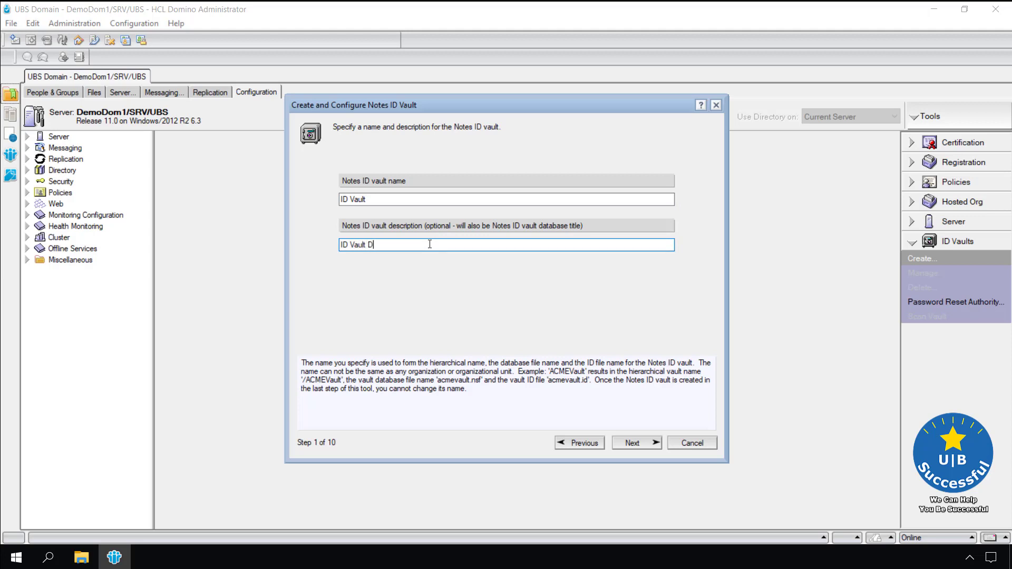
{"action": "type", "text": "esc"}
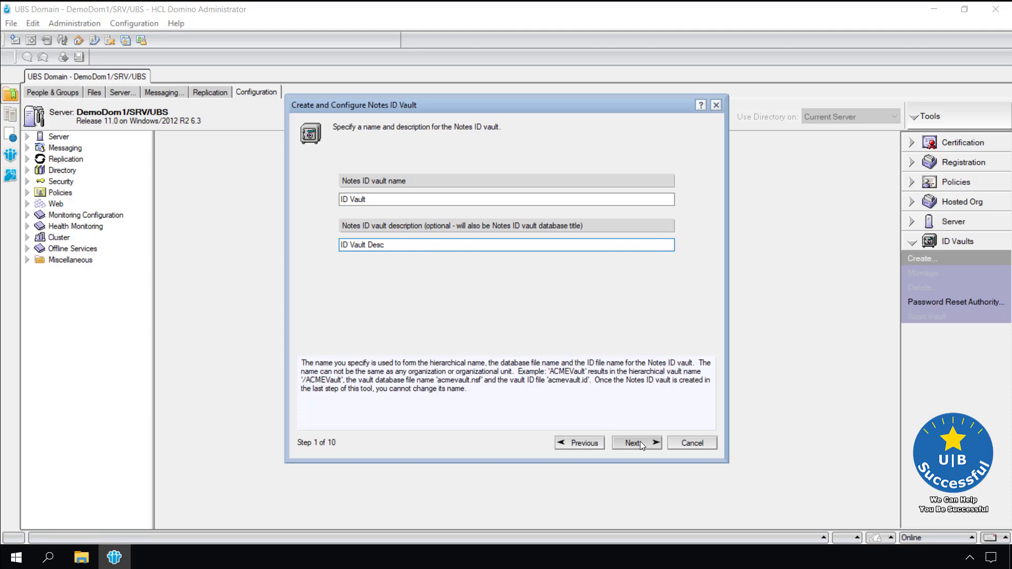
{"action": "left_click", "coordinate": [636, 443]}
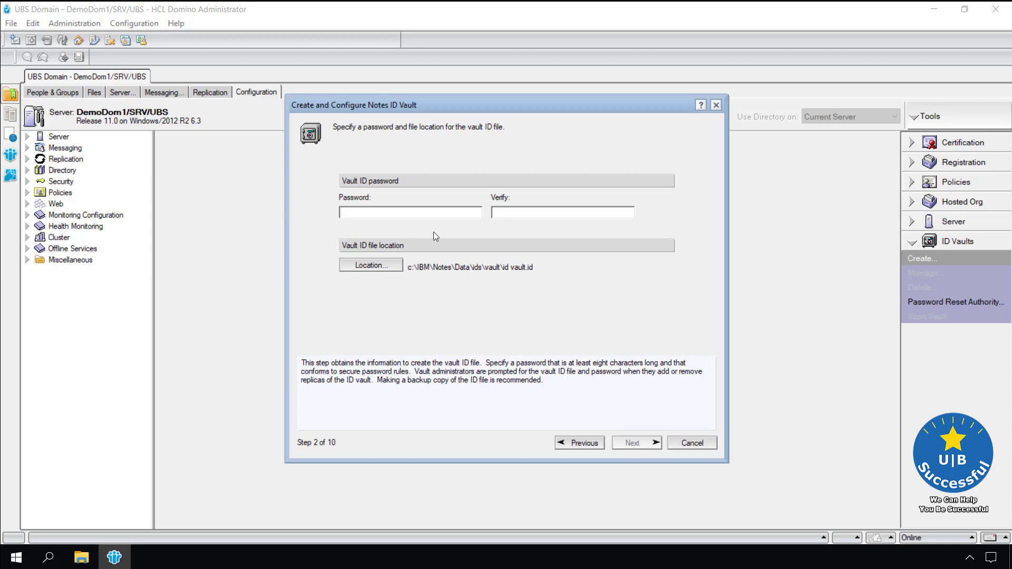
Step: Enter and verify the vault ID password, keeping the default ids\vault file location
{"action": "left_click", "coordinate": [410, 213]}
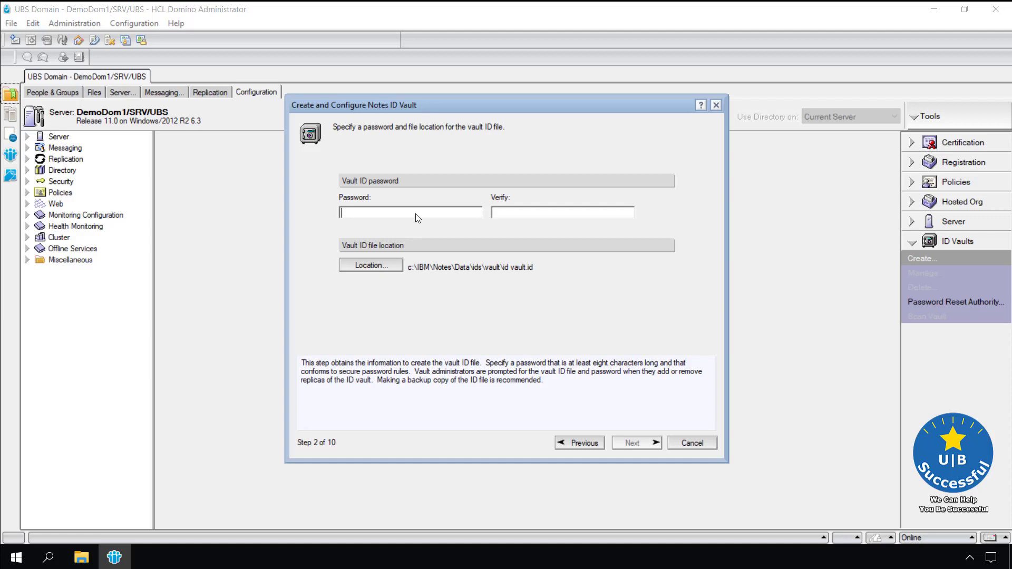
{"action": "type", "text": "XXXXXXXXXXXXXXXXXX"}
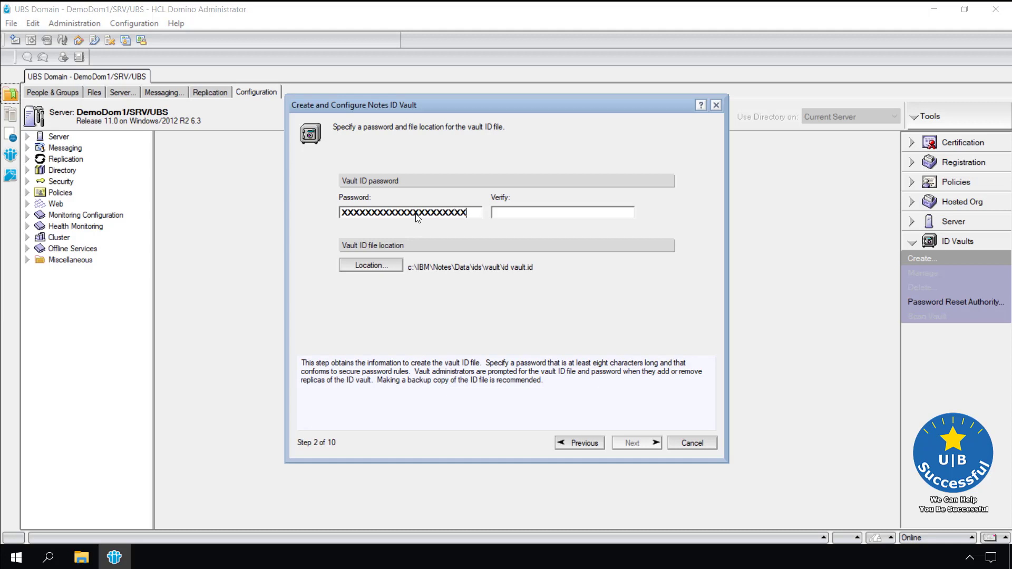
{"action": "type", "text": "XXXXXXXXXXXXXXXXXXXXXX"}
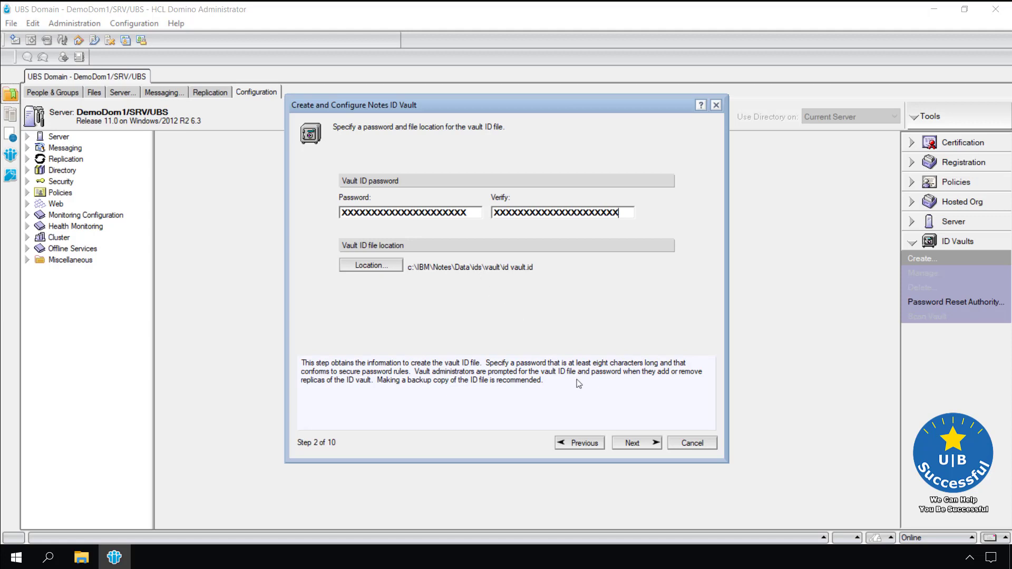
Step: Keep DemoDom1/SRV/UBS as the vault replica server after reviewing the server list
{"action": "left_click", "coordinate": [637, 443]}
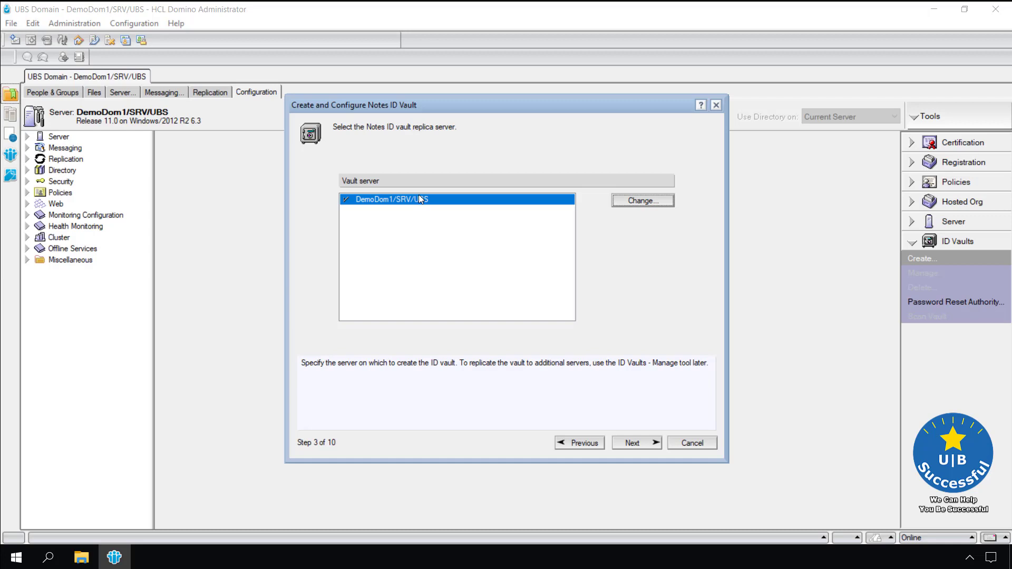
{"action": "mouse_move", "coordinate": [355, 206]}
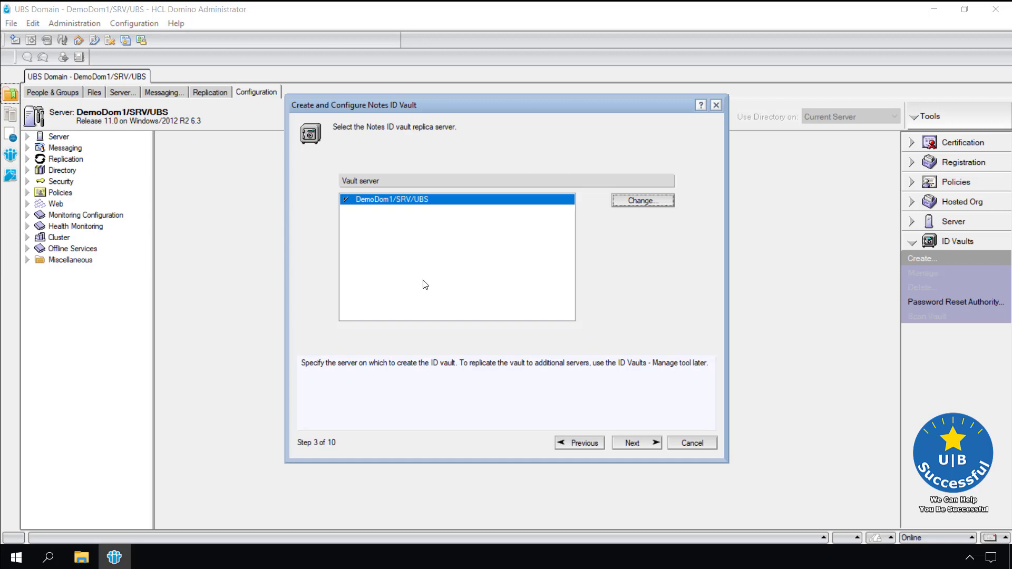
{"action": "mouse_move", "coordinate": [408, 229]}
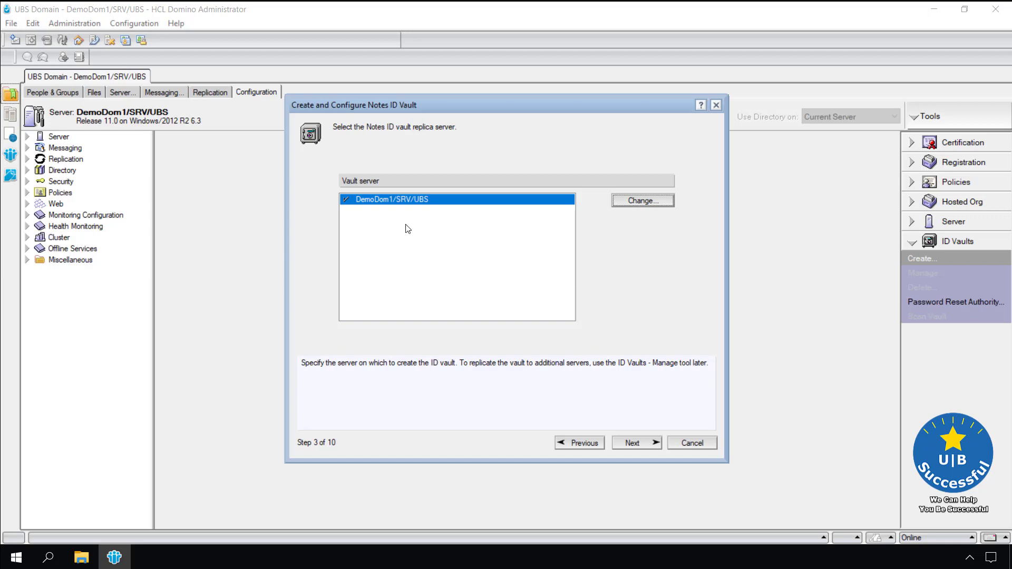
{"action": "mouse_move", "coordinate": [485, 206]}
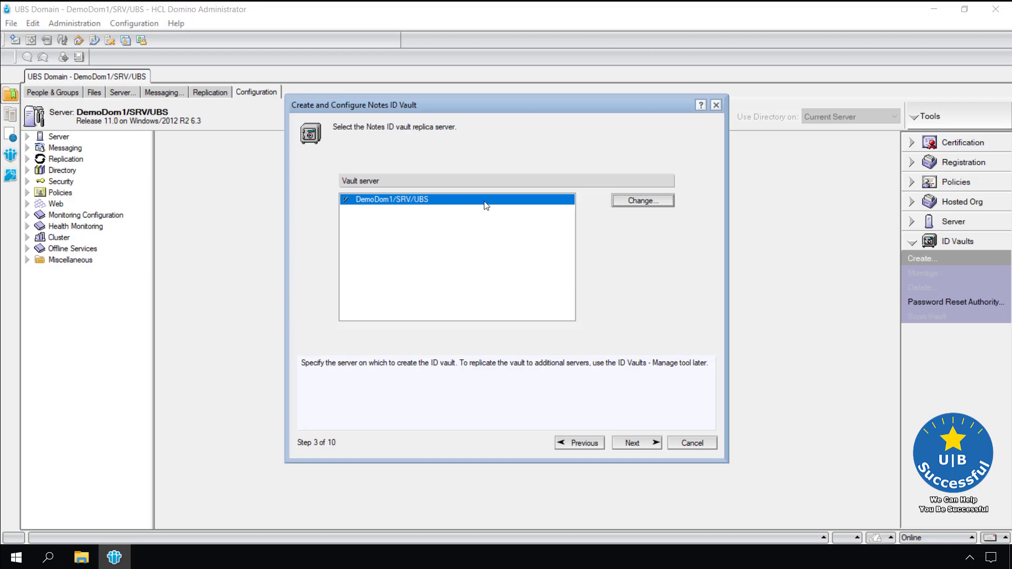
{"action": "mouse_move", "coordinate": [398, 212]}
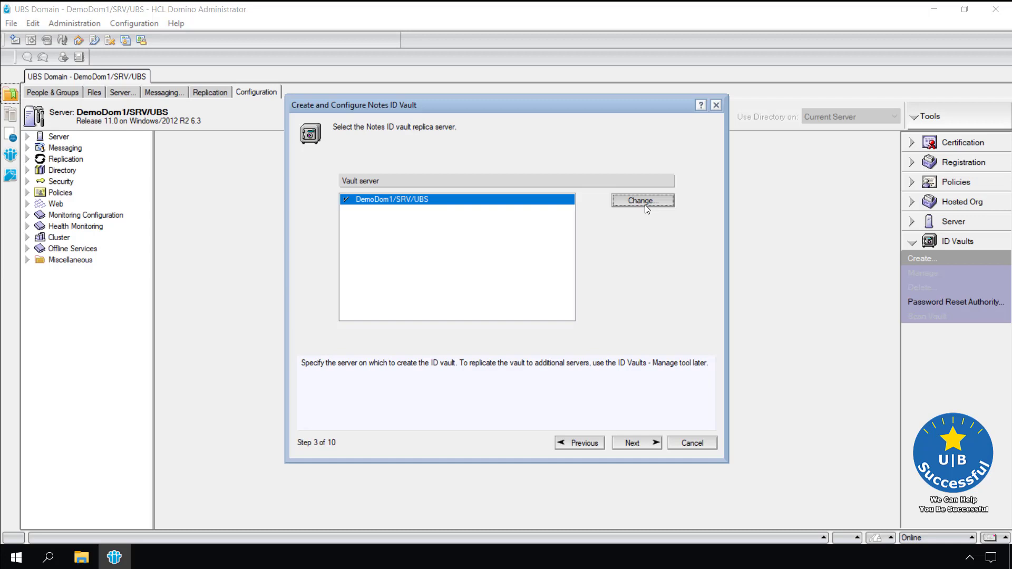
{"action": "left_click", "coordinate": [643, 201]}
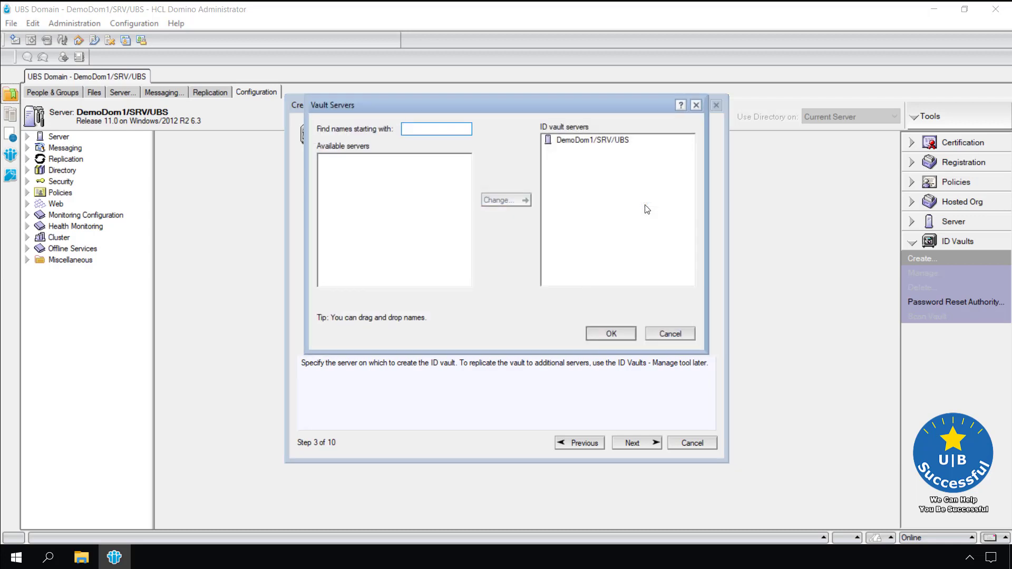
{"action": "left_click", "coordinate": [594, 141]}
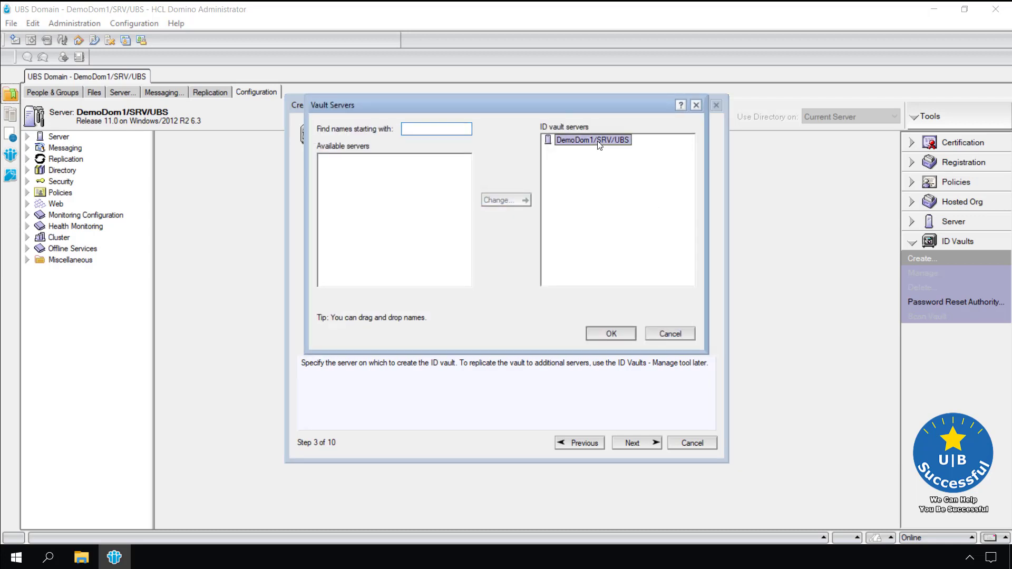
{"action": "left_click", "coordinate": [610, 334]}
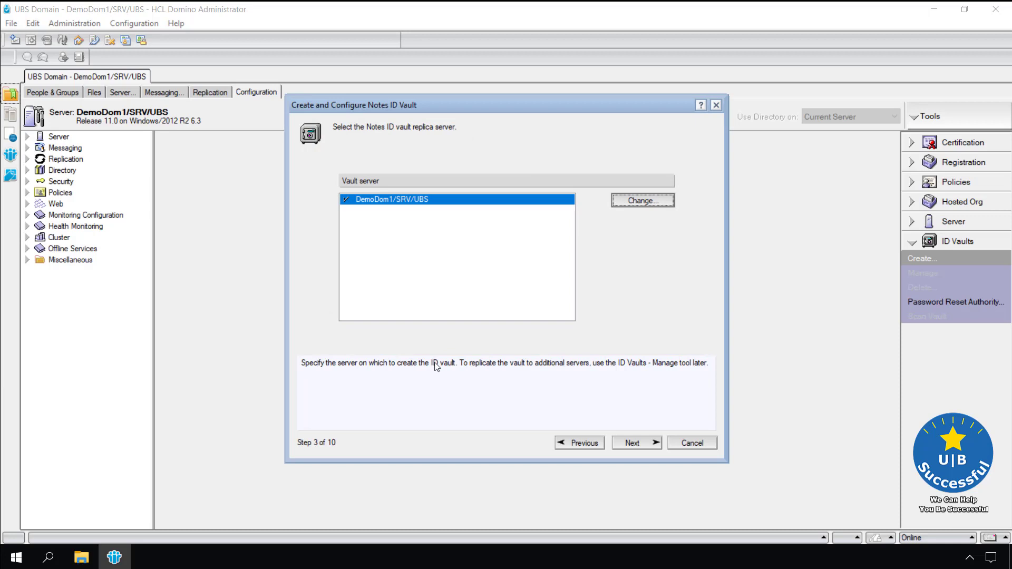
{"action": "mouse_move", "coordinate": [432, 367]}
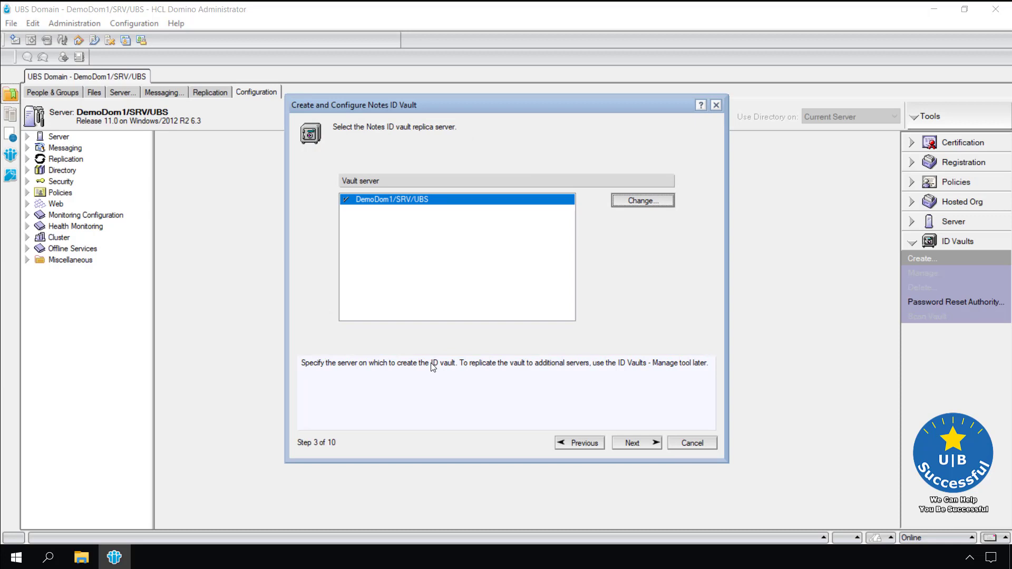
Step: Keep admin/UBS as the sole vault administrator and reach the Organizations page
{"action": "left_click", "coordinate": [637, 443]}
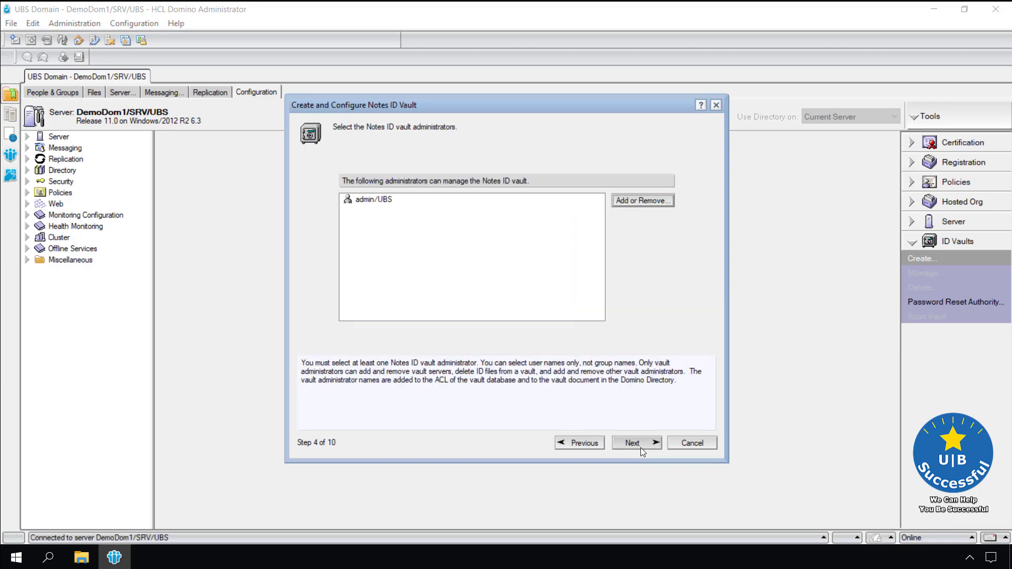
{"action": "mouse_move", "coordinate": [540, 191]}
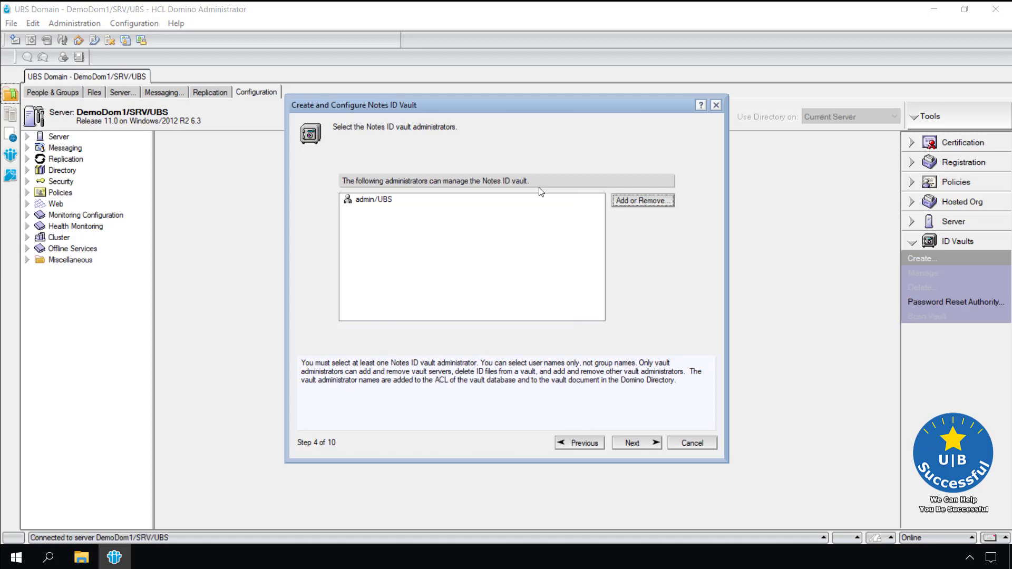
{"action": "left_click", "coordinate": [643, 201]}
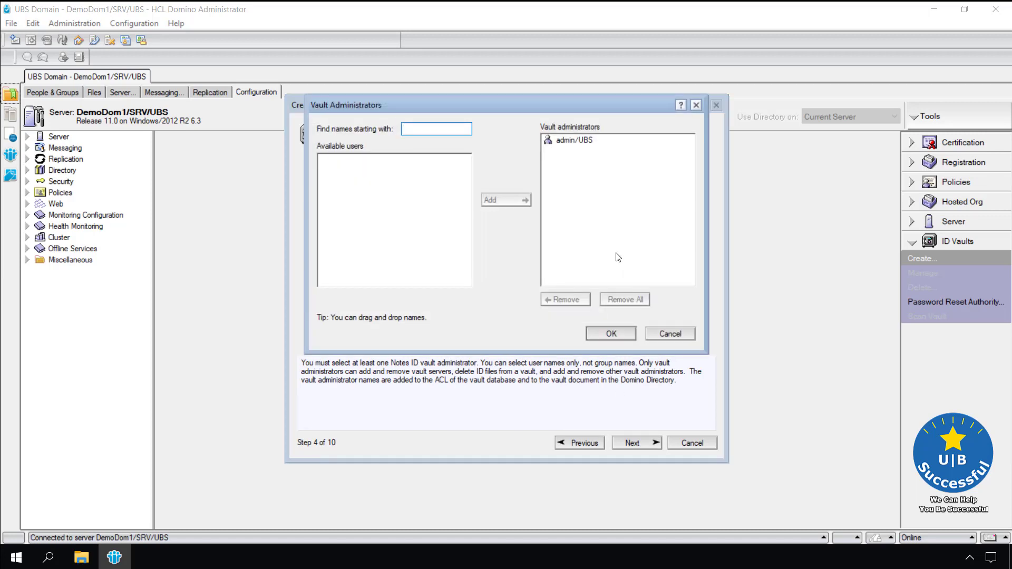
{"action": "mouse_move", "coordinate": [450, 173]}
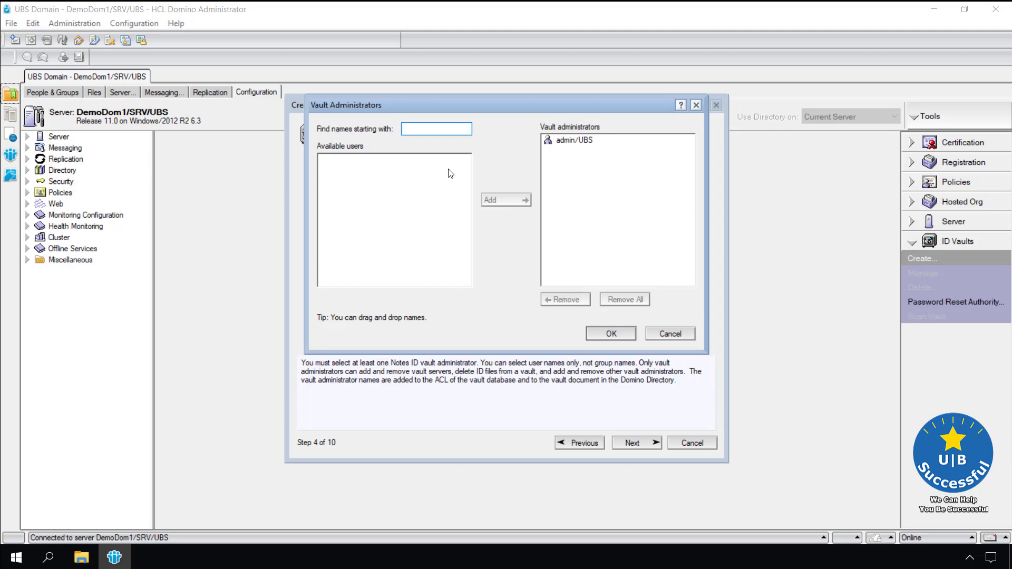
{"action": "left_click", "coordinate": [610, 333]}
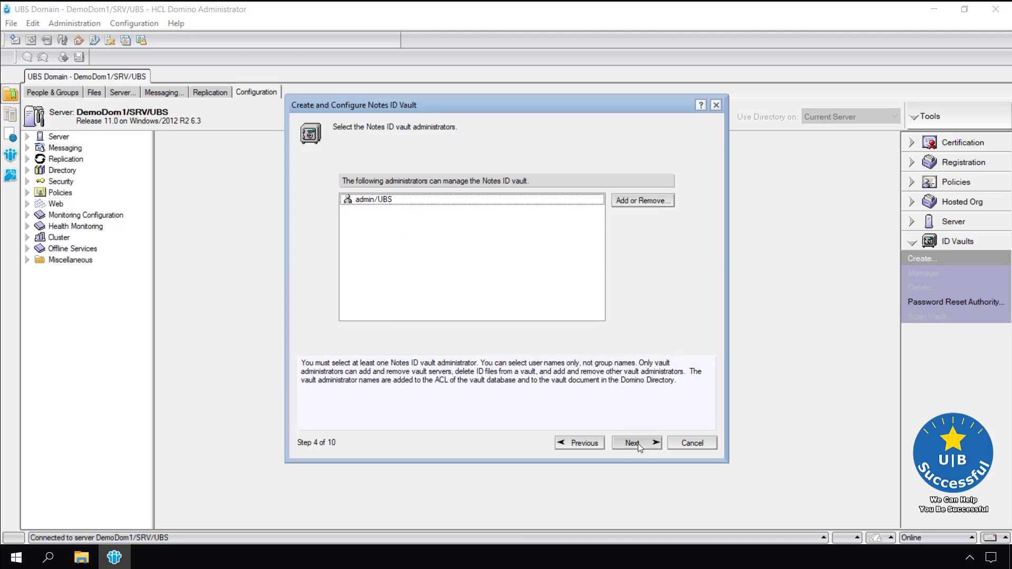
{"action": "left_click", "coordinate": [637, 443]}
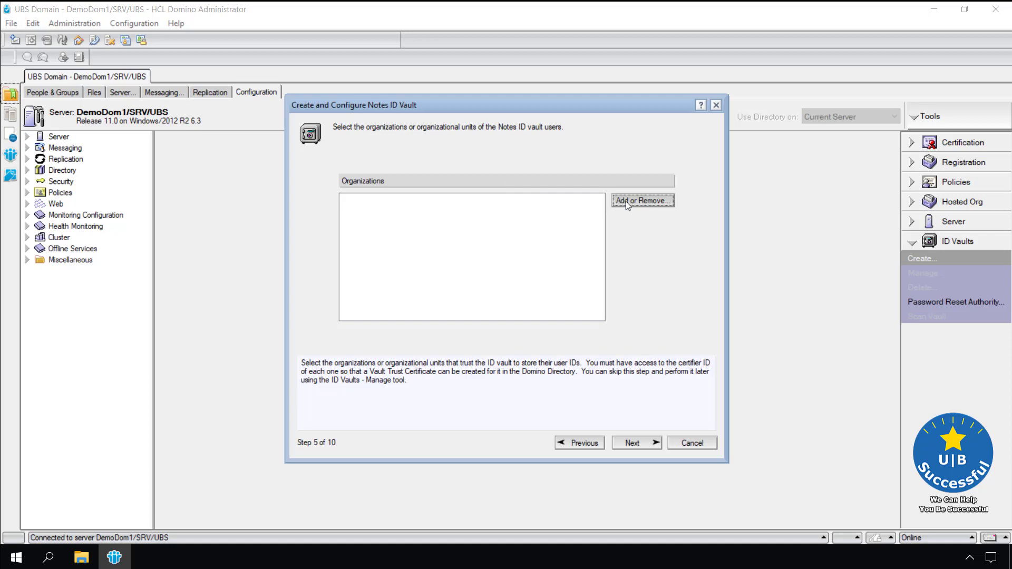
Step: Add /SRV/UBS, /UBS and /Users/UBS as organizations that trust the vault
{"action": "left_click", "coordinate": [643, 200]}
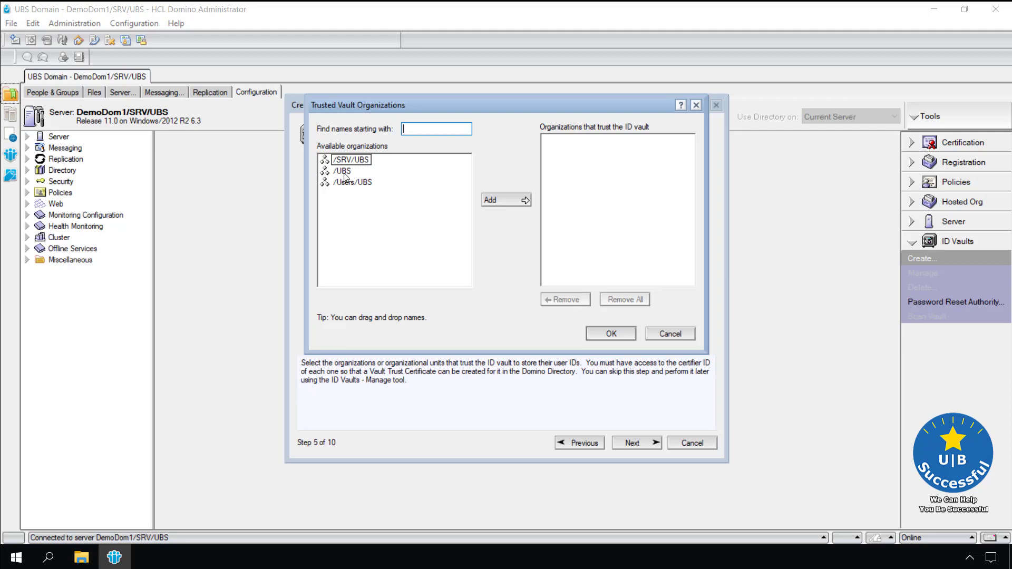
{"action": "left_click", "coordinate": [506, 200]}
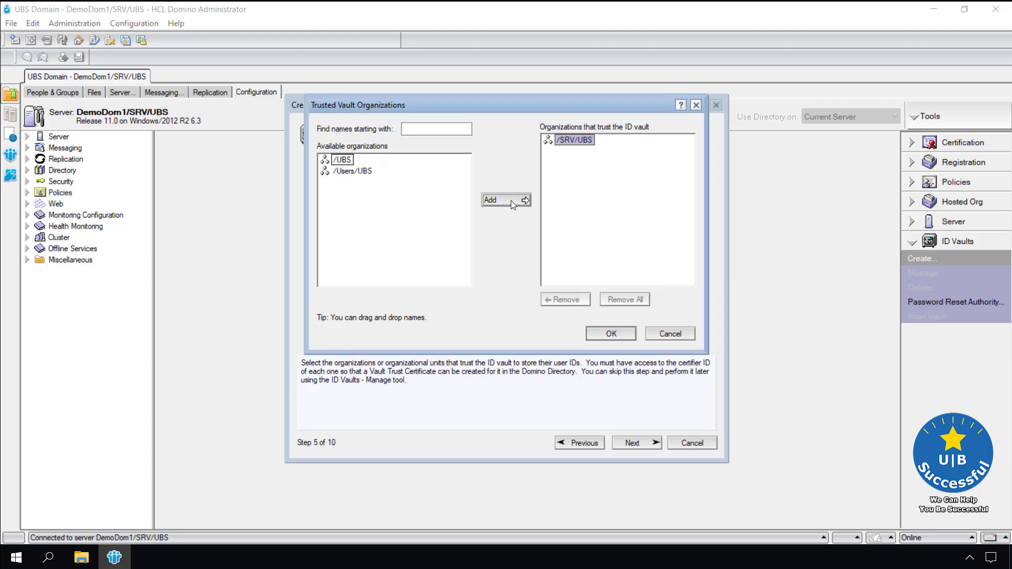
{"action": "left_click", "coordinate": [506, 200]}
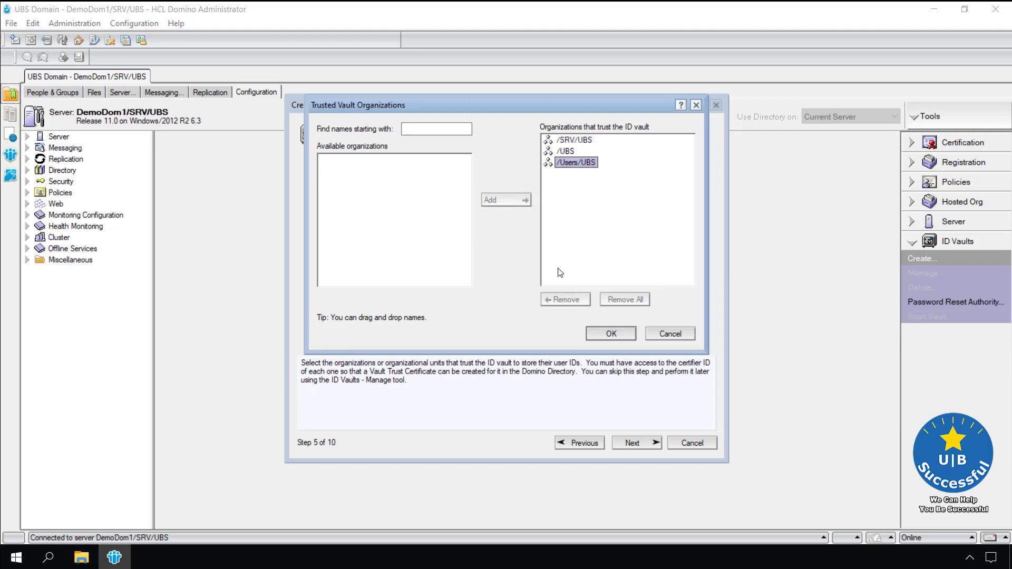
{"action": "left_click", "coordinate": [610, 334]}
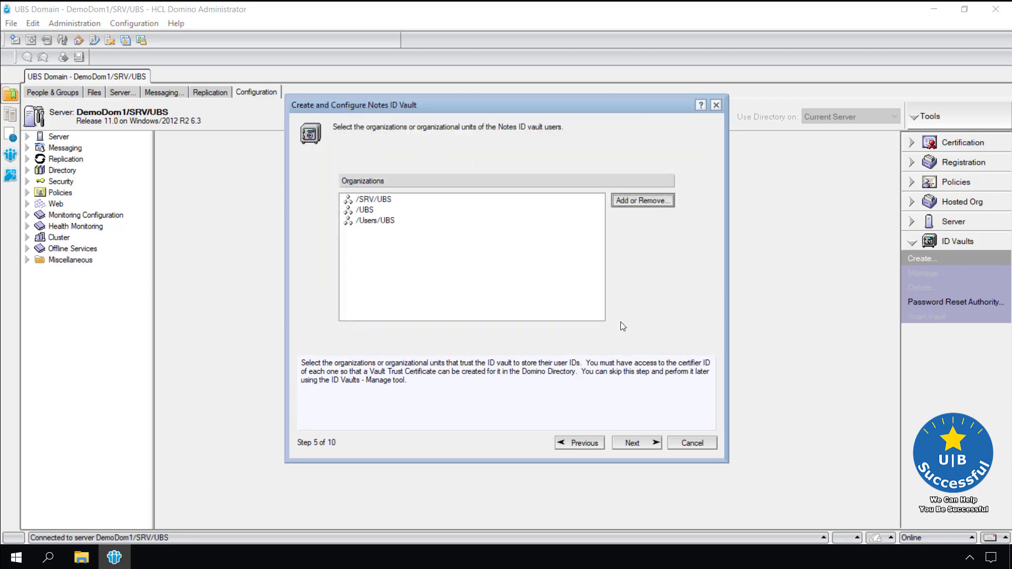
Step: Grant LocalDomainAdmins password reset authority for /SRV/UBS, /UBS and /Users/UBS
{"action": "left_click", "coordinate": [636, 443]}
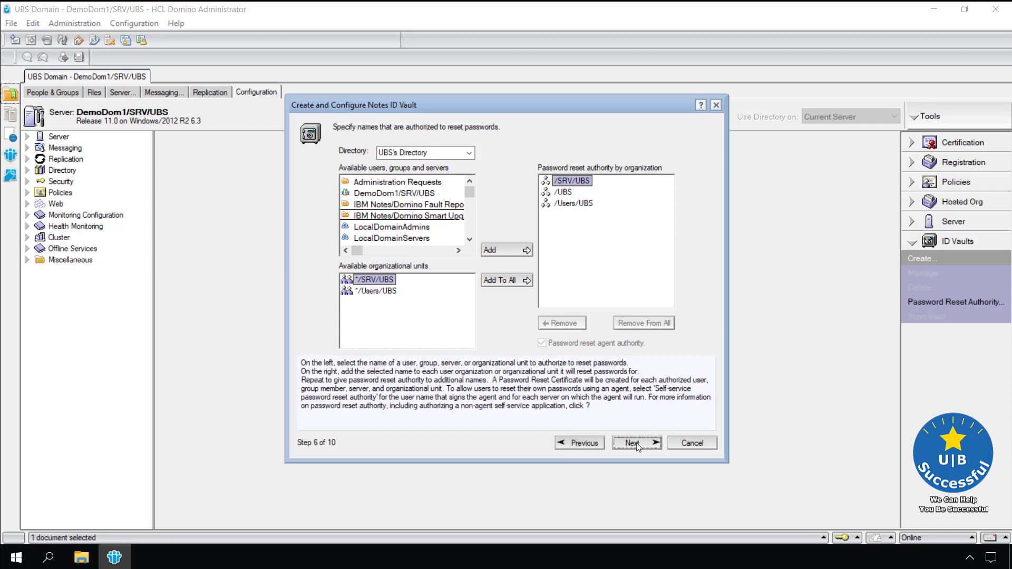
{"action": "mouse_move", "coordinate": [360, 147]}
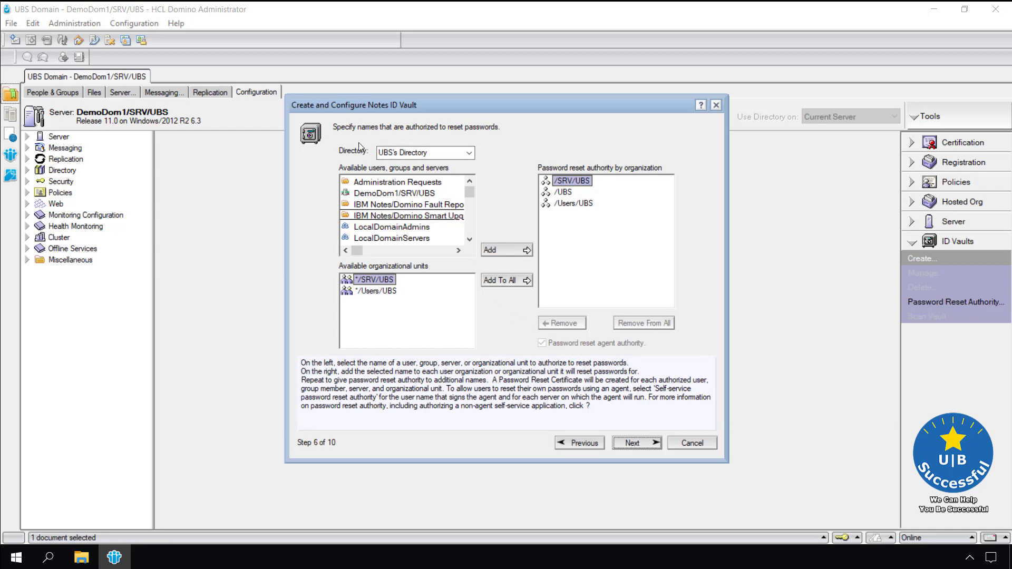
{"action": "mouse_move", "coordinate": [424, 142]}
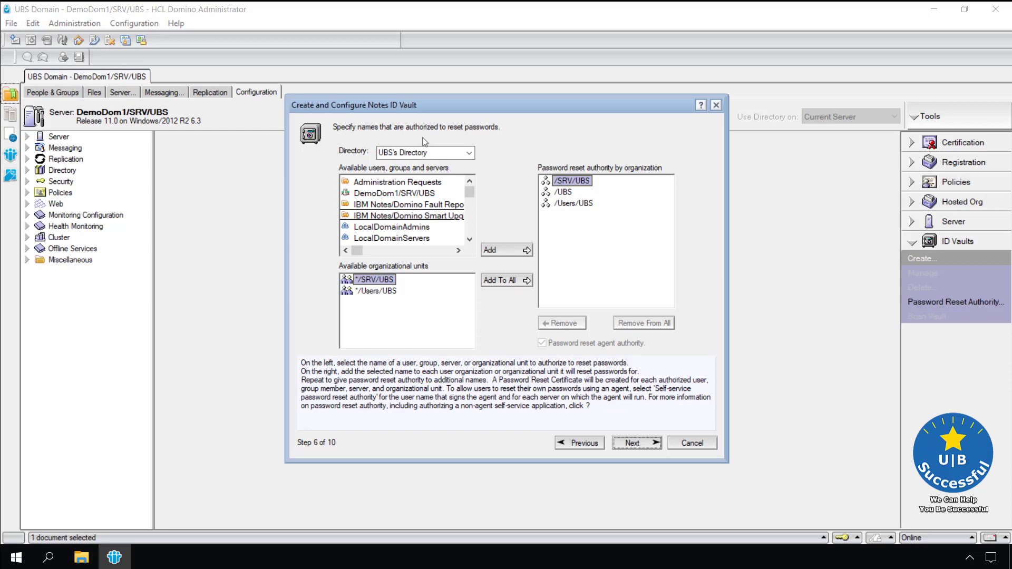
{"action": "mouse_move", "coordinate": [473, 138]}
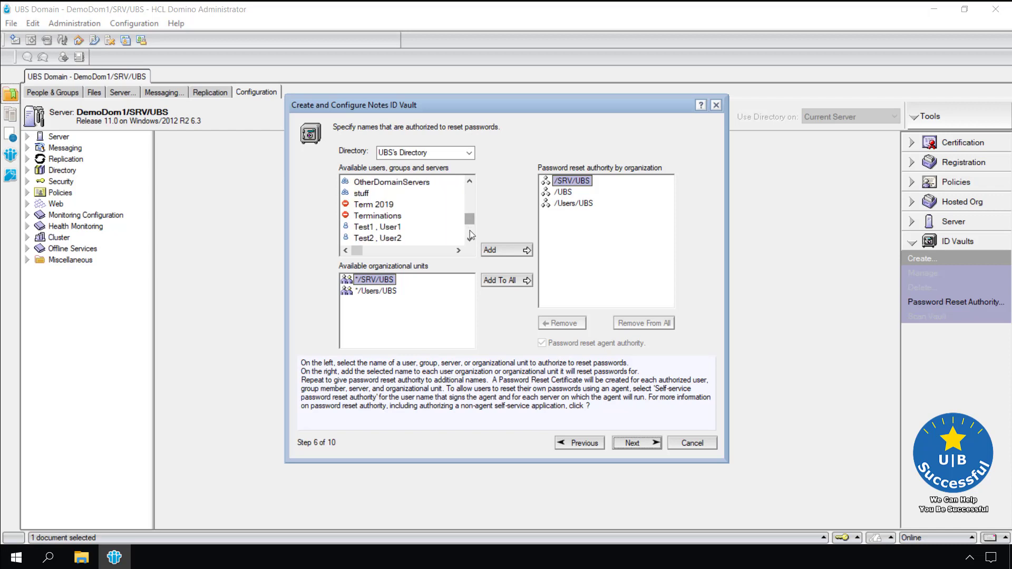
{"action": "scroll", "scroll_direction": "down", "scroll_amount": 3}
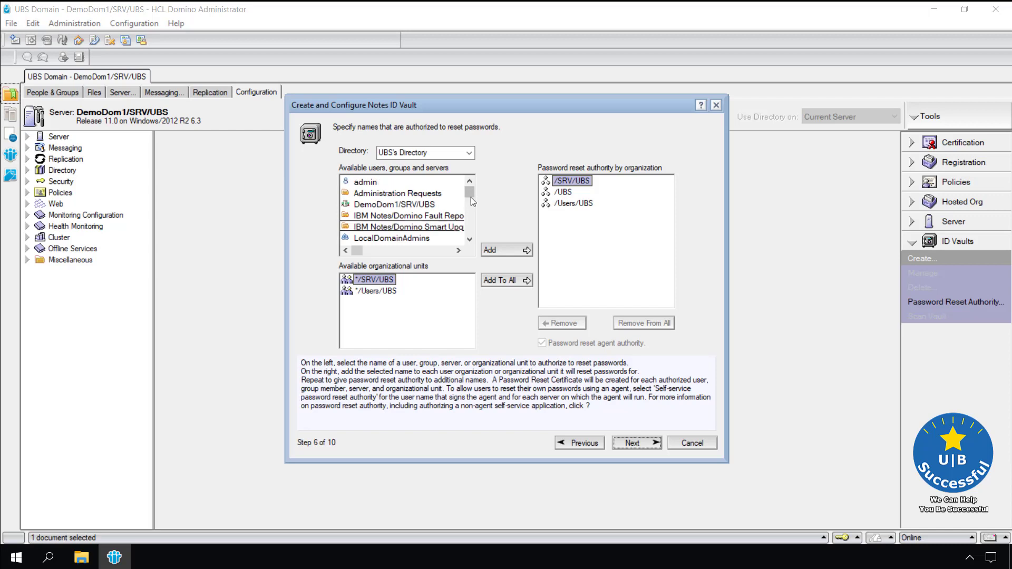
{"action": "scroll", "scroll_direction": "down", "scroll_amount": 3}
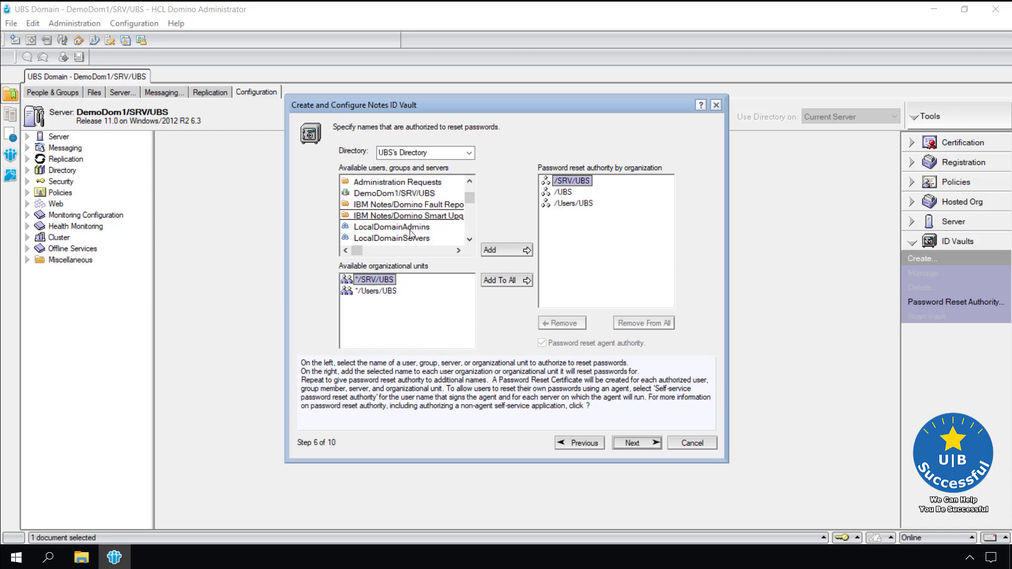
{"action": "left_click", "coordinate": [391, 227]}
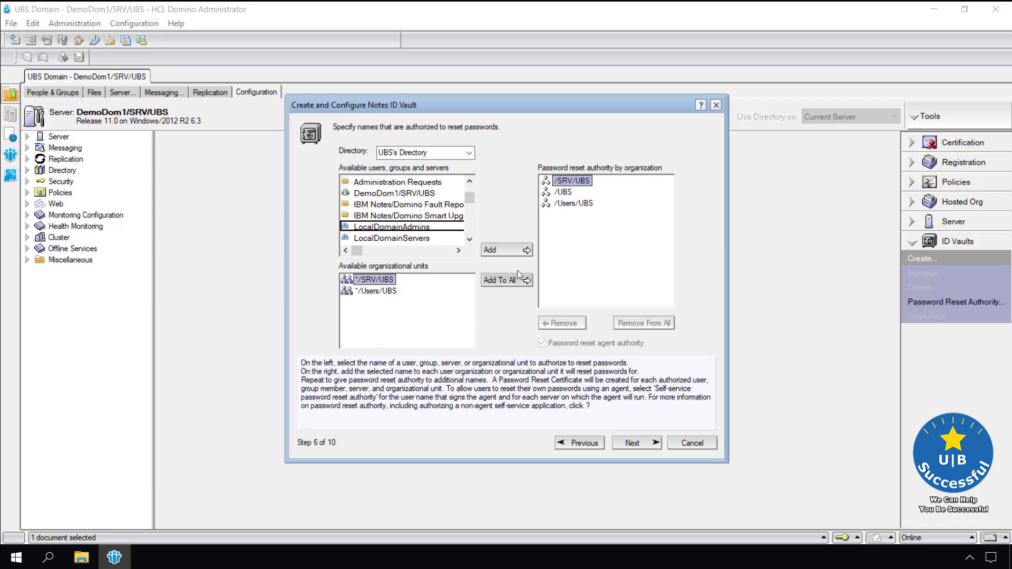
{"action": "left_click", "coordinate": [507, 281]}
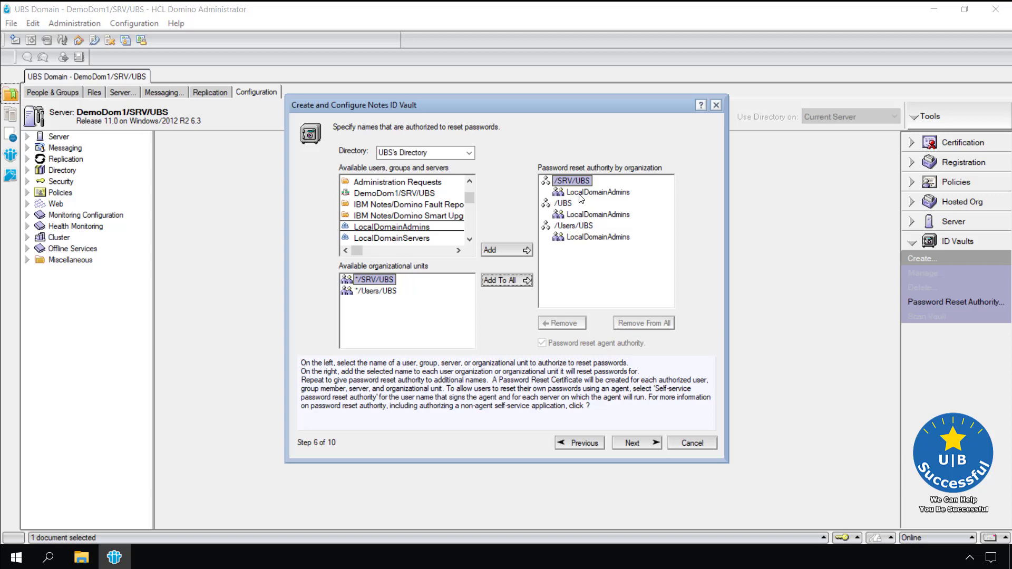
{"action": "mouse_move", "coordinate": [601, 204]}
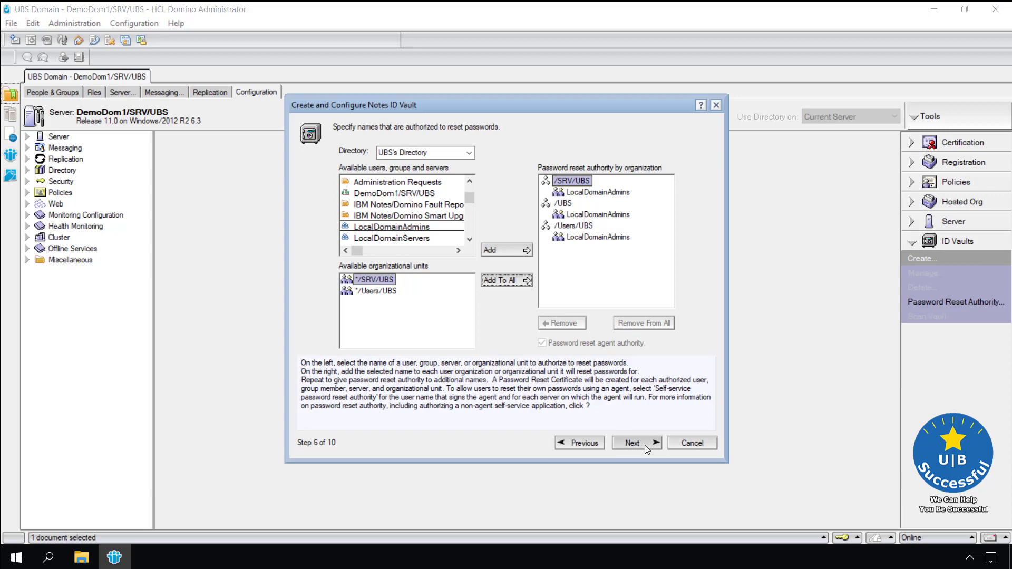
{"action": "left_click", "coordinate": [636, 443]}
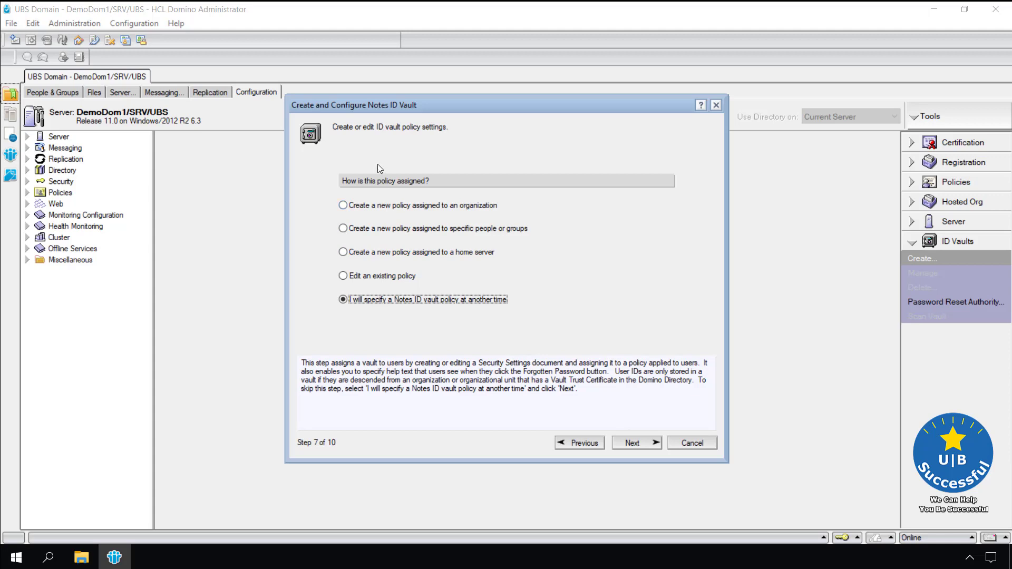
{"action": "mouse_move", "coordinate": [349, 234]}
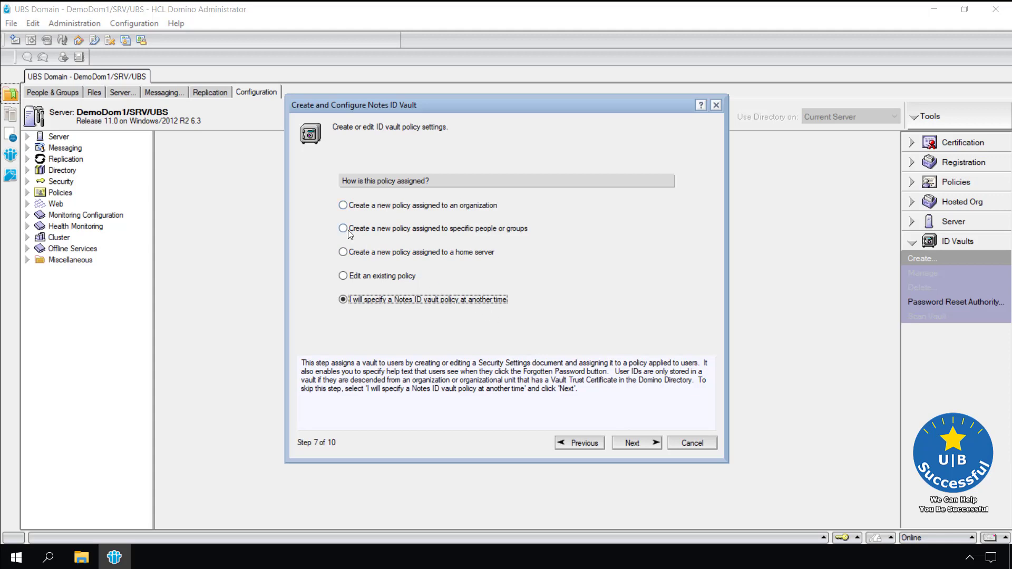
Step: Choose a new vault policy assigned to specific people or groups
{"action": "left_click", "coordinate": [342, 228]}
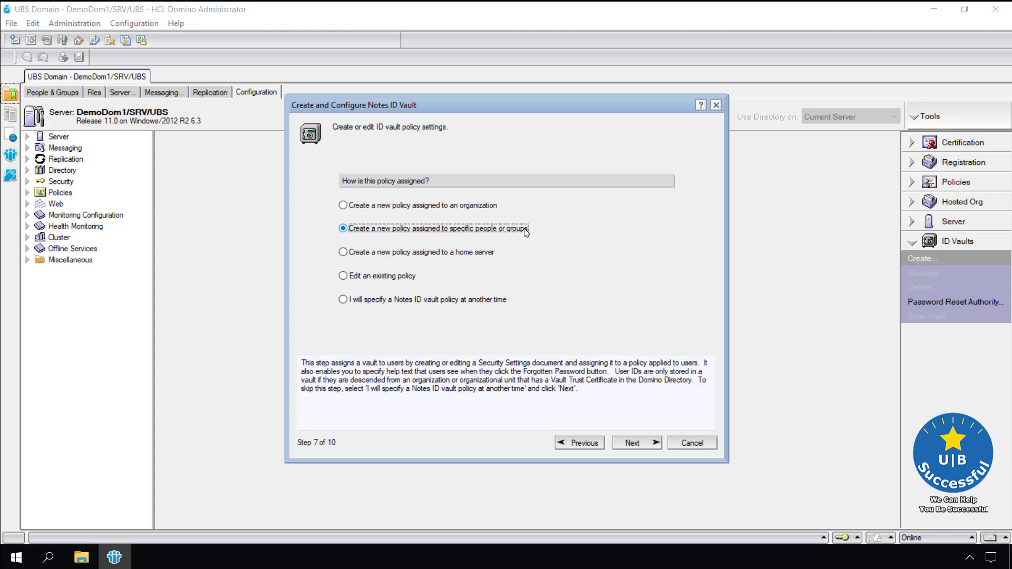
{"action": "mouse_move", "coordinate": [630, 443]}
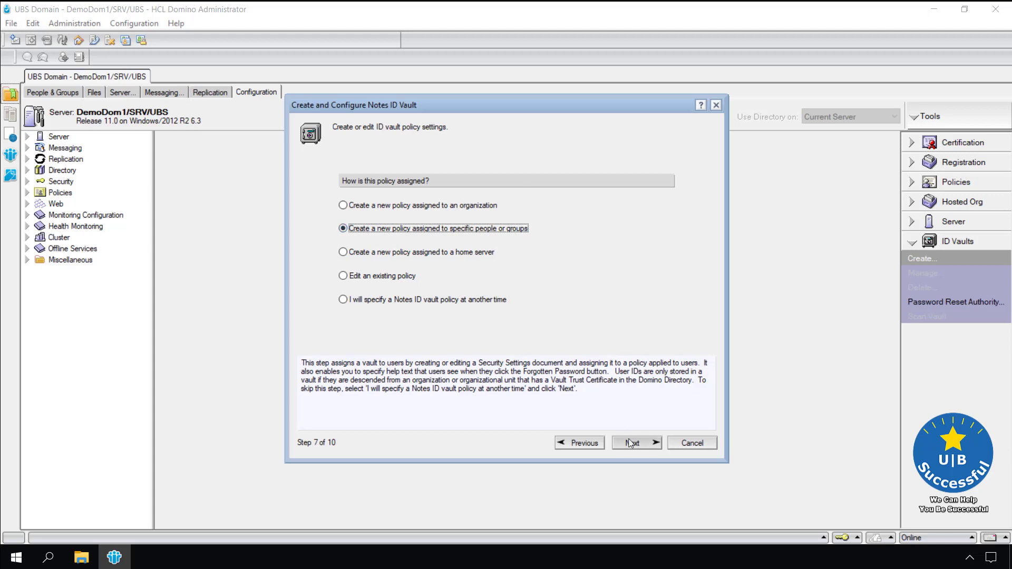
{"action": "left_click", "coordinate": [636, 443]}
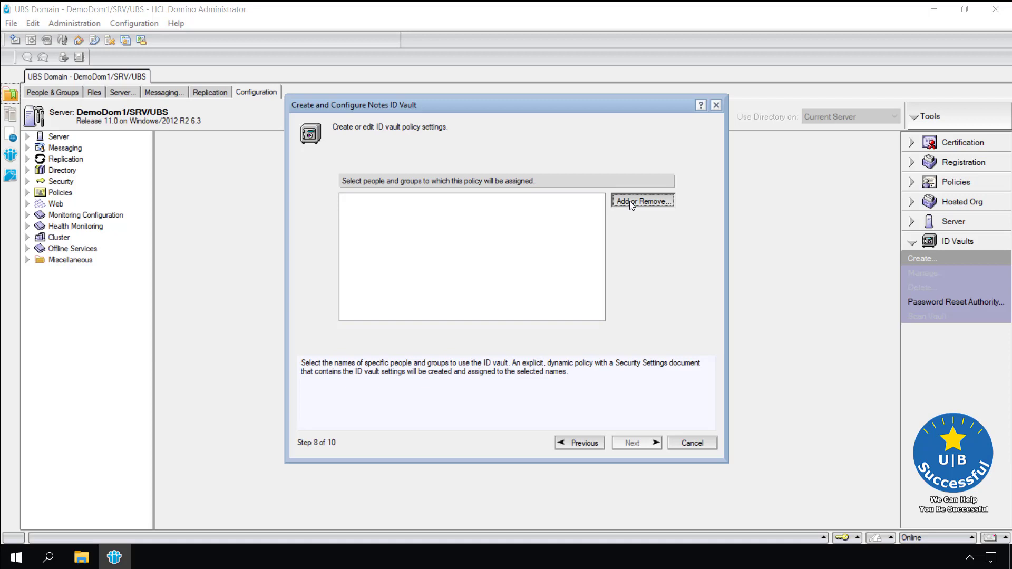
Step: Assign the vault policy to admin/UBS and reach the forgotten-password help text page
{"action": "left_click", "coordinate": [642, 201]}
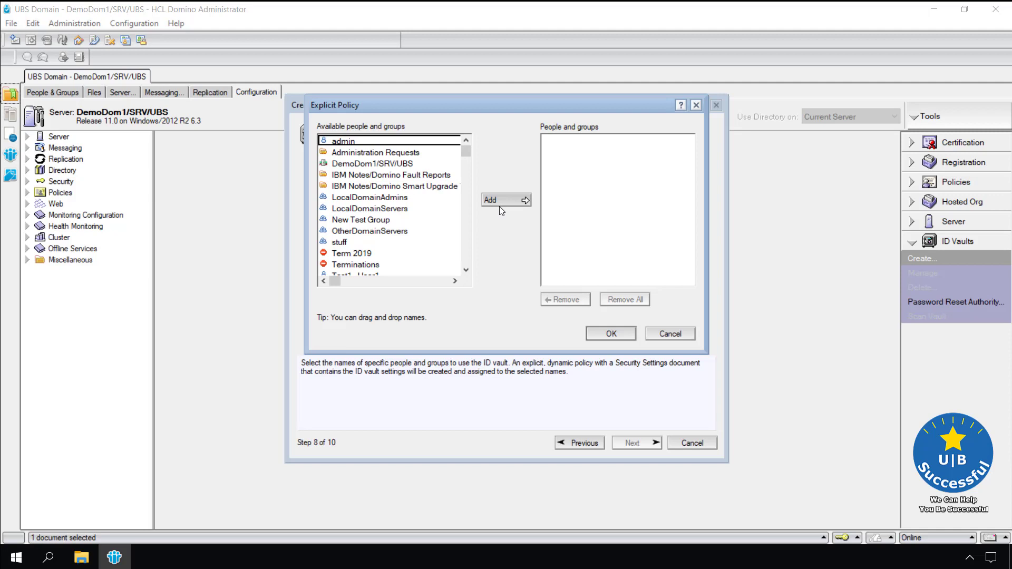
{"action": "left_click", "coordinate": [506, 200]}
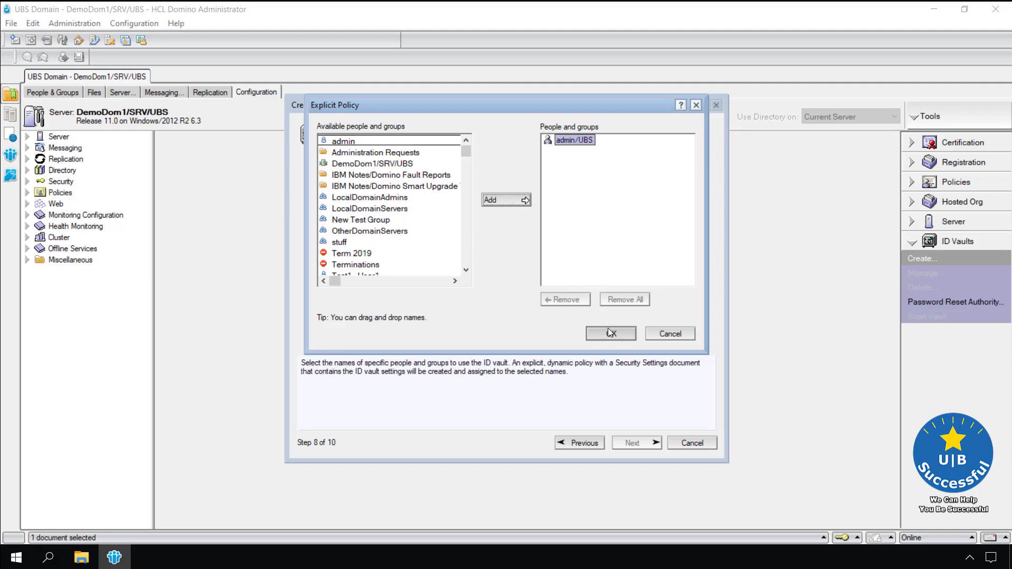
{"action": "left_click", "coordinate": [610, 333]}
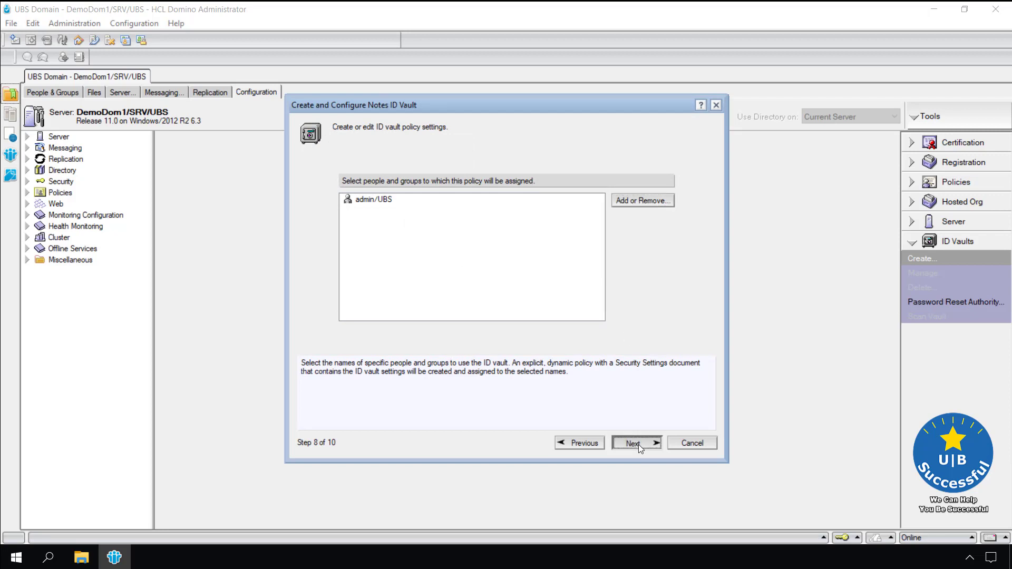
{"action": "left_click", "coordinate": [636, 443]}
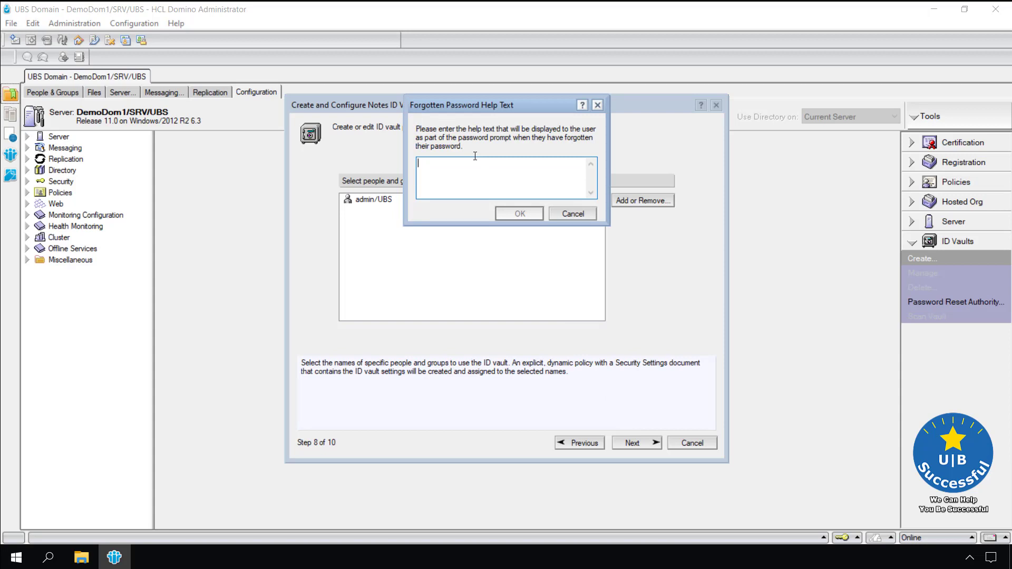
Step: Enter the help text 'Please contact the help desk if you need your password reset.' and confirm
{"action": "type", "text": "Please"}
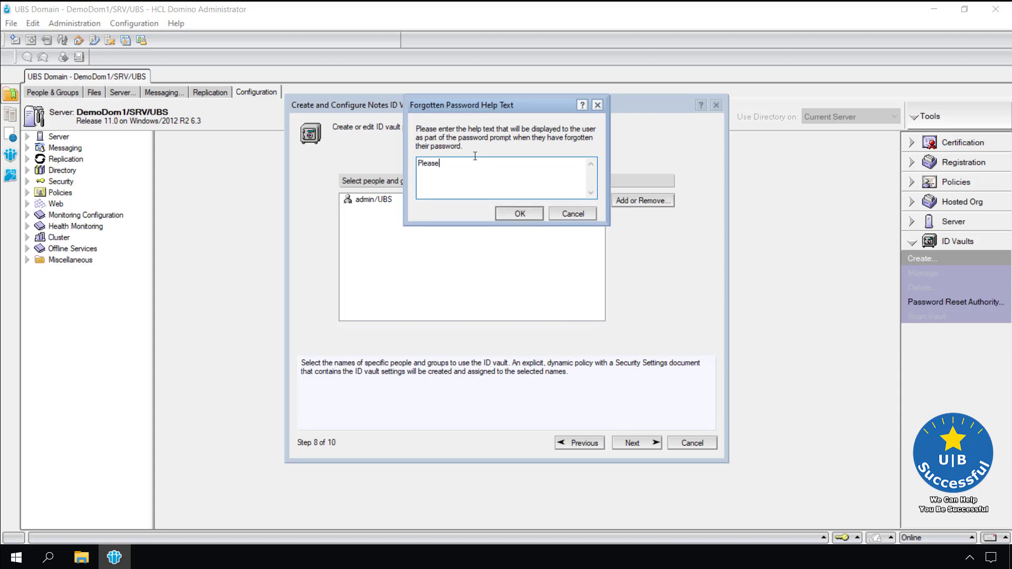
{"action": "type", "text": "contact the help desk if"}
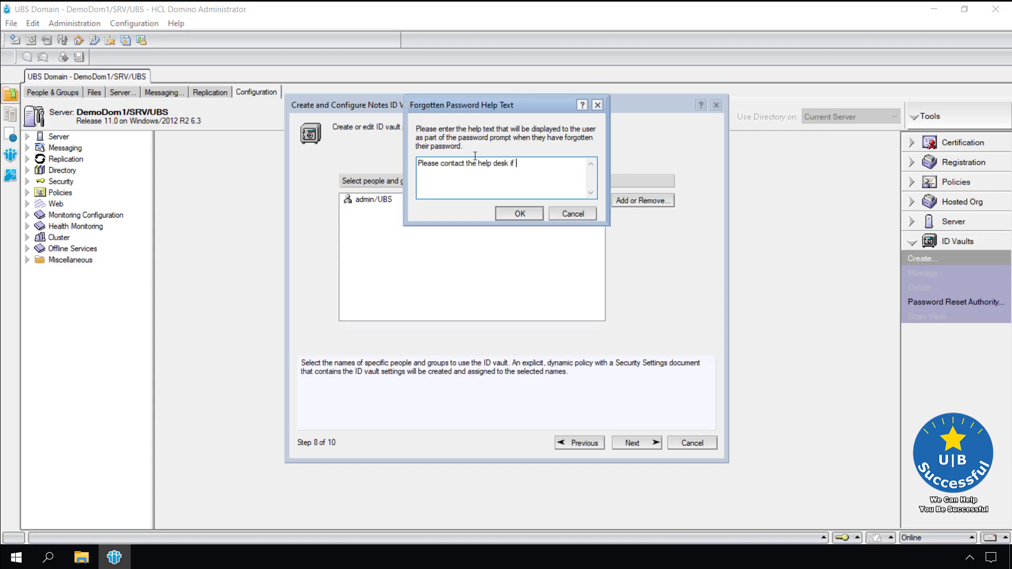
{"action": "type", "text": "you need your password reset."}
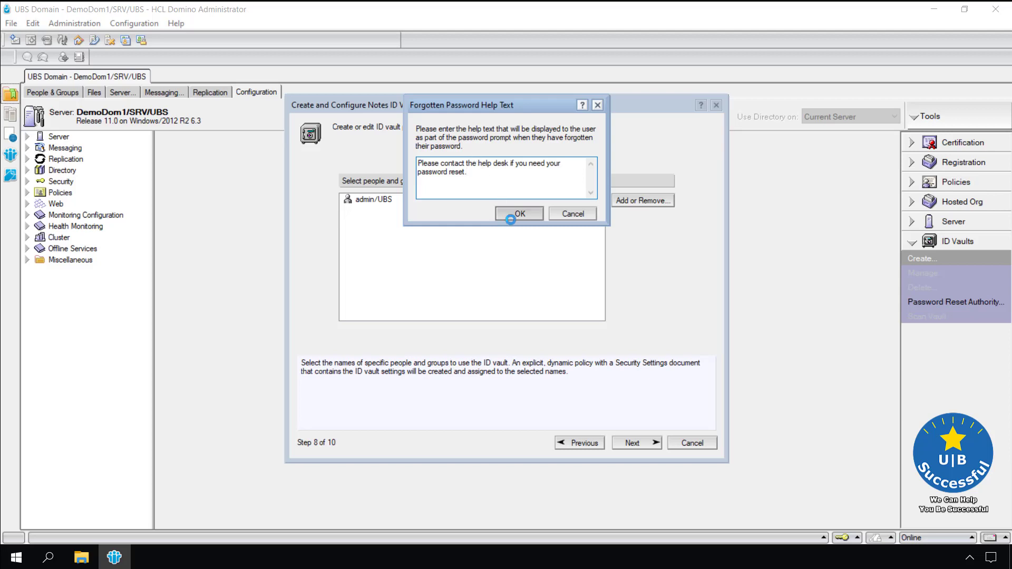
{"action": "left_click", "coordinate": [519, 213]}
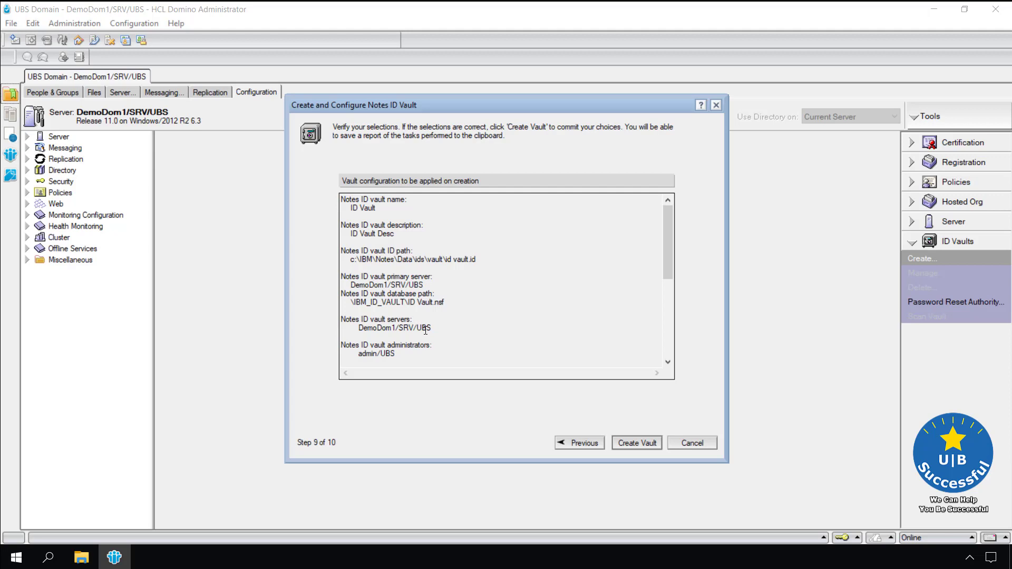
Step: Review the Step 9 vault setup summary and start creating the vault
{"action": "scroll", "scroll_direction": "down", "scroll_amount": 3}
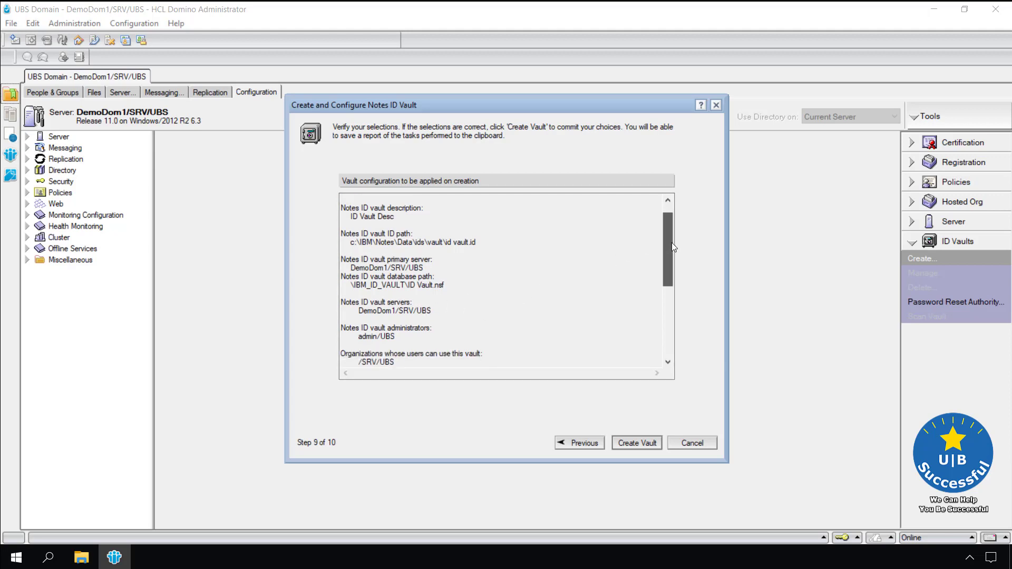
{"action": "scroll", "scroll_direction": "down", "scroll_amount": 3}
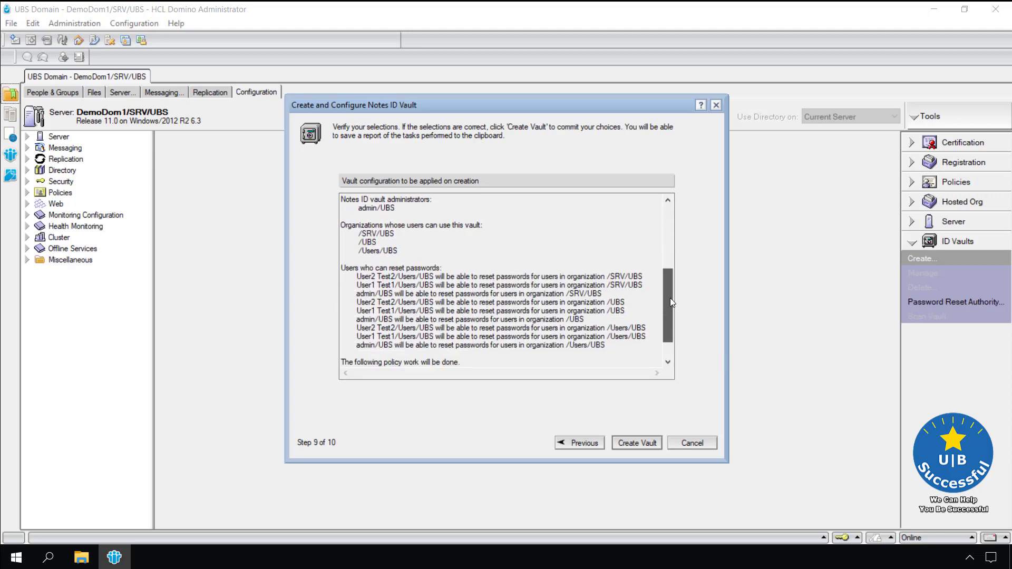
{"action": "scroll", "scroll_direction": "down", "scroll_amount": 3}
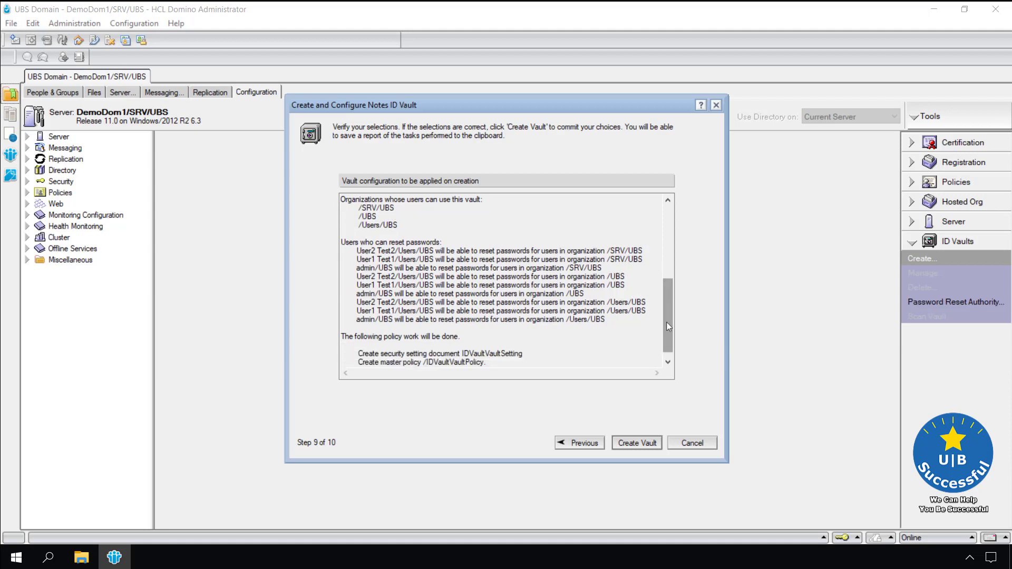
{"action": "left_click", "coordinate": [637, 443]}
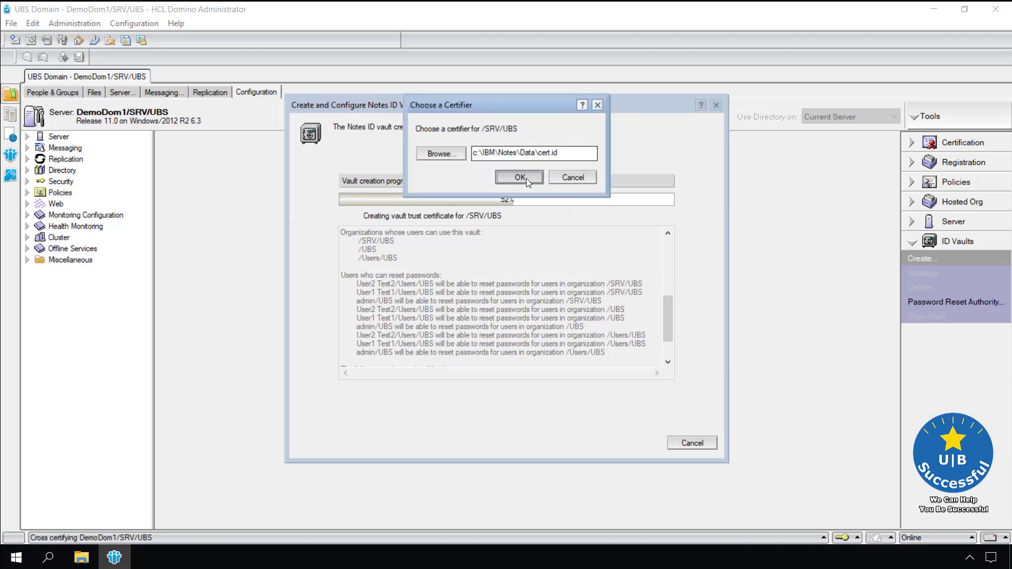
Step: Certify /SRV/UBS with ou_srv_cert.id from the IDs folder and its password
{"action": "left_click", "coordinate": [440, 154]}
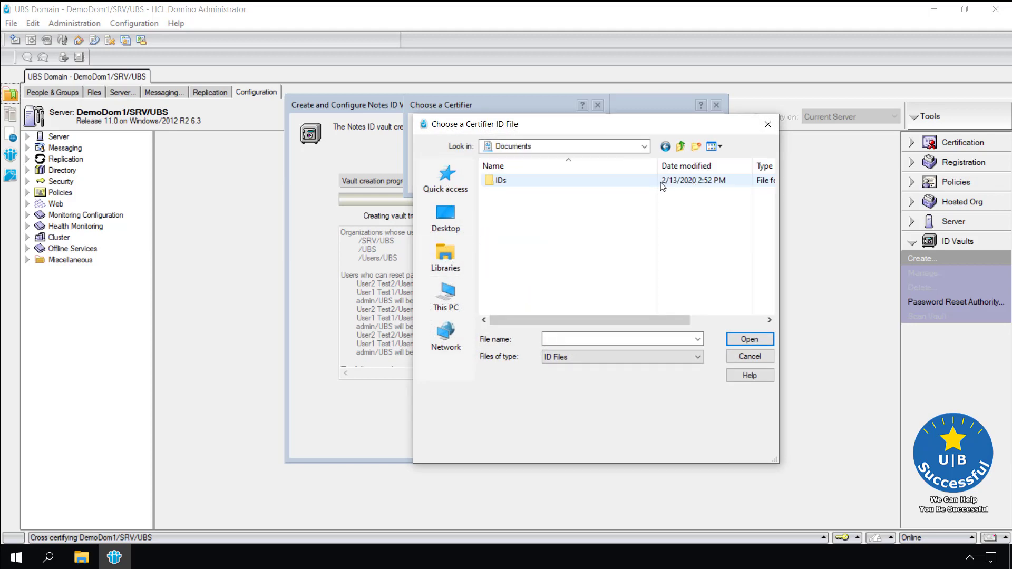
{"action": "double_click", "coordinate": [501, 180]}
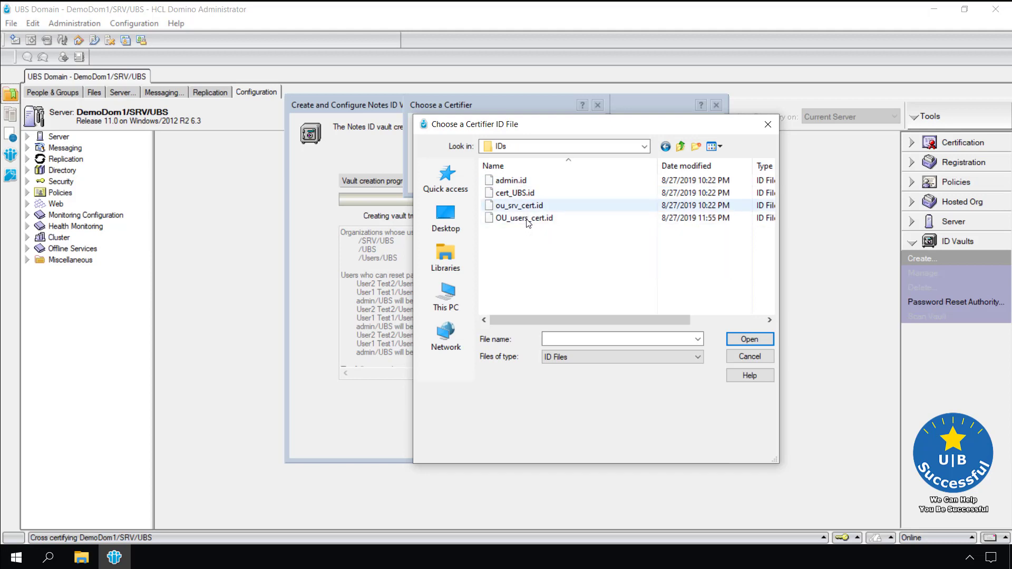
{"action": "mouse_move", "coordinate": [528, 206]}
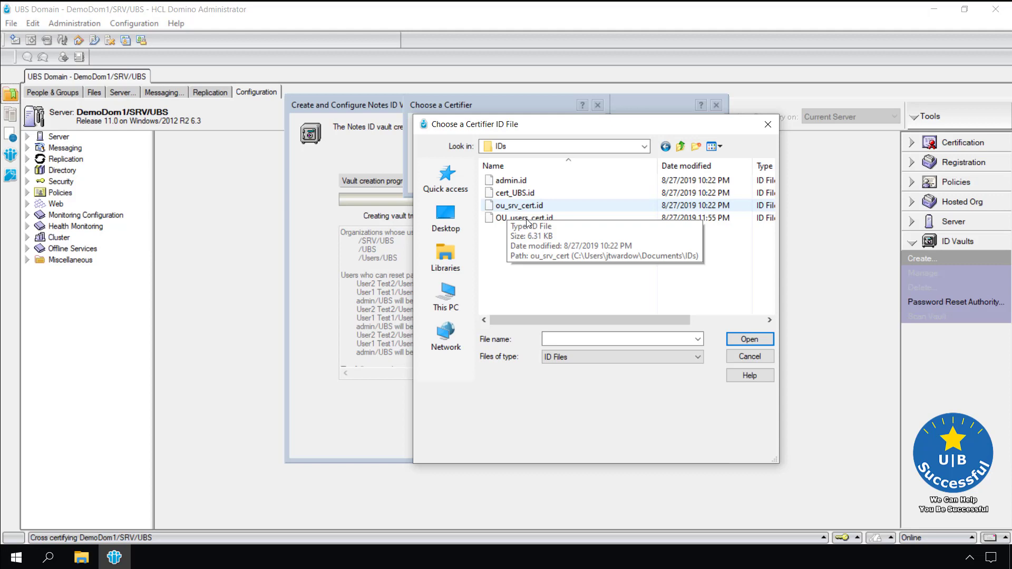
{"action": "left_click", "coordinate": [519, 205]}
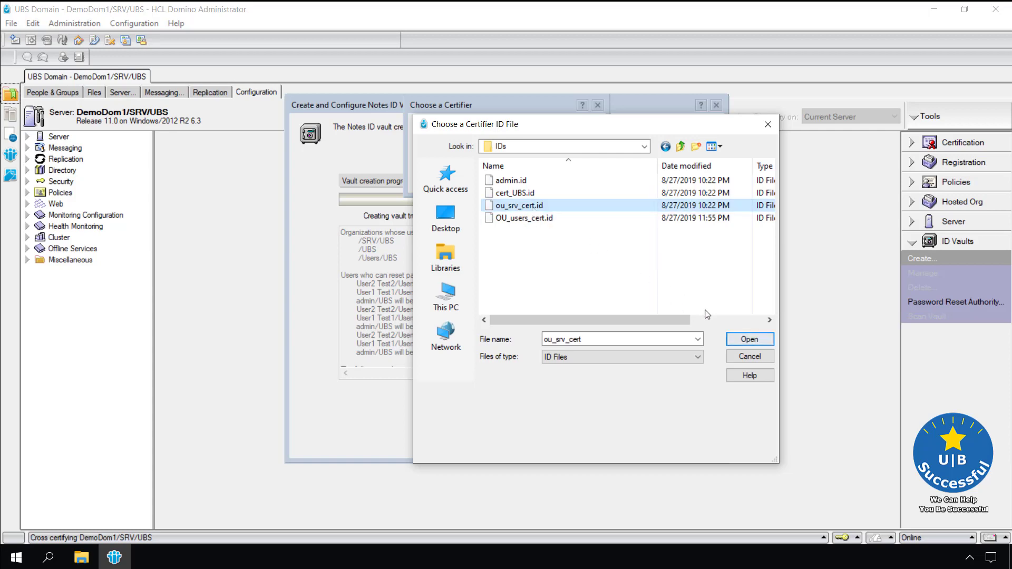
{"action": "left_click", "coordinate": [750, 339]}
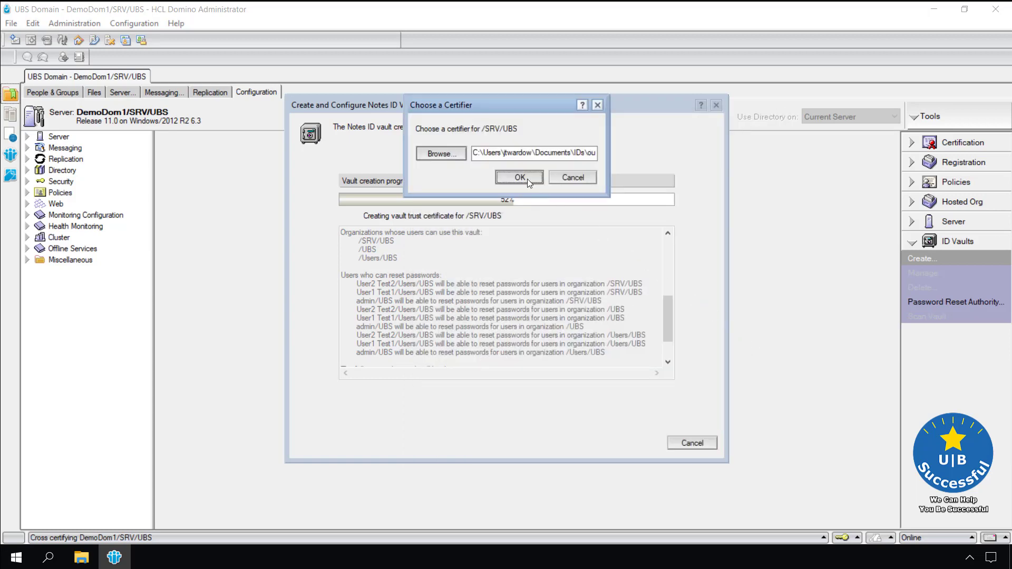
{"action": "left_click", "coordinate": [519, 177]}
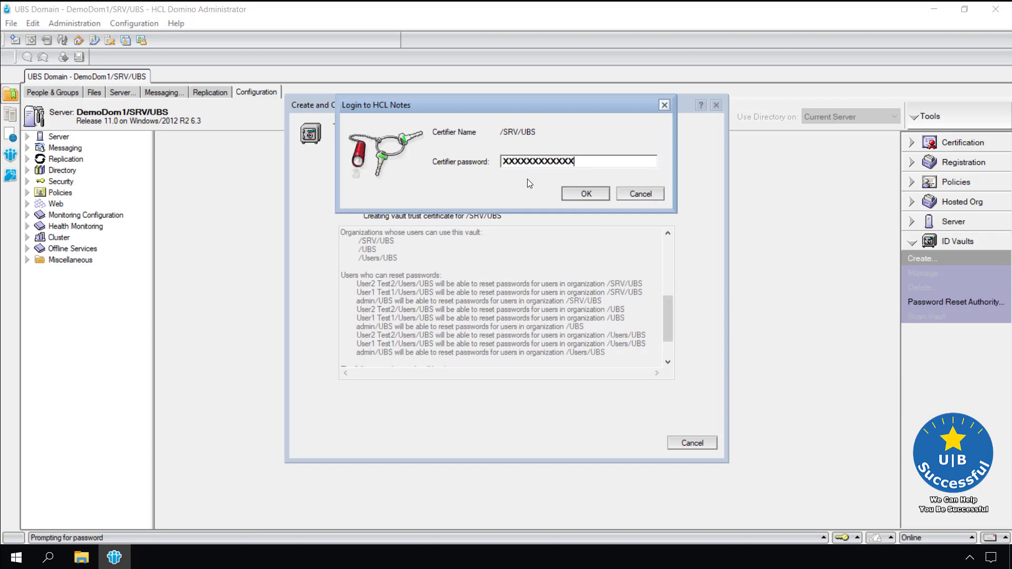
{"action": "left_click", "coordinate": [586, 194]}
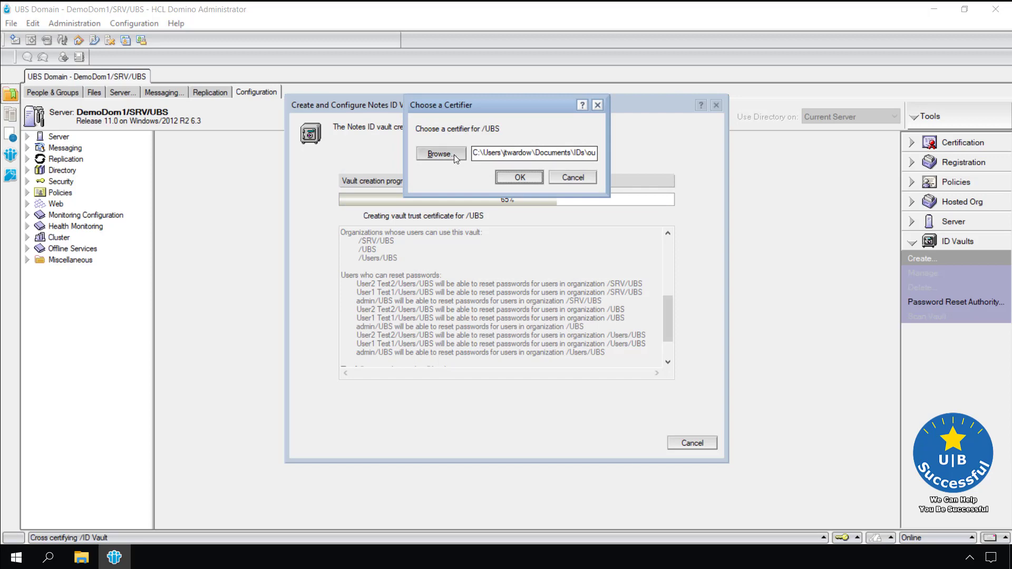
Step: Certify /UBS with cert_UBS.id and submit its password
{"action": "left_click", "coordinate": [438, 154]}
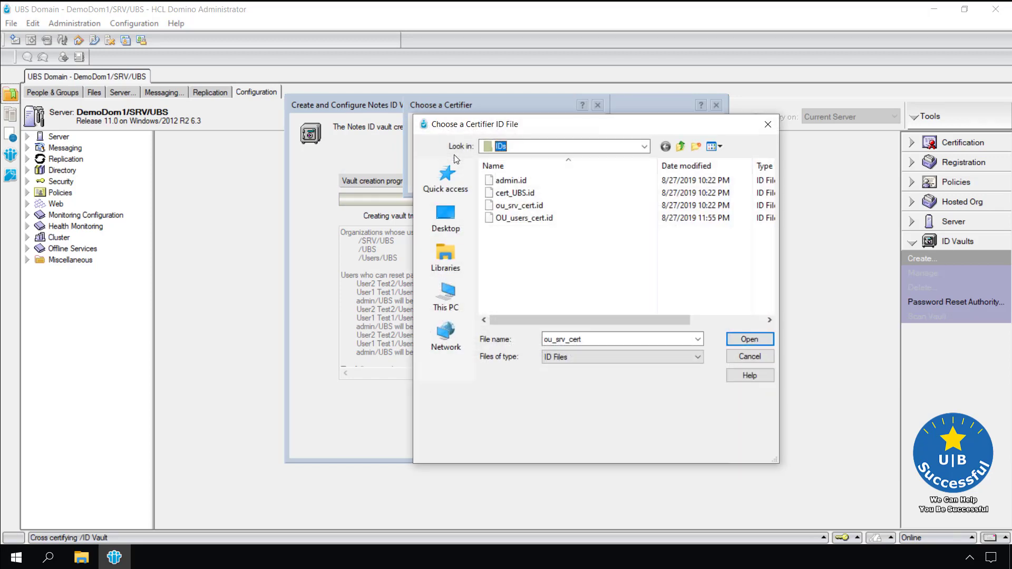
{"action": "left_click", "coordinate": [514, 193]}
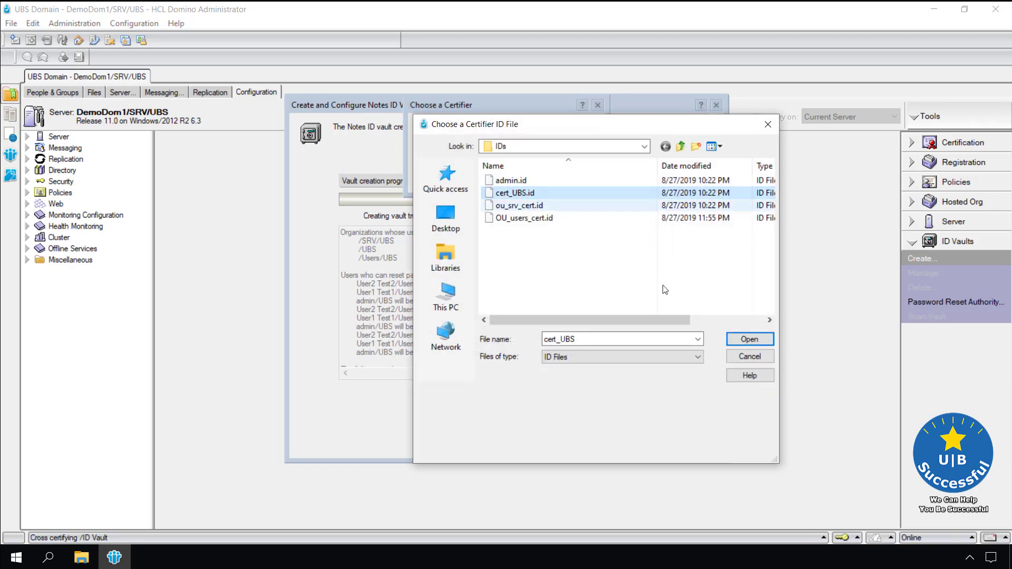
{"action": "left_click", "coordinate": [750, 339]}
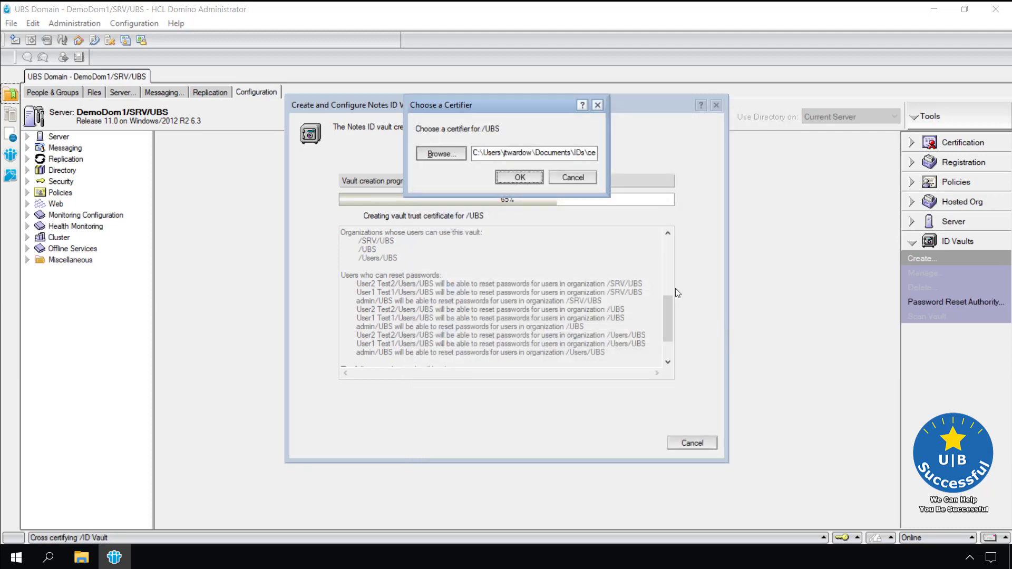
{"action": "left_click", "coordinate": [519, 177]}
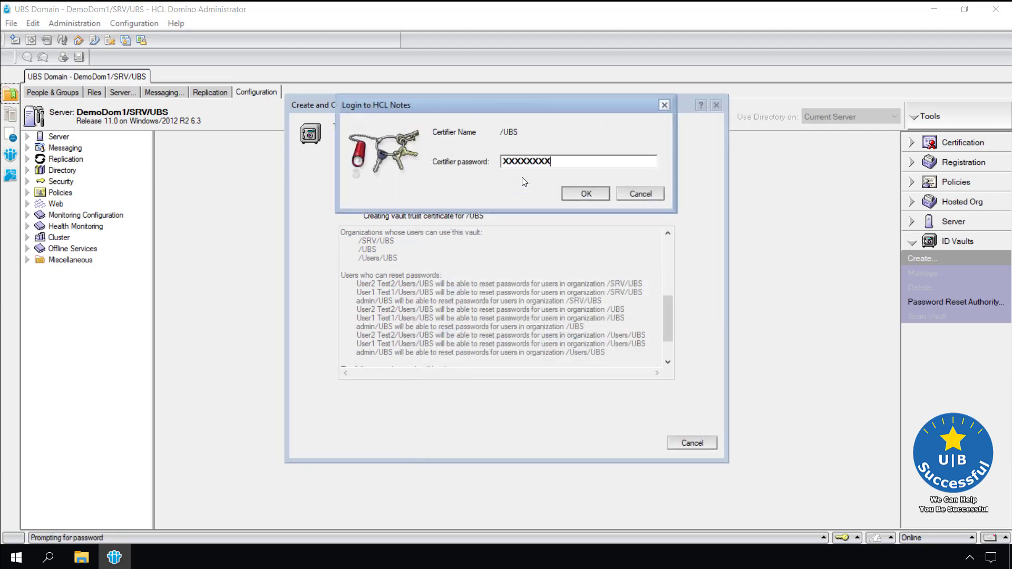
{"action": "left_click", "coordinate": [585, 193]}
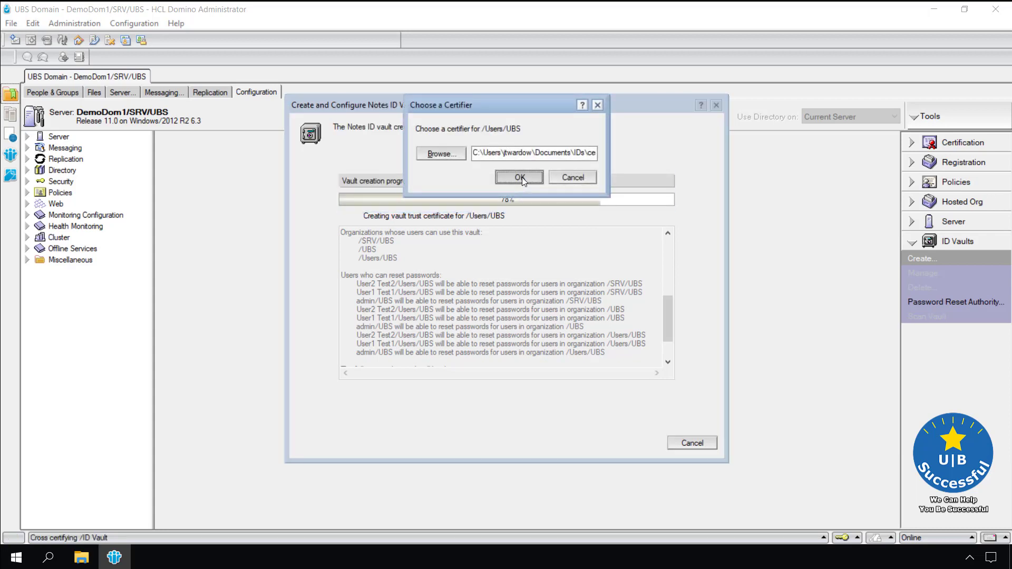
{"action": "mouse_move", "coordinate": [449, 156]}
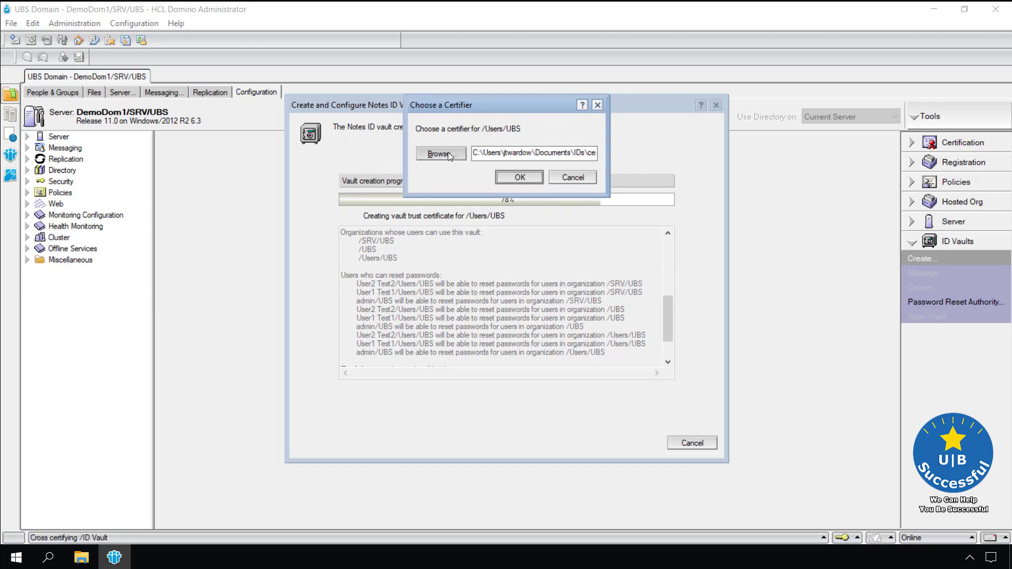
Step: Choose OU_users_cert.id as the /Users/UBS certifier
{"action": "left_click", "coordinate": [441, 154]}
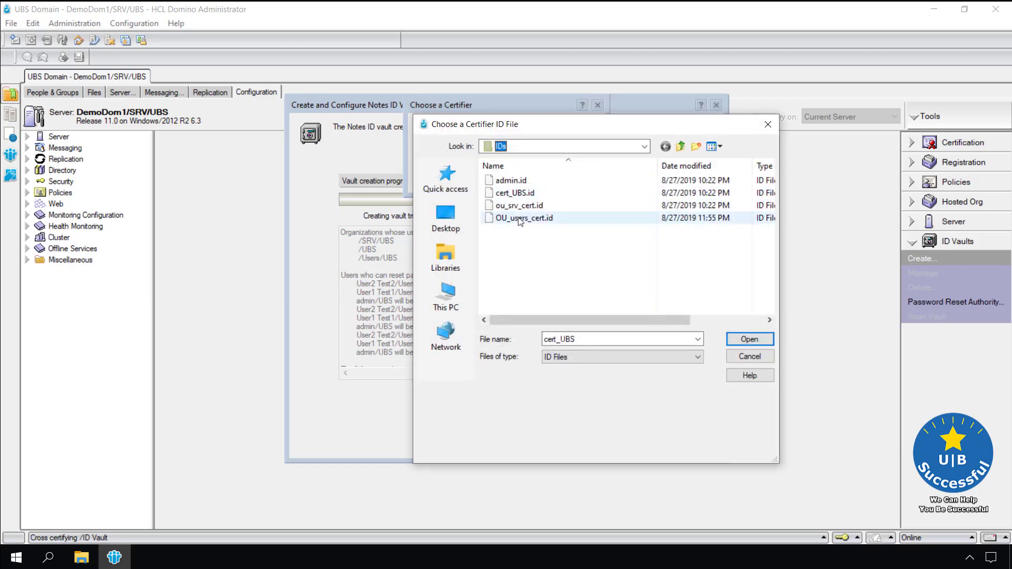
{"action": "left_click", "coordinate": [525, 218]}
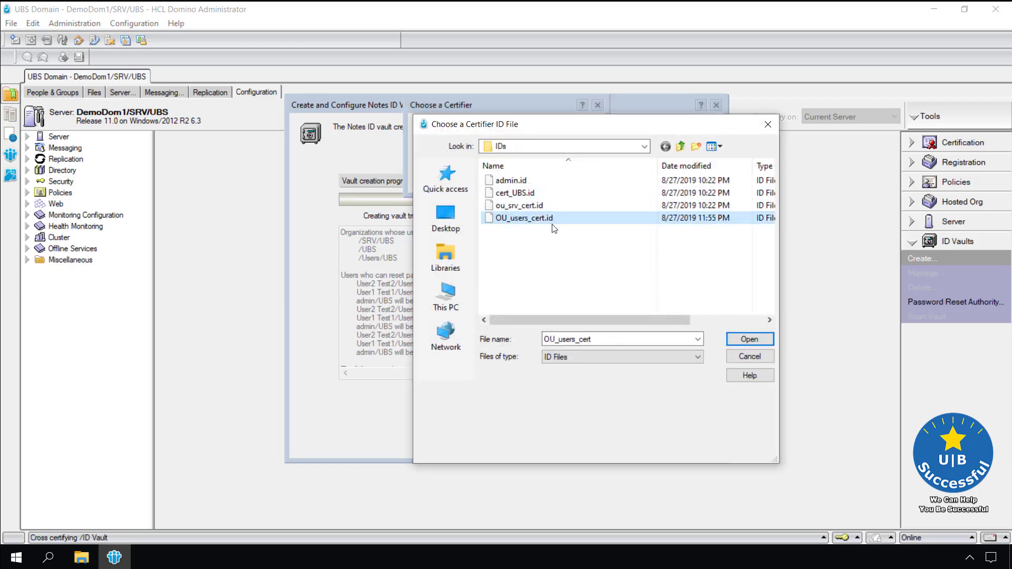
{"action": "mouse_move", "coordinate": [775, 332]}
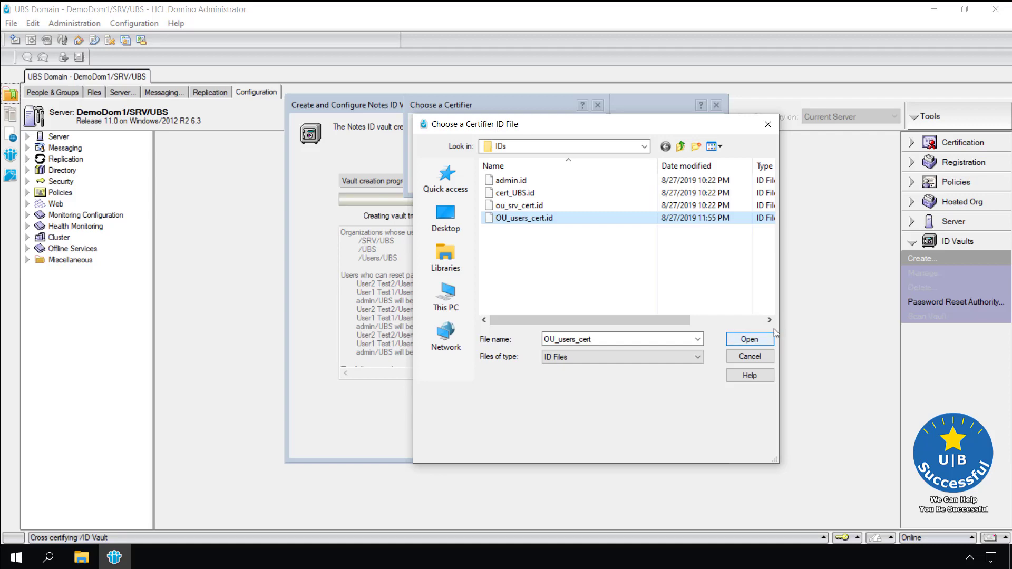
{"action": "left_click", "coordinate": [750, 339]}
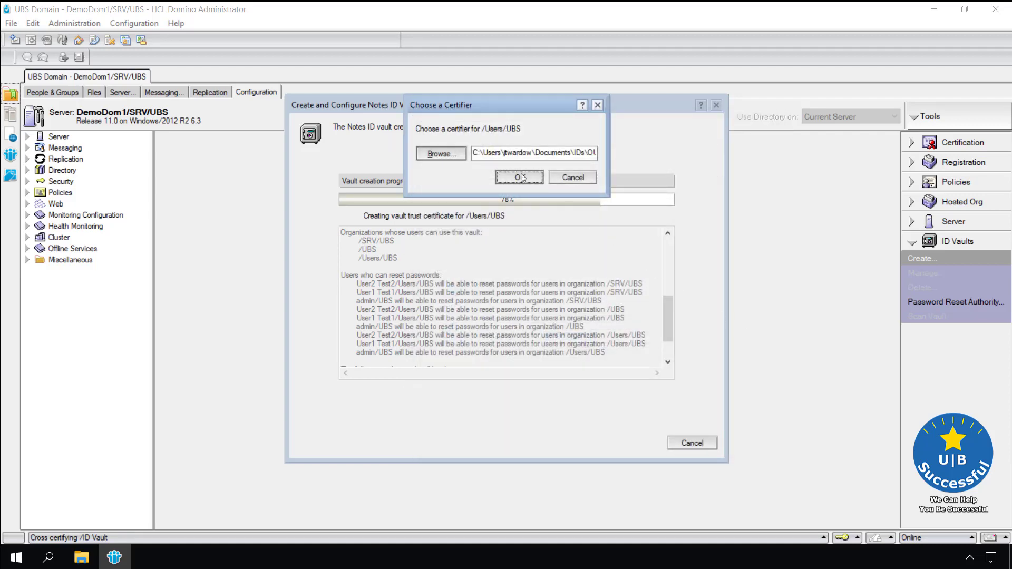
{"action": "left_click", "coordinate": [519, 177]}
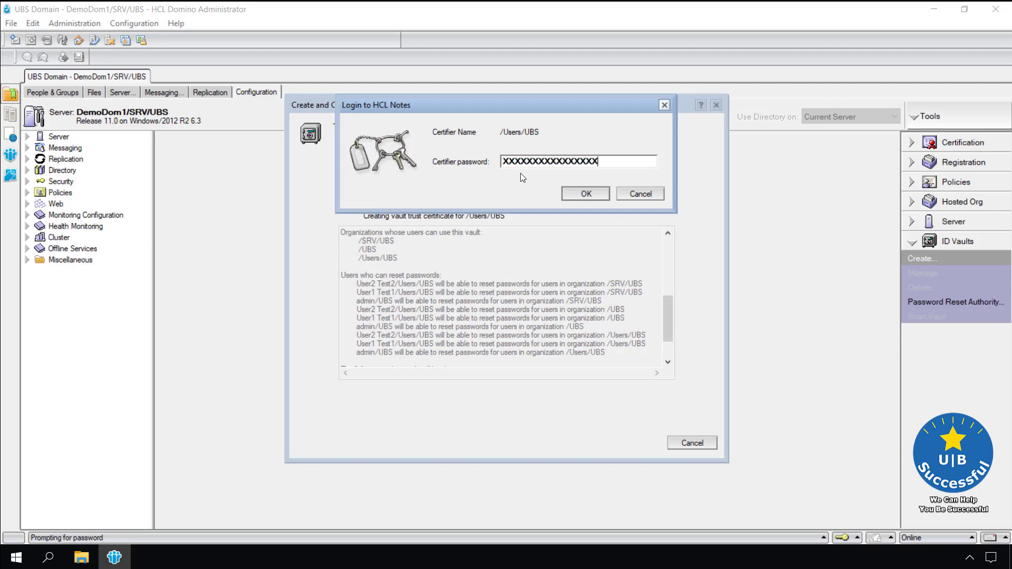
Step: Submit the /Users/UBS certifier password and review the vault completion summary
{"action": "left_click", "coordinate": [586, 193]}
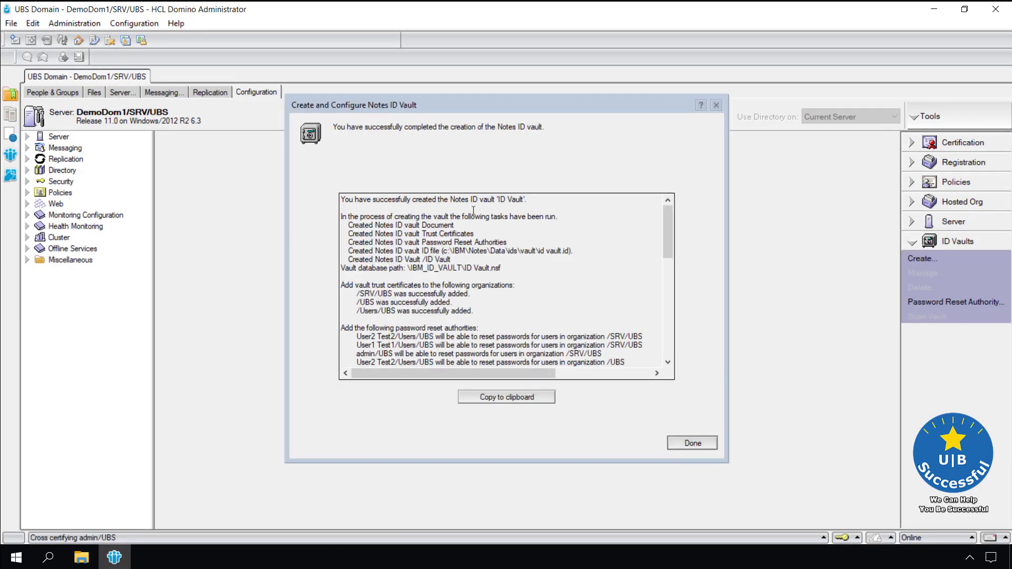
{"action": "scroll", "scroll_direction": "down", "scroll_amount": 3}
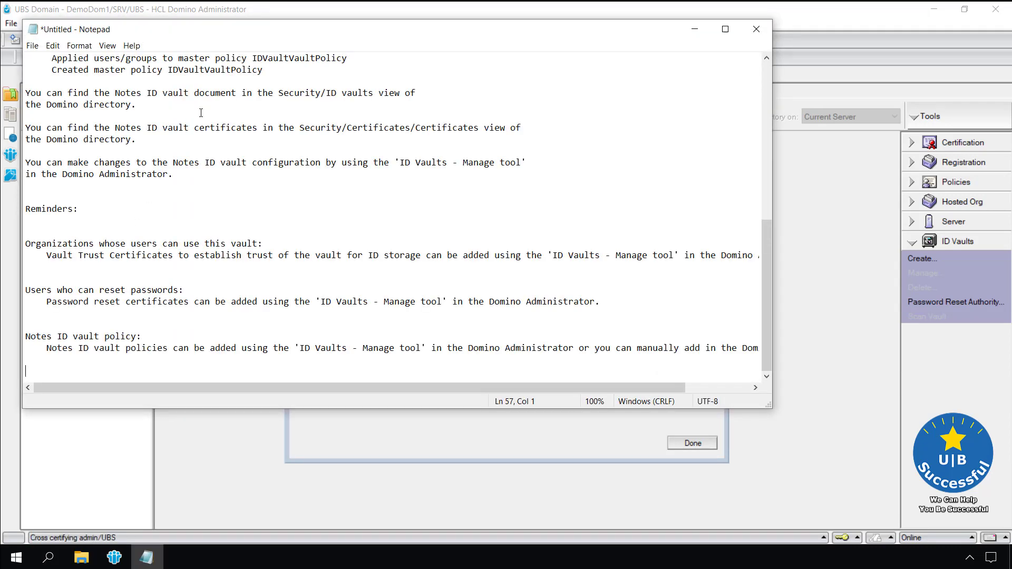
{"action": "mouse_move", "coordinate": [766, 247]}
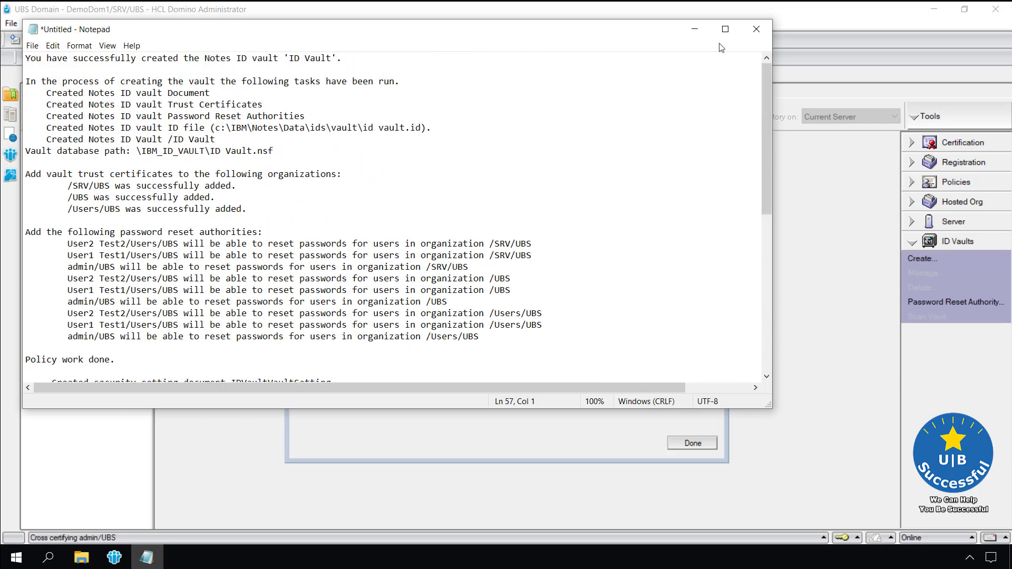
Step: Minimize the Notepad window holding the vault creation report
{"action": "left_click", "coordinate": [756, 29]}
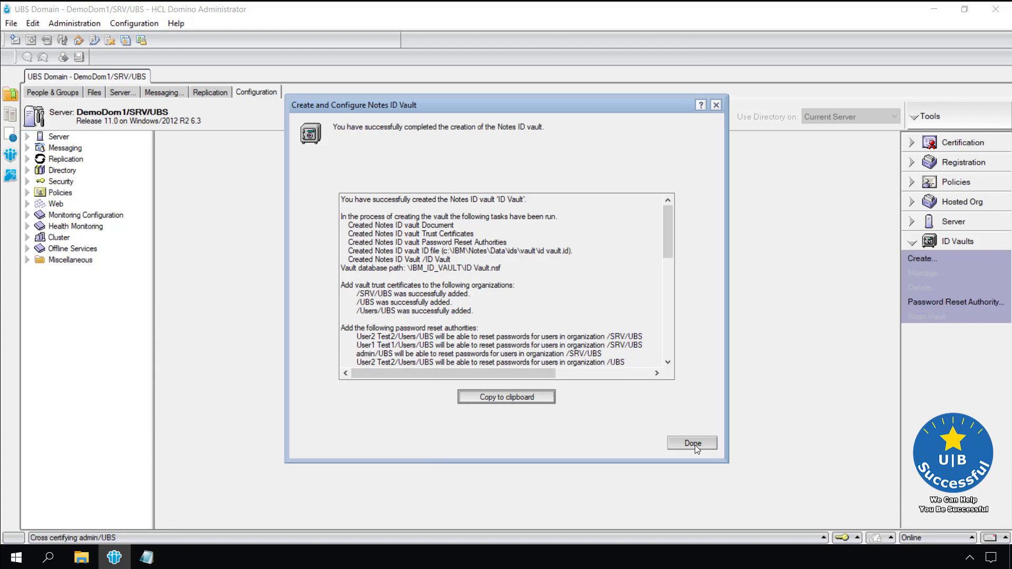
Step: Close the vault wizard and list the Policies by Settings view
{"action": "left_click", "coordinate": [692, 443]}
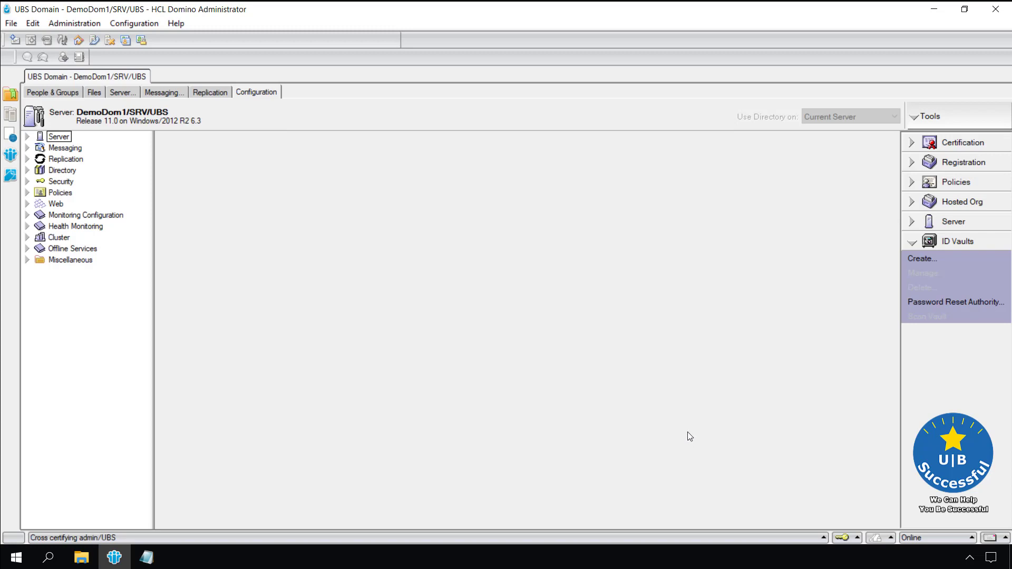
{"action": "mouse_move", "coordinate": [28, 196]}
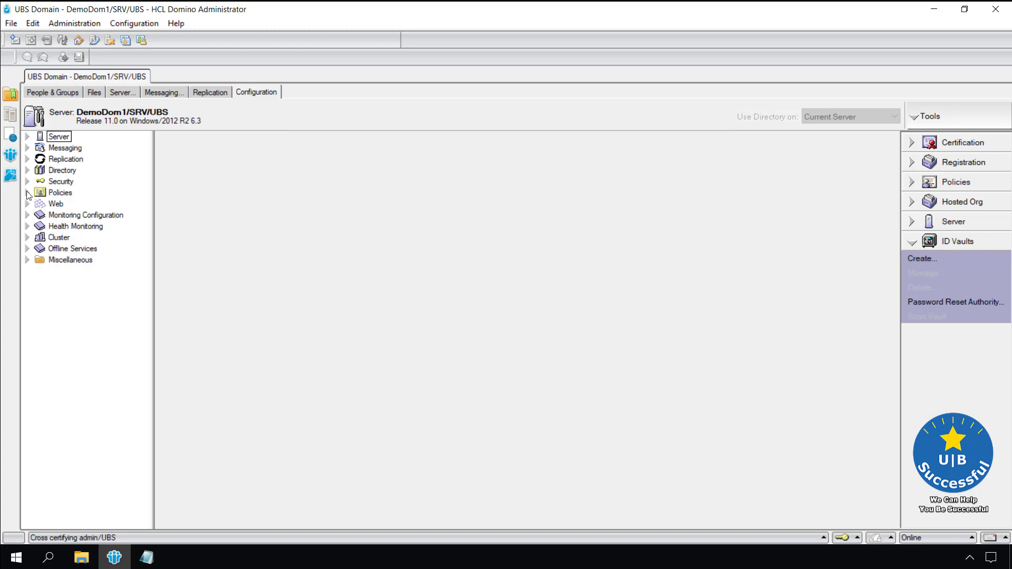
{"action": "left_click", "coordinate": [27, 193]}
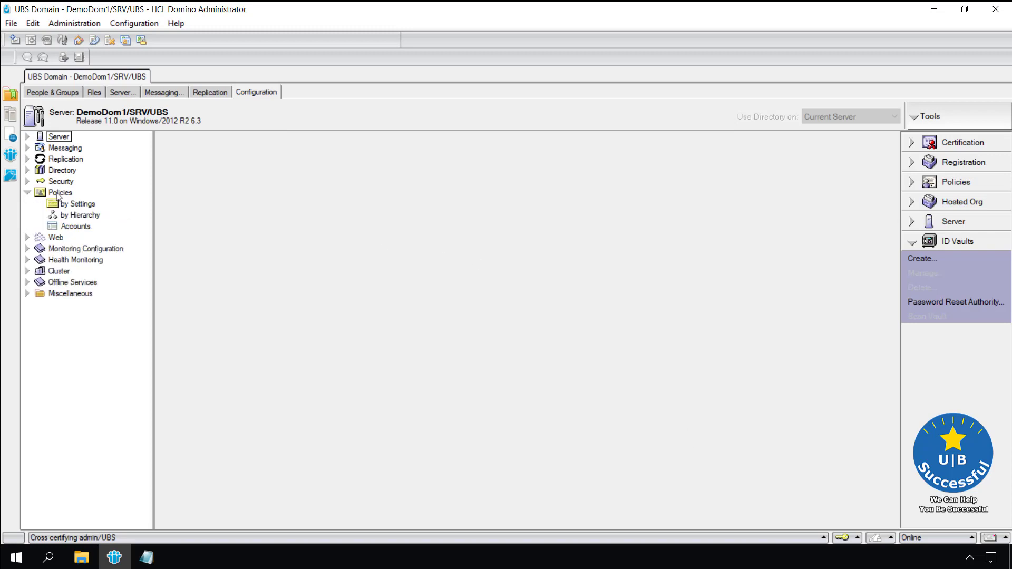
{"action": "left_click", "coordinate": [60, 193]}
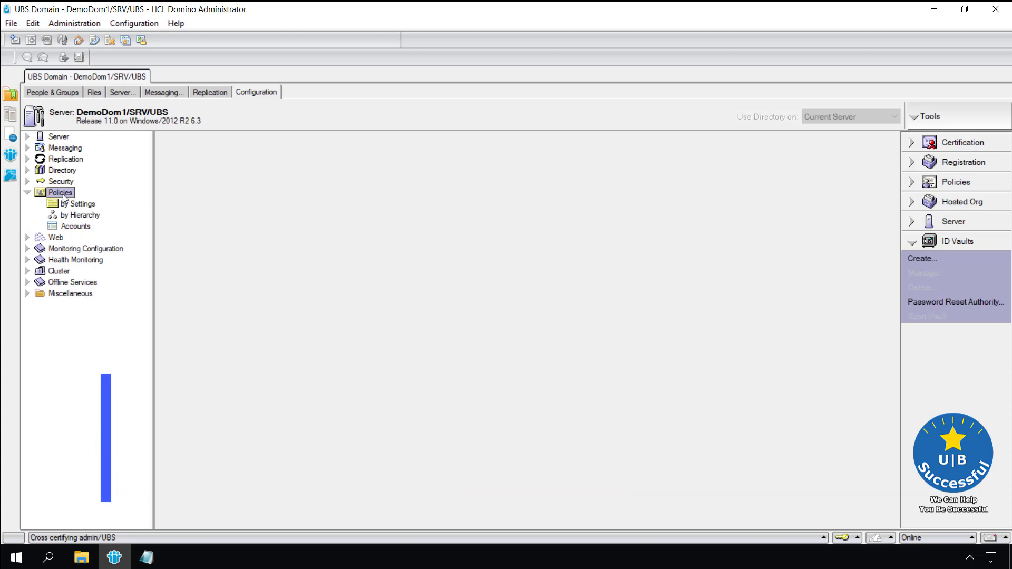
{"action": "left_click", "coordinate": [74, 204]}
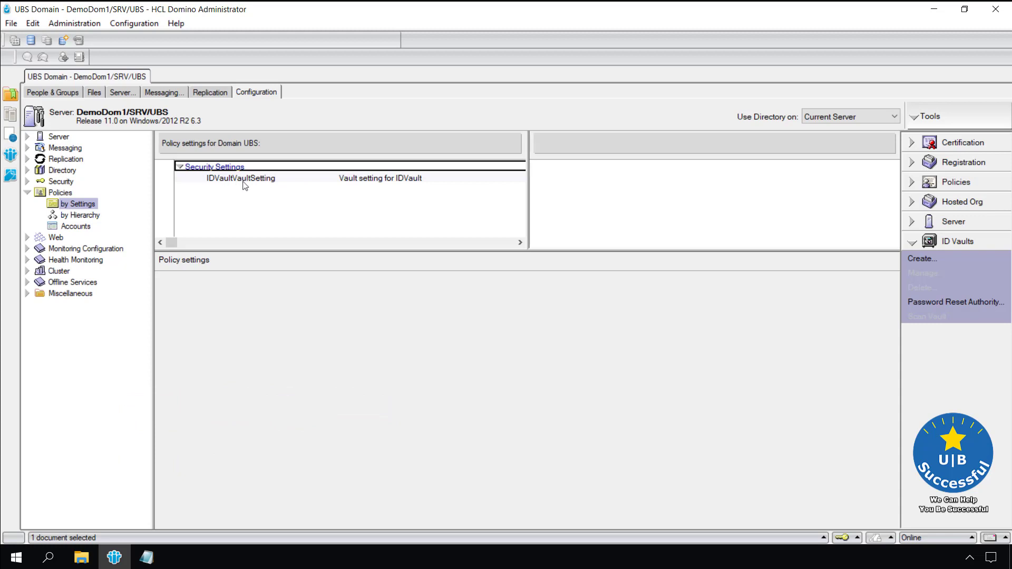
Step: Open the IDVaultVaultSetting document and review its ID Vault password options
{"action": "double_click", "coordinate": [234, 178]}
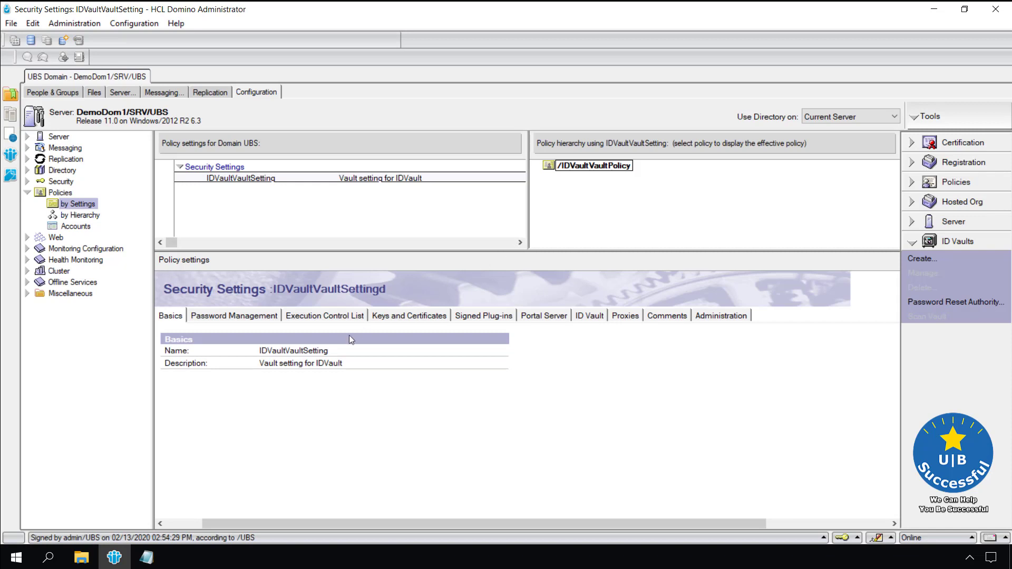
{"action": "mouse_move", "coordinate": [237, 330]}
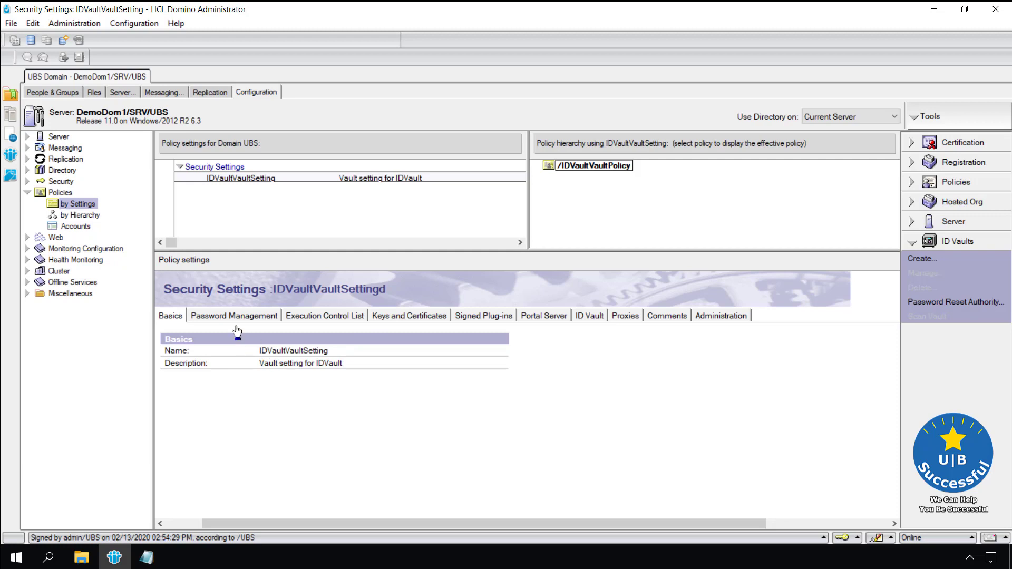
{"action": "left_click", "coordinate": [589, 315]}
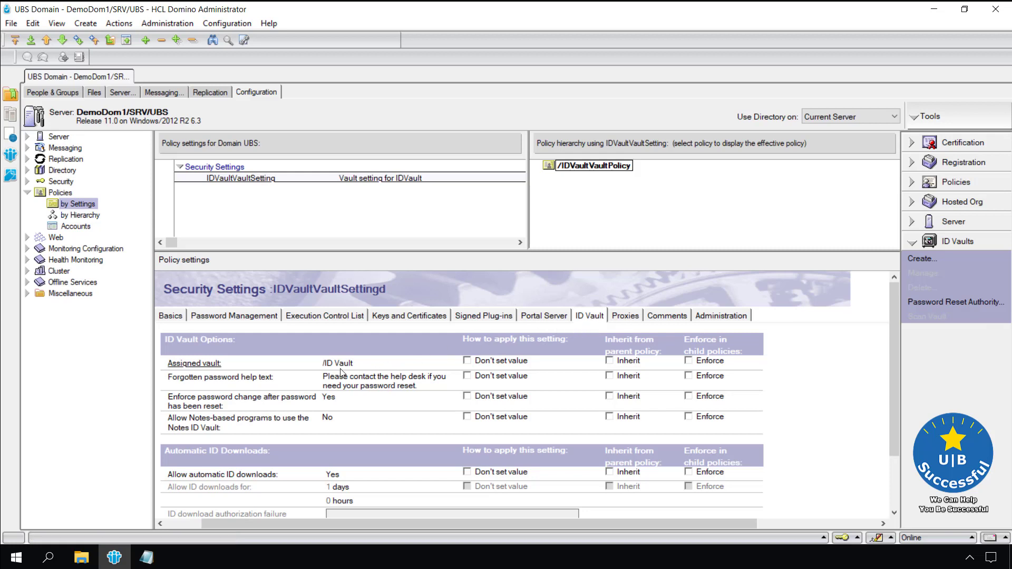
{"action": "mouse_move", "coordinate": [433, 385]}
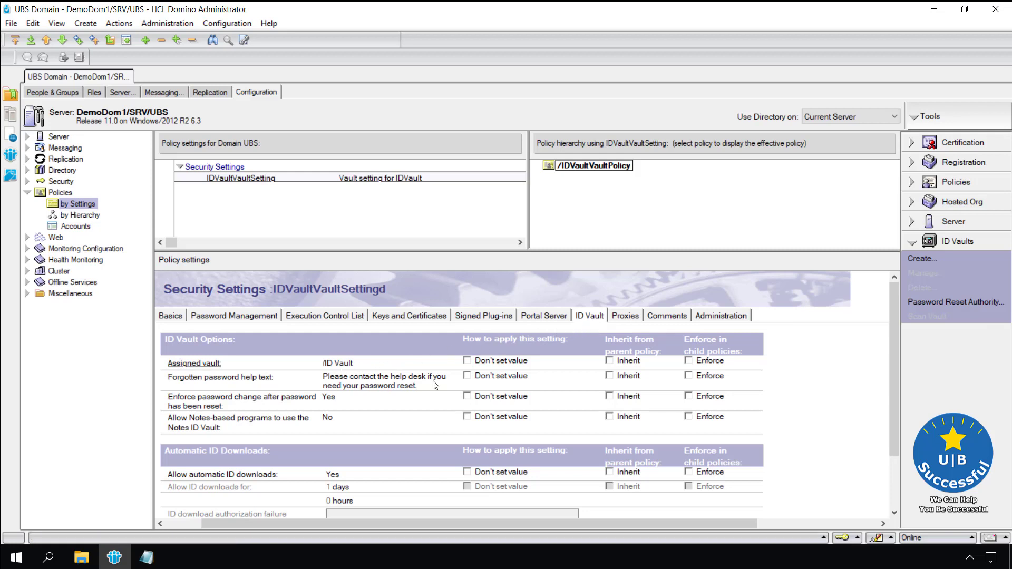
{"action": "mouse_move", "coordinate": [375, 386]}
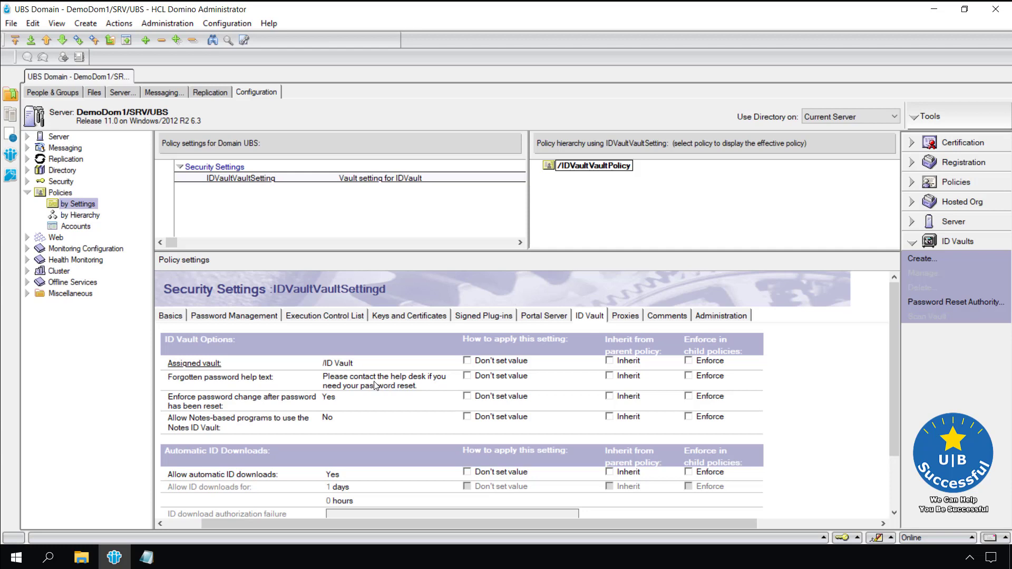
{"action": "mouse_move", "coordinate": [422, 390]}
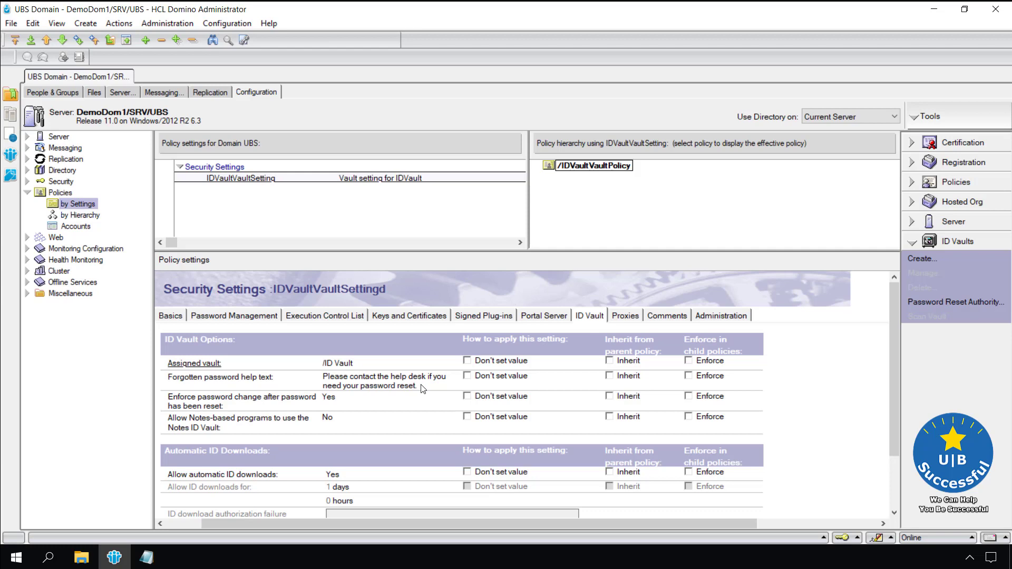
{"action": "mouse_move", "coordinate": [416, 399]}
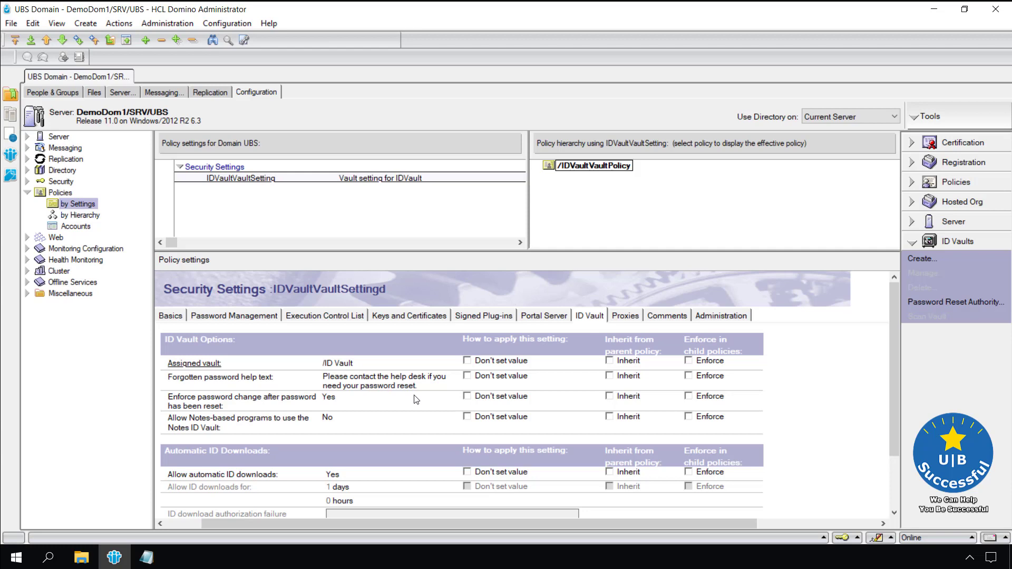
{"action": "scroll", "scroll_direction": "down", "scroll_amount": 3}
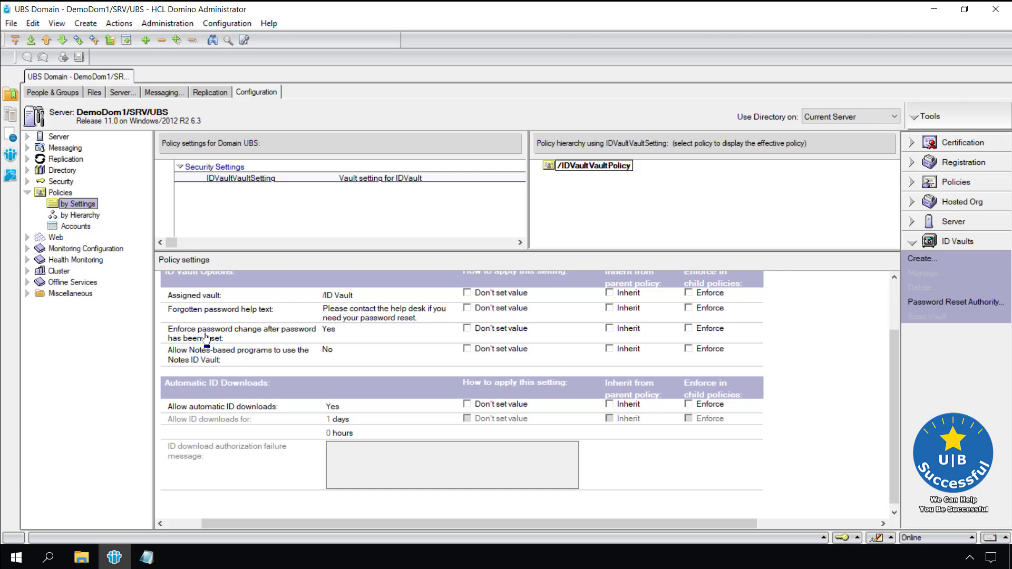
{"action": "mouse_move", "coordinate": [206, 336]}
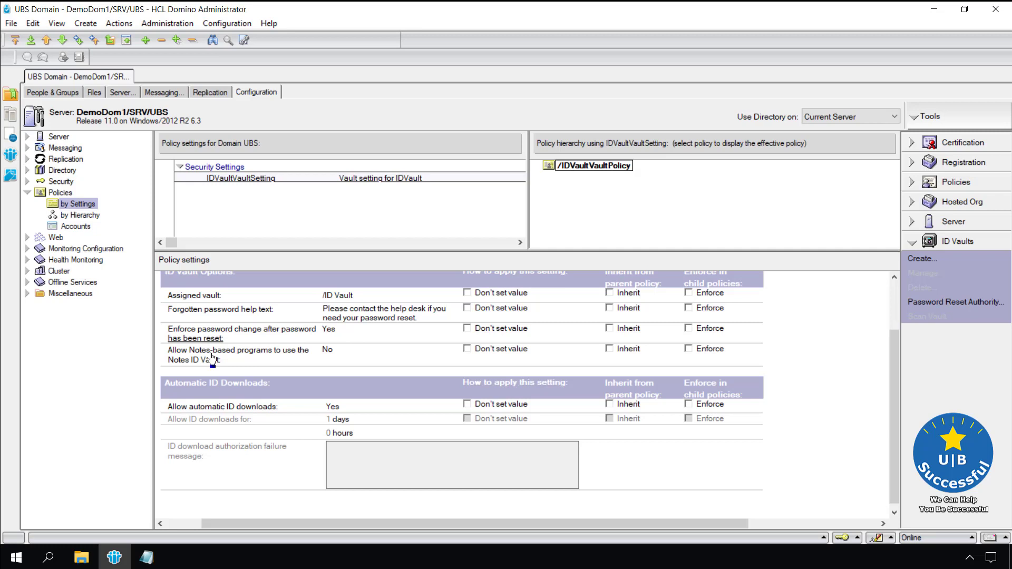
{"action": "mouse_move", "coordinate": [213, 357]}
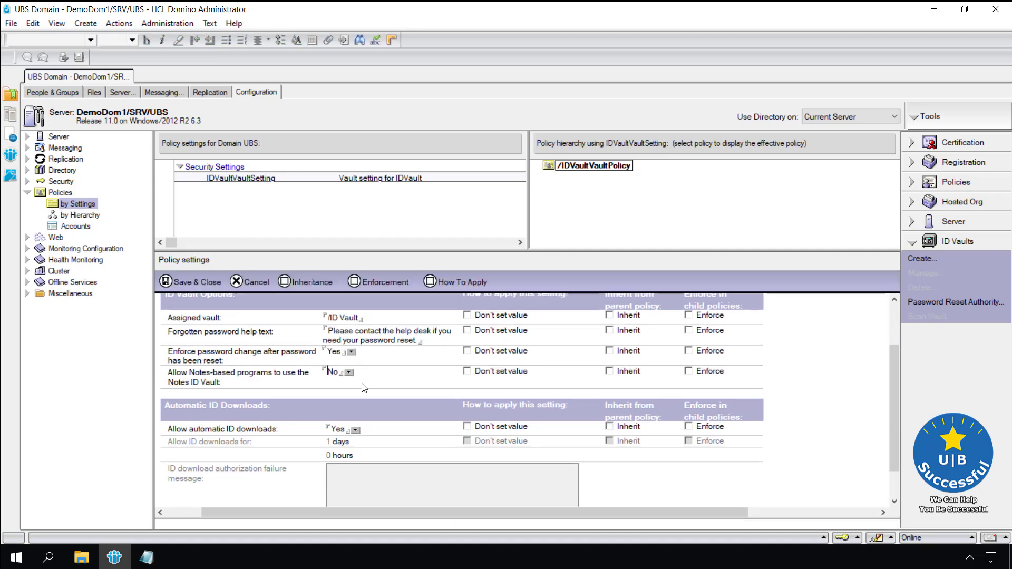
Step: Set 'Allow Notes-based programs to use the Notes ID Vault' to Yes
{"action": "left_click", "coordinate": [349, 372]}
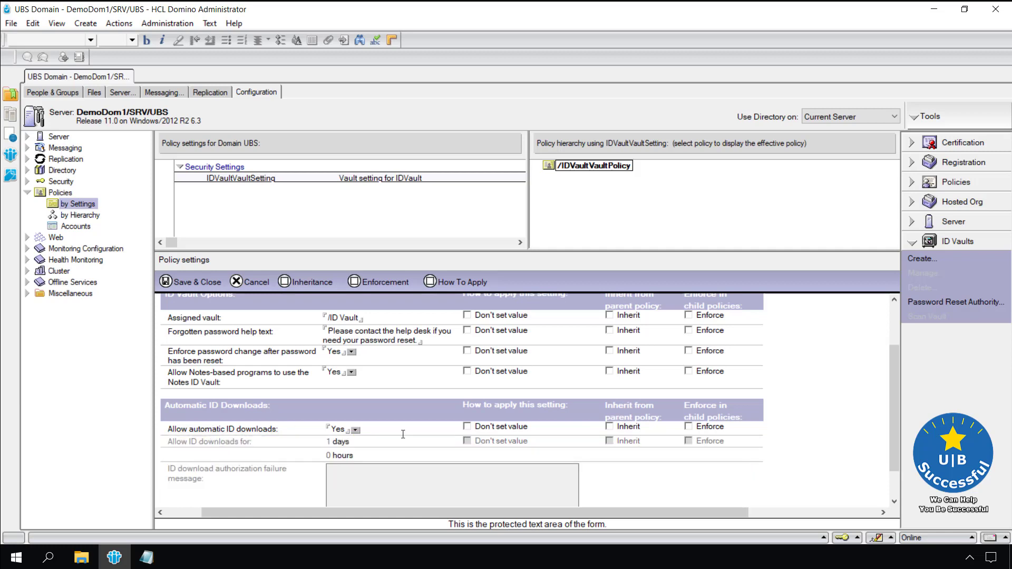
{"action": "mouse_move", "coordinate": [808, 447]}
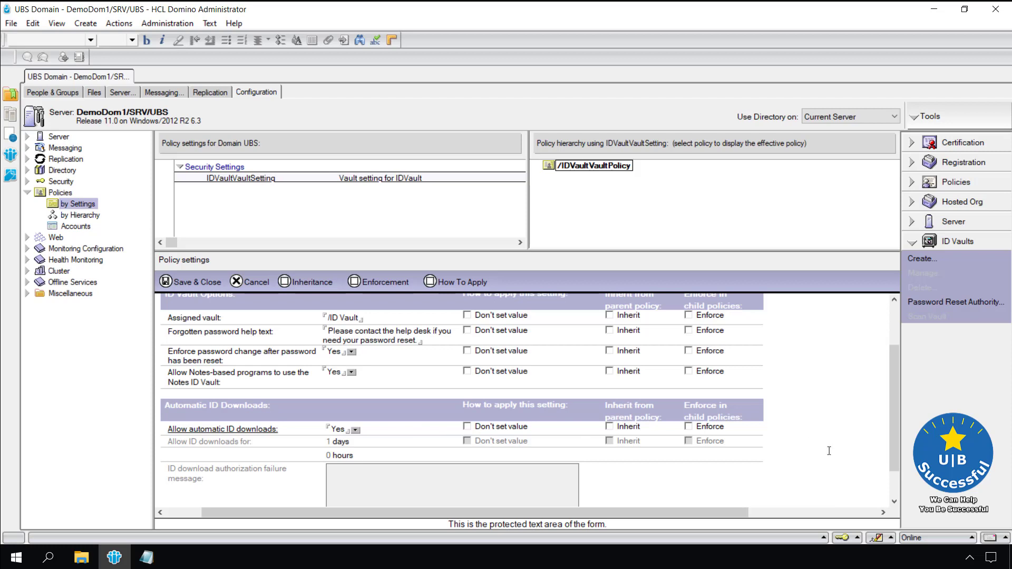
{"action": "scroll", "scroll_direction": "down", "scroll_amount": 3}
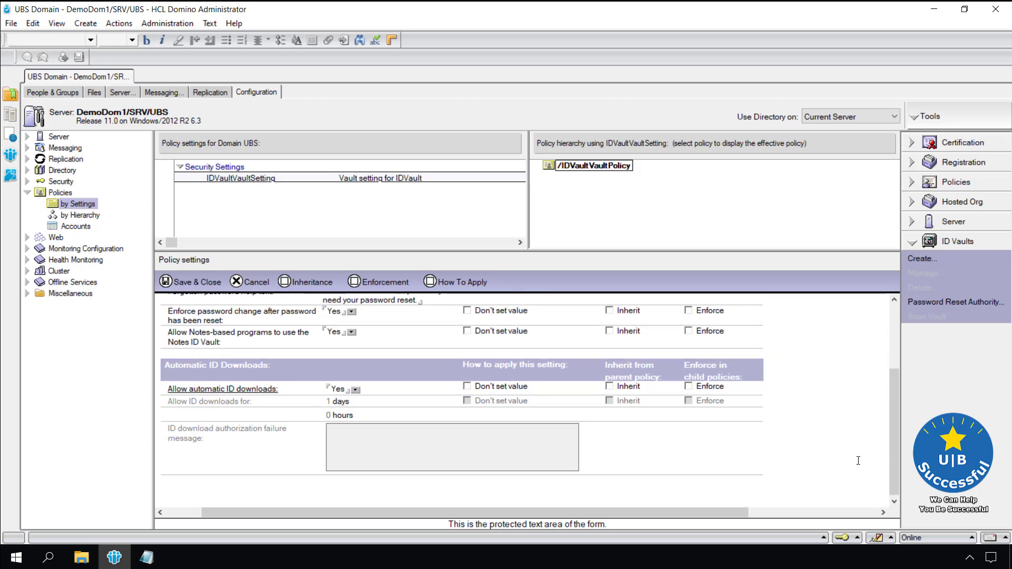
{"action": "mouse_move", "coordinate": [242, 314]}
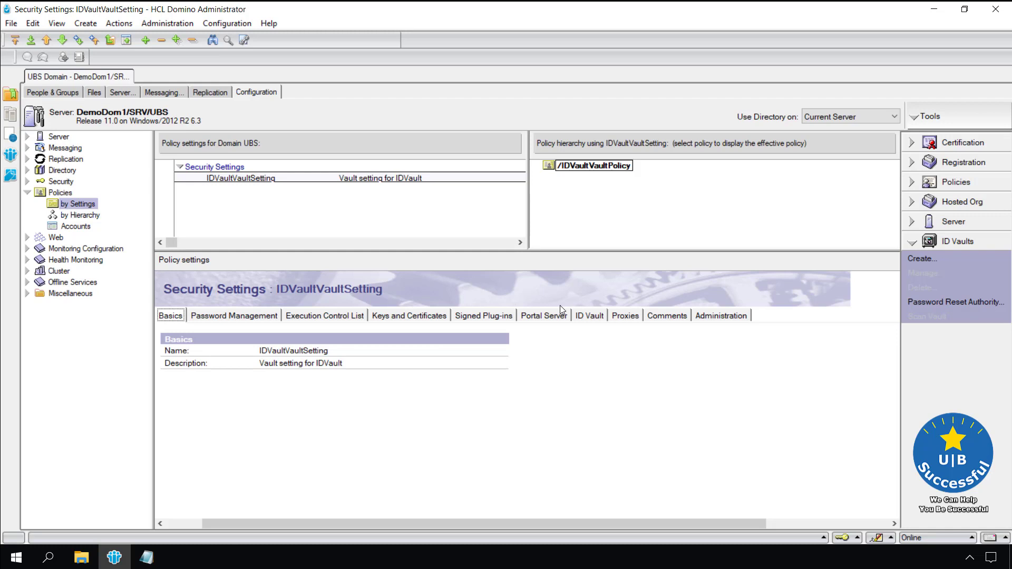
{"action": "mouse_move", "coordinate": [309, 193]}
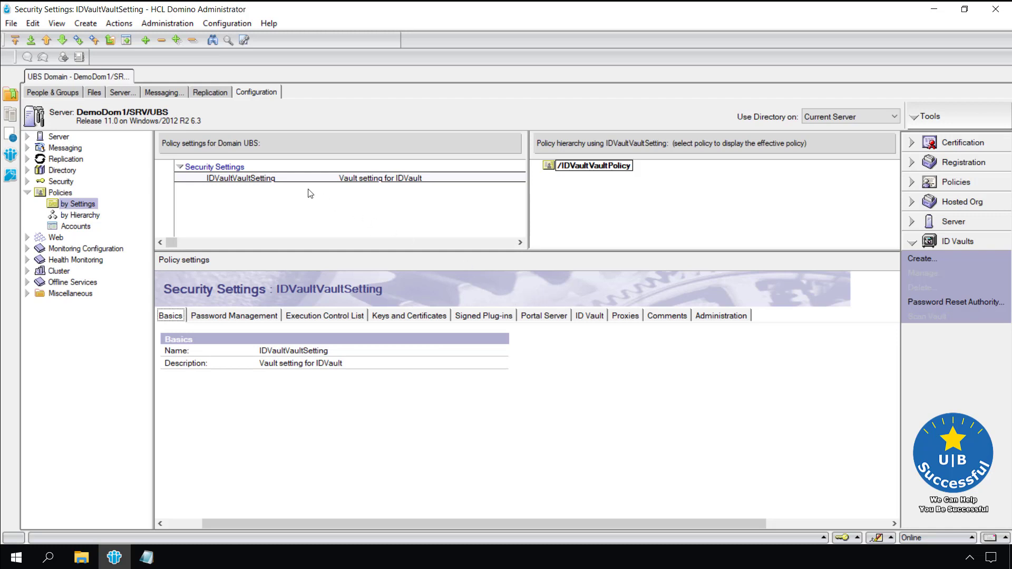
{"action": "mouse_move", "coordinate": [206, 214]}
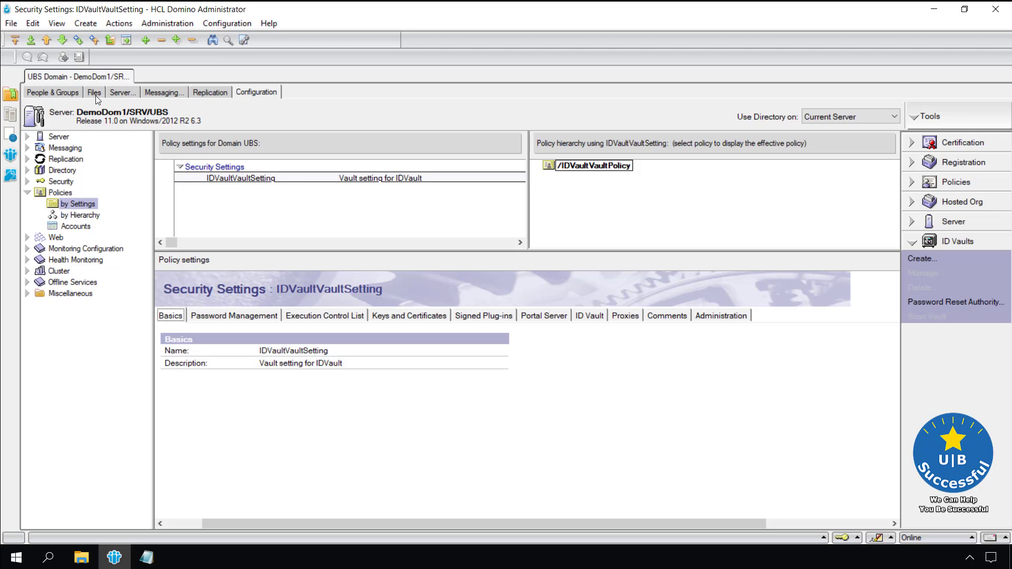
Step: Open UBS's Directory and expand Policies down to the Explicit IDVaultVaultPolicy group
{"action": "left_click", "coordinate": [93, 93]}
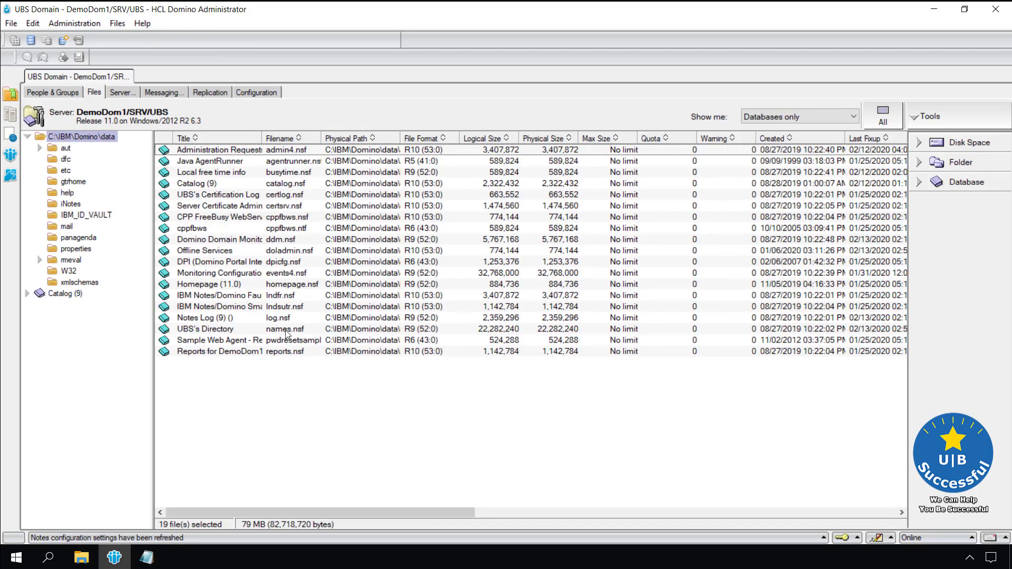
{"action": "left_click", "coordinate": [285, 329]}
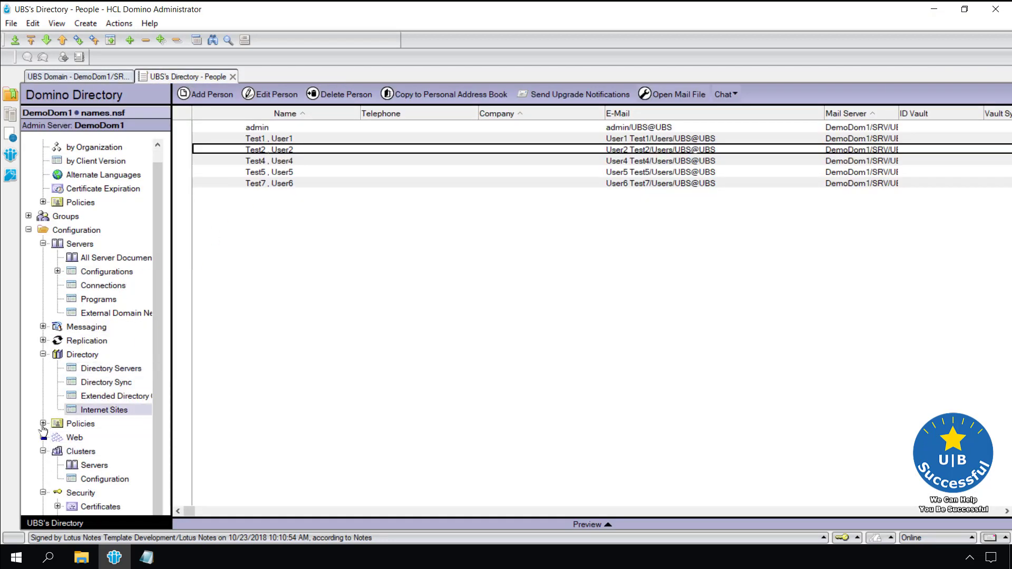
{"action": "left_click", "coordinate": [43, 423]}
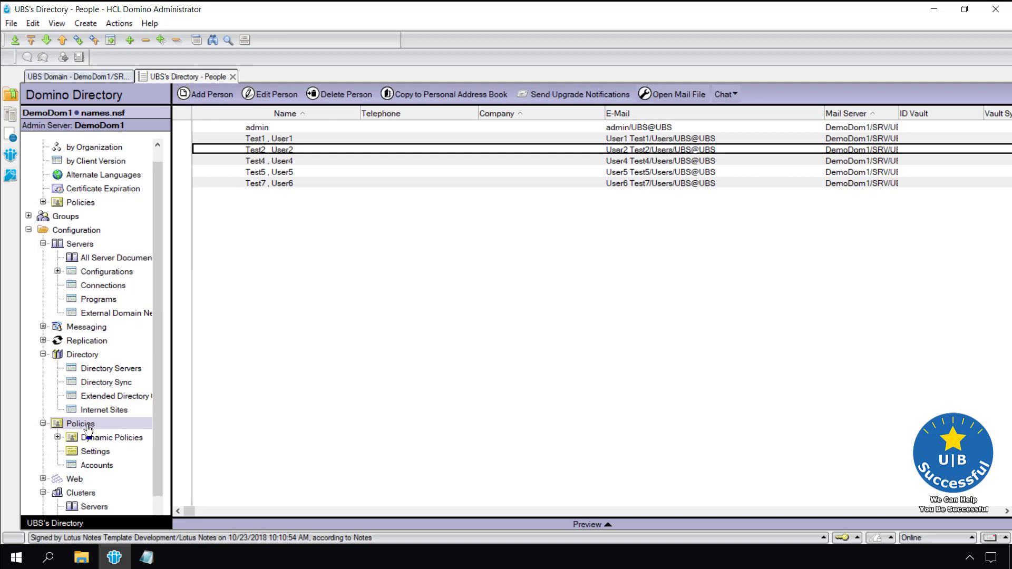
{"action": "left_click", "coordinate": [79, 423]}
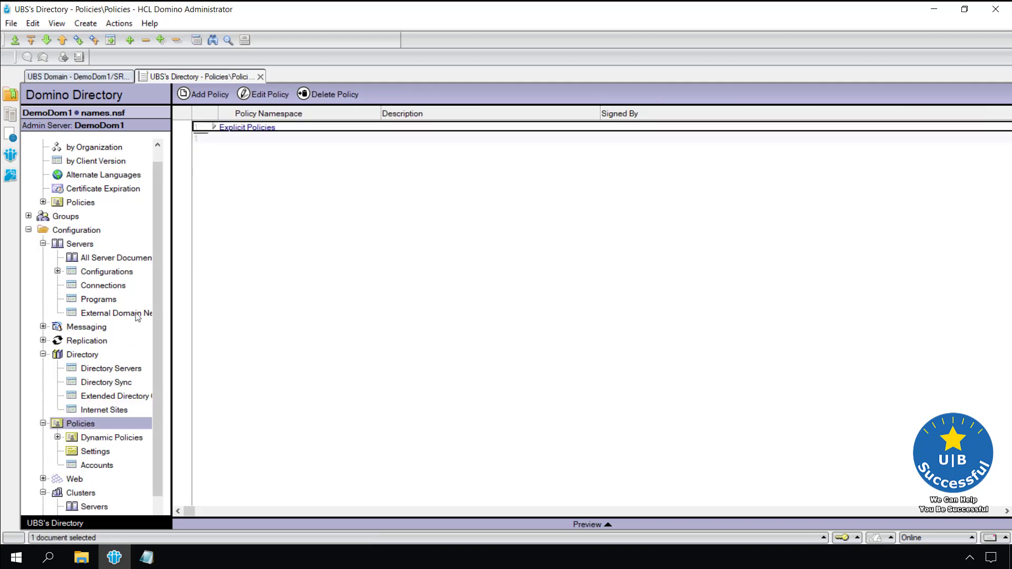
{"action": "left_click", "coordinate": [214, 127]}
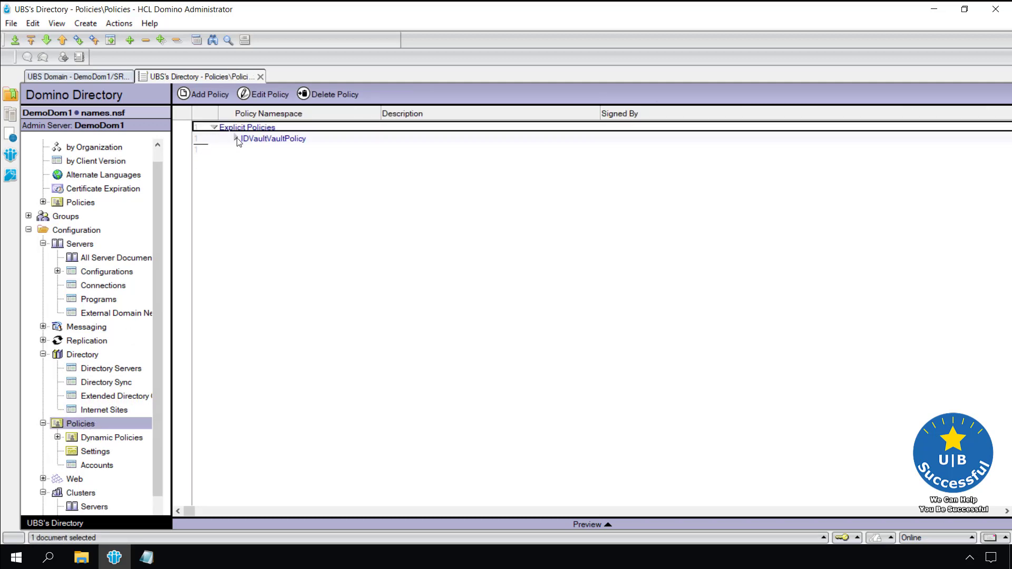
{"action": "left_click", "coordinate": [235, 138]}
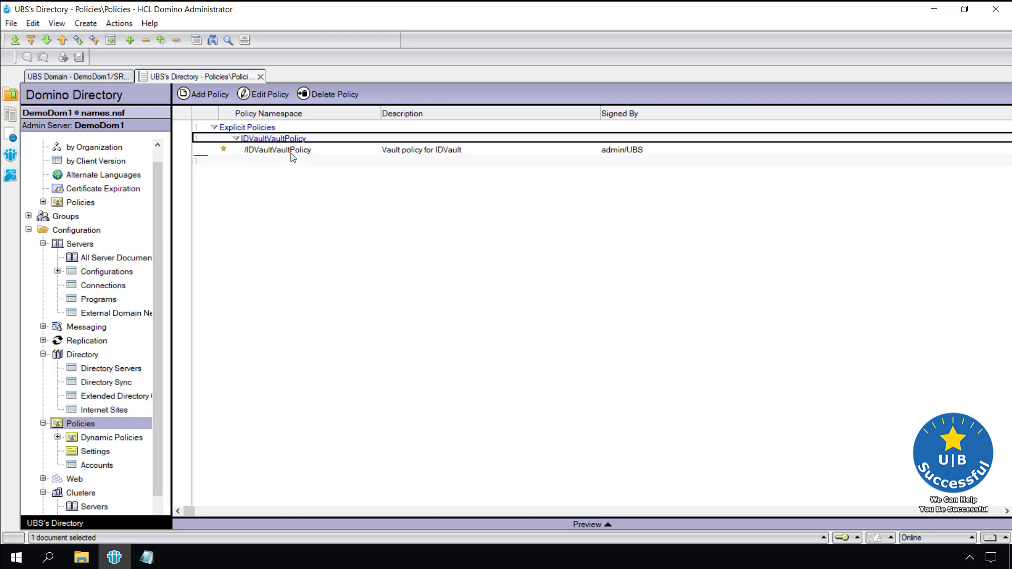
Step: Open /IDVaultVaultPolicy, check its admin/UBS assignment, and enter edit mode
{"action": "double_click", "coordinate": [279, 150]}
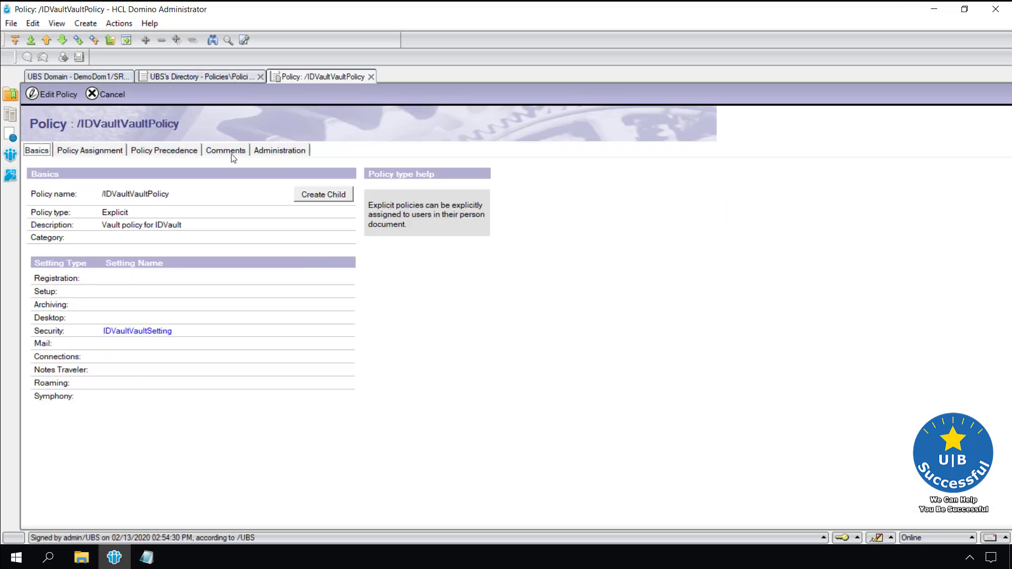
{"action": "left_click", "coordinate": [89, 151]}
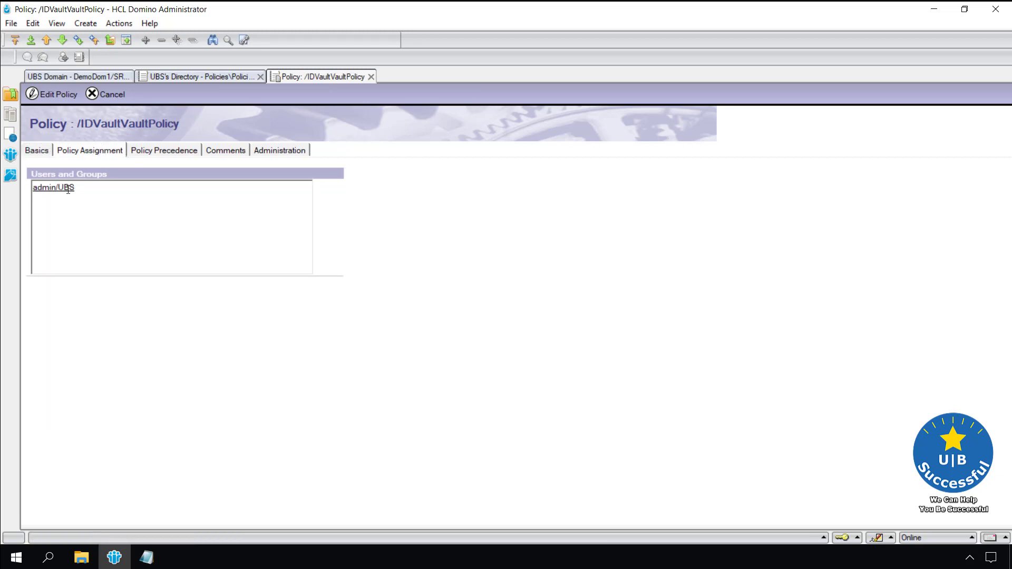
{"action": "mouse_move", "coordinate": [95, 169]}
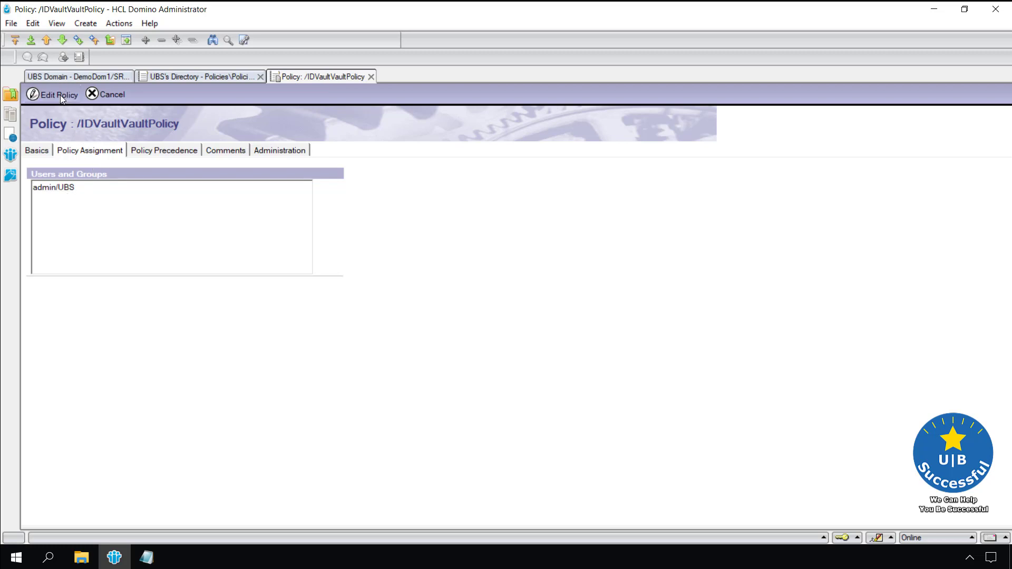
{"action": "left_click", "coordinate": [58, 94]}
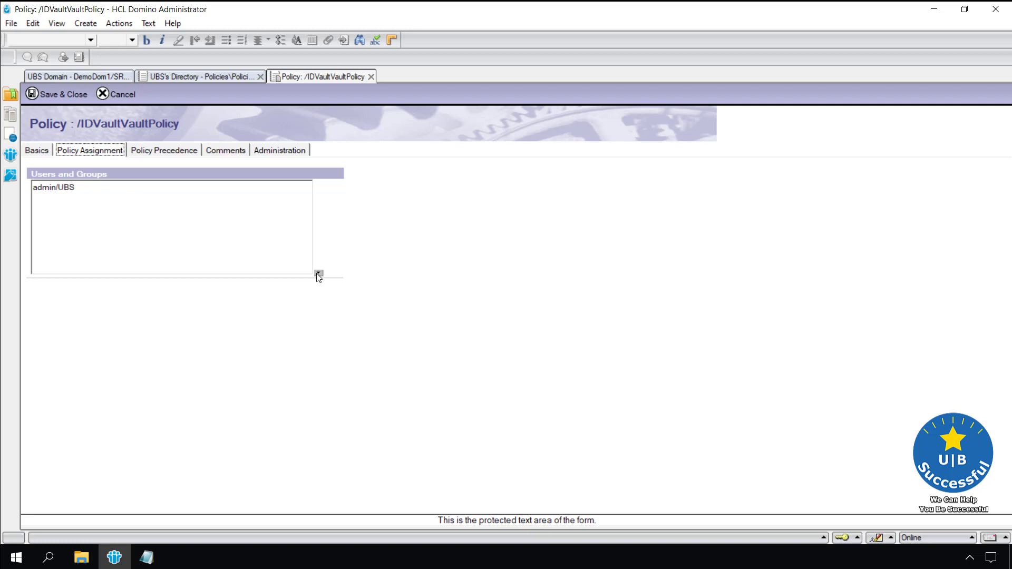
Step: Review the Users and Groups picker, cancel it, and save /IDVaultVaultPolicy with admin/UBS only
{"action": "left_click", "coordinate": [322, 274]}
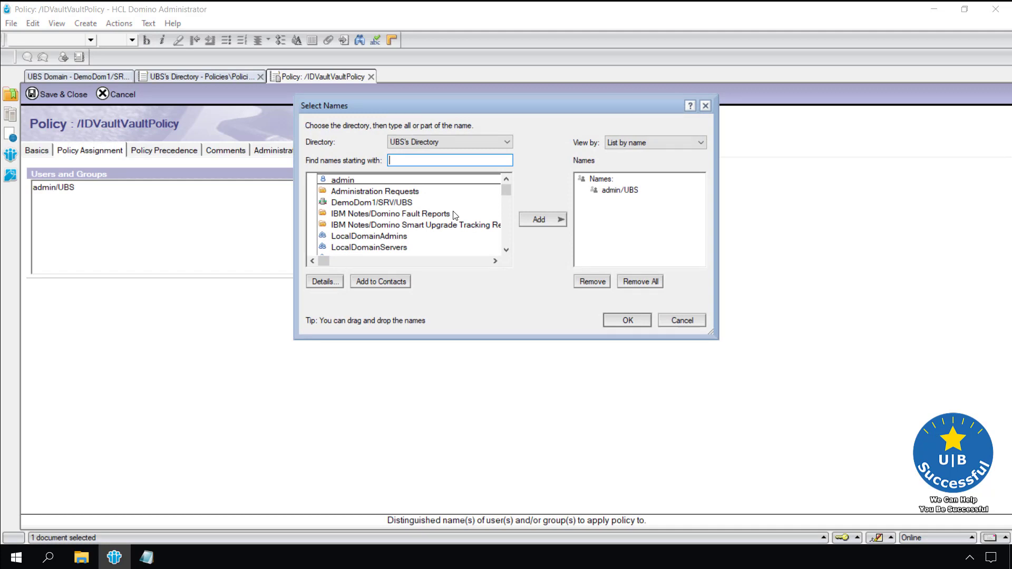
{"action": "mouse_move", "coordinate": [491, 204]}
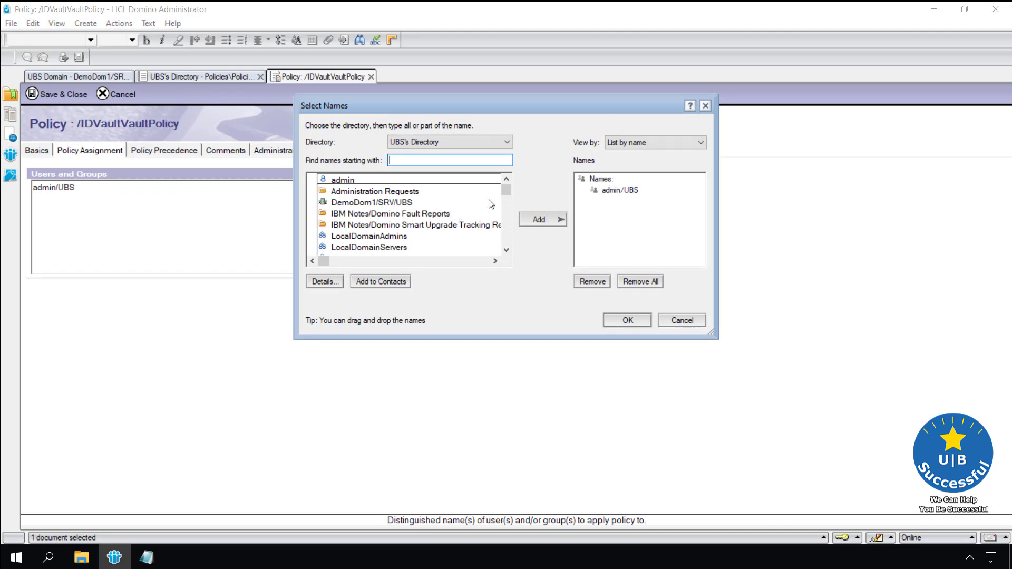
{"action": "scroll", "scroll_direction": "down", "scroll_amount": 3}
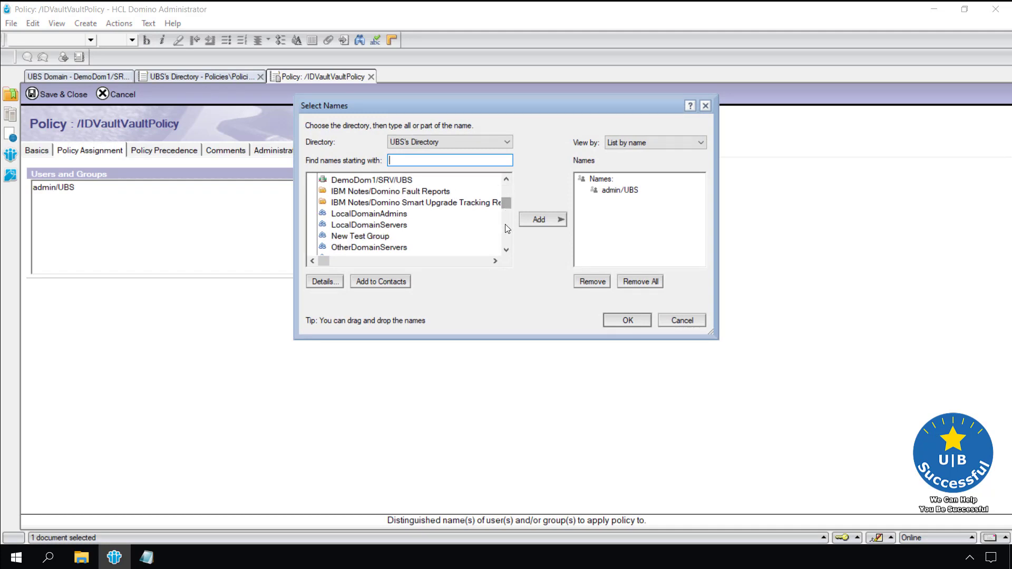
{"action": "mouse_move", "coordinate": [437, 210]}
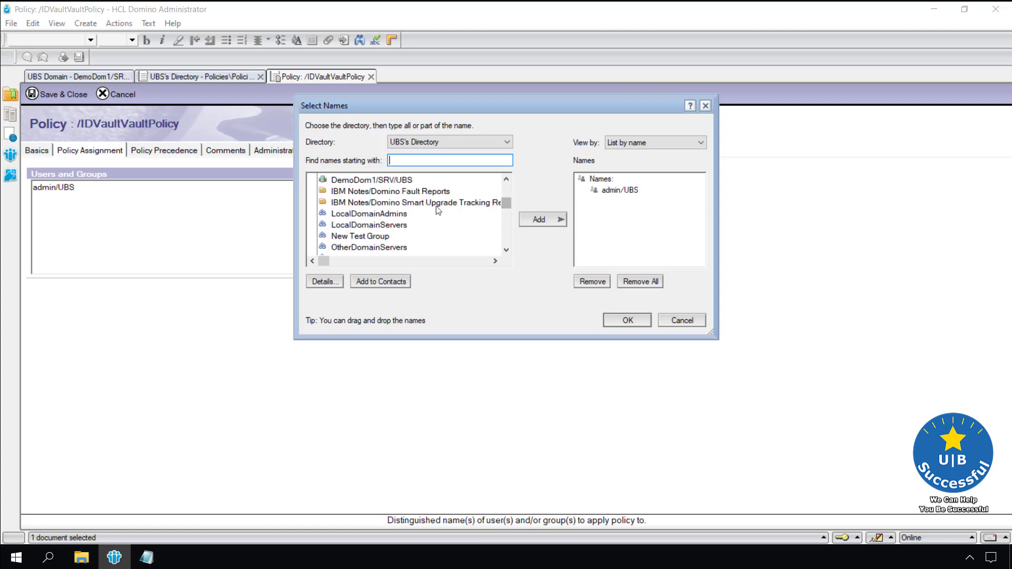
{"action": "left_click", "coordinate": [368, 214]}
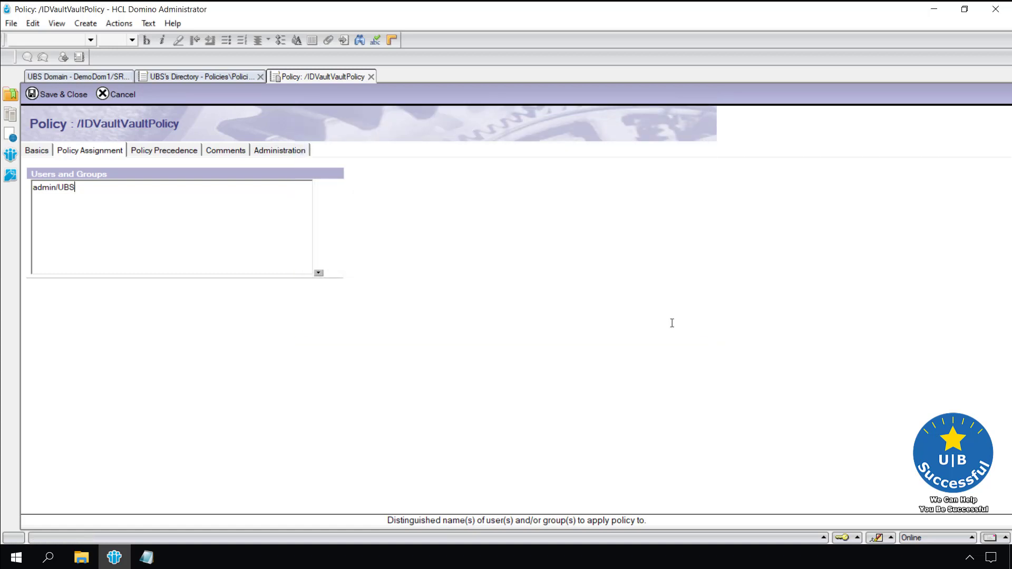
{"action": "left_click", "coordinate": [62, 94]}
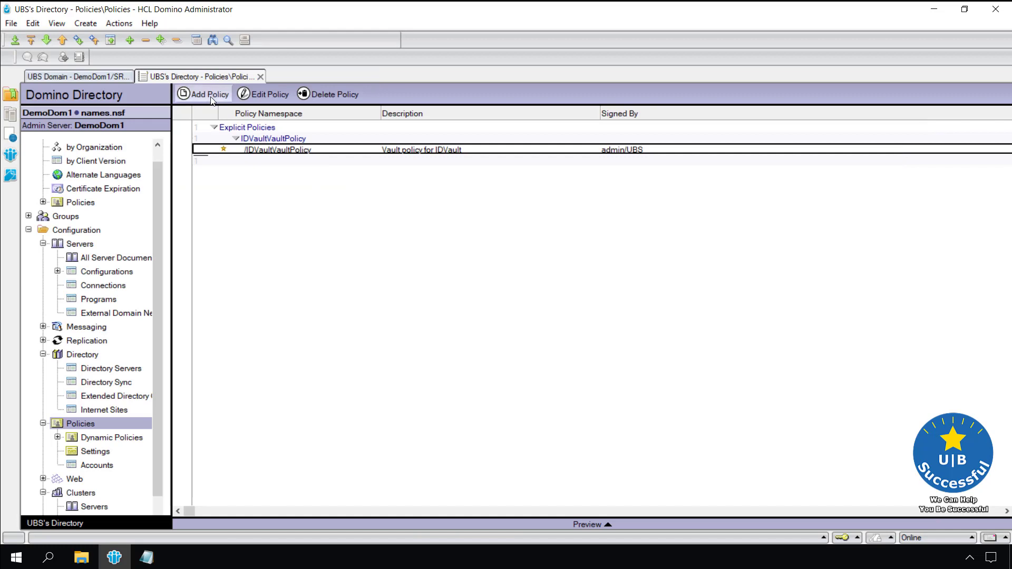
Step: Create an Organizational policy named */users/ubs using the IDVaultVaultSetting security setting
{"action": "left_click", "coordinate": [203, 94]}
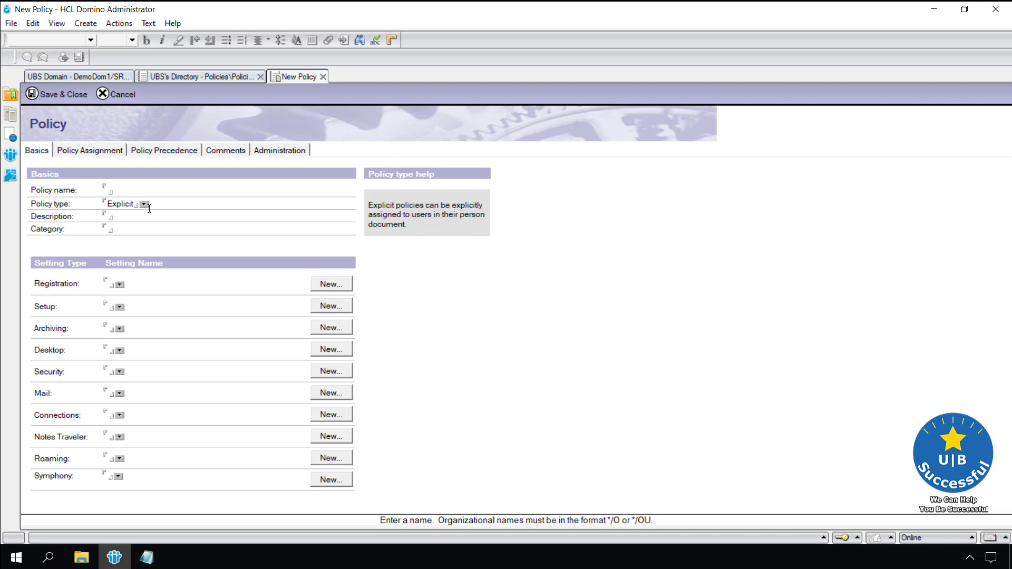
{"action": "mouse_move", "coordinate": [147, 211]}
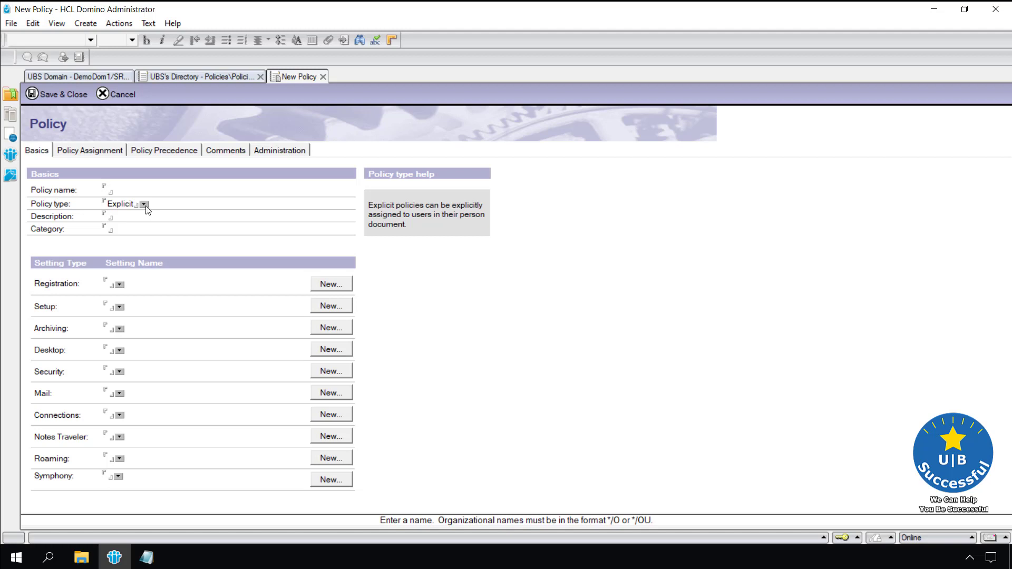
{"action": "left_click", "coordinate": [143, 204]}
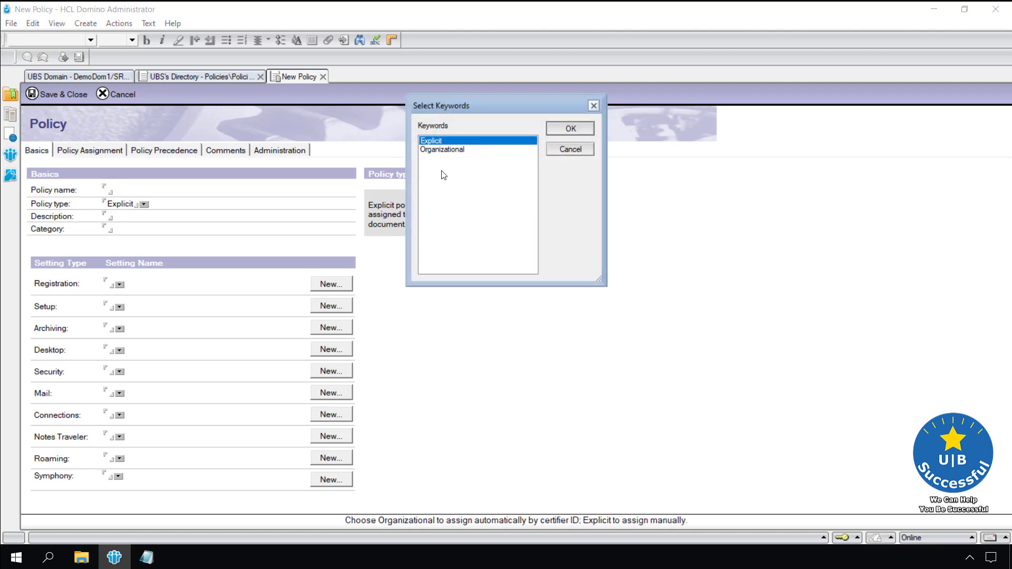
{"action": "left_click", "coordinate": [570, 128]}
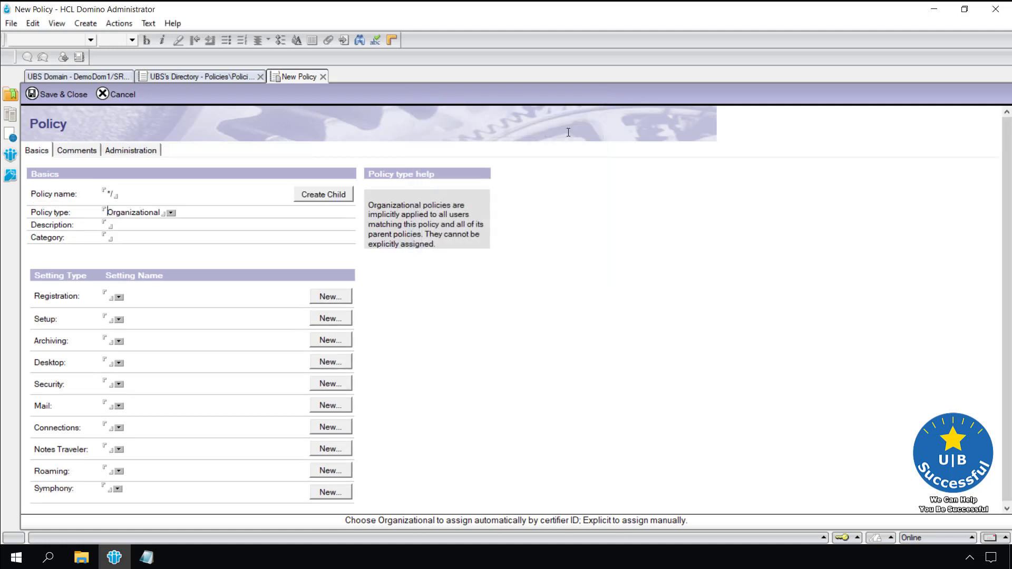
{"action": "mouse_move", "coordinate": [140, 198]}
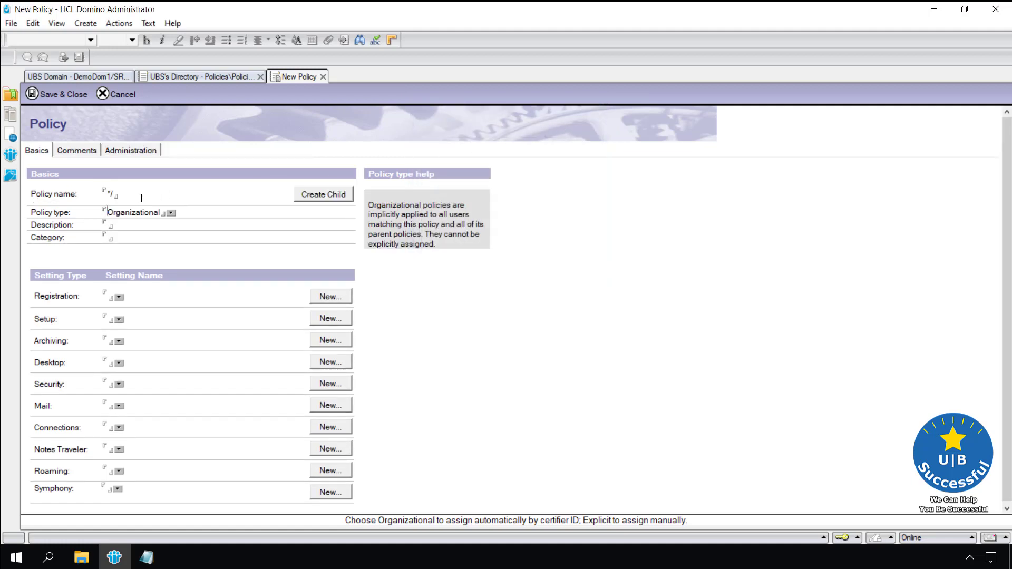
{"action": "left_click", "coordinate": [108, 194]}
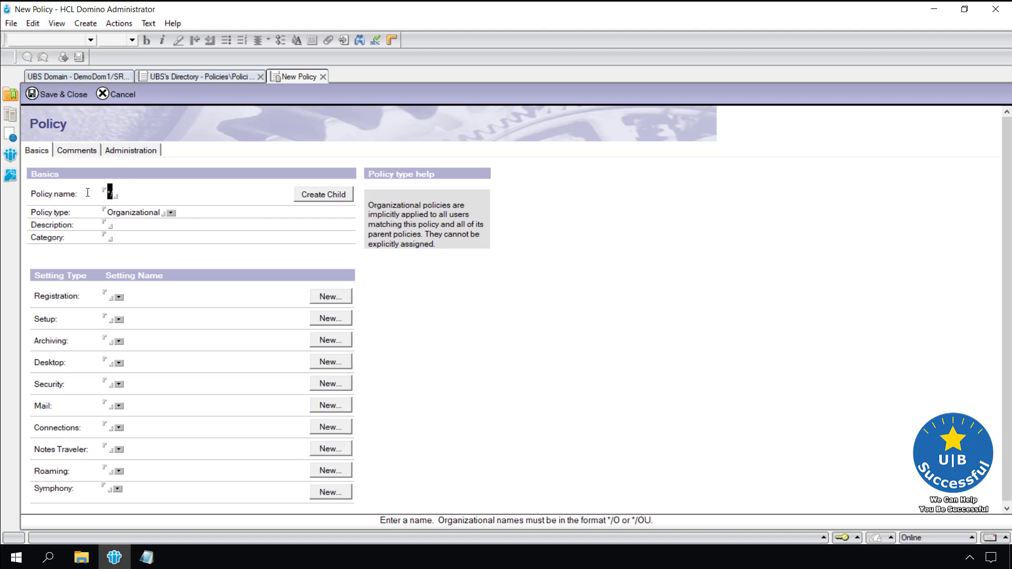
{"action": "type", "text": "use"}
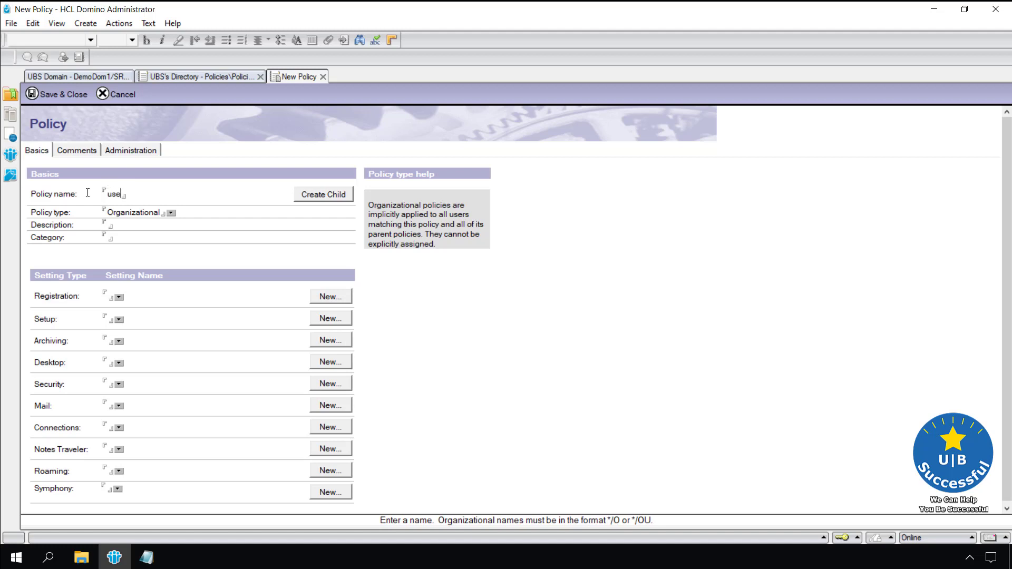
{"action": "type", "text": "rs/"}
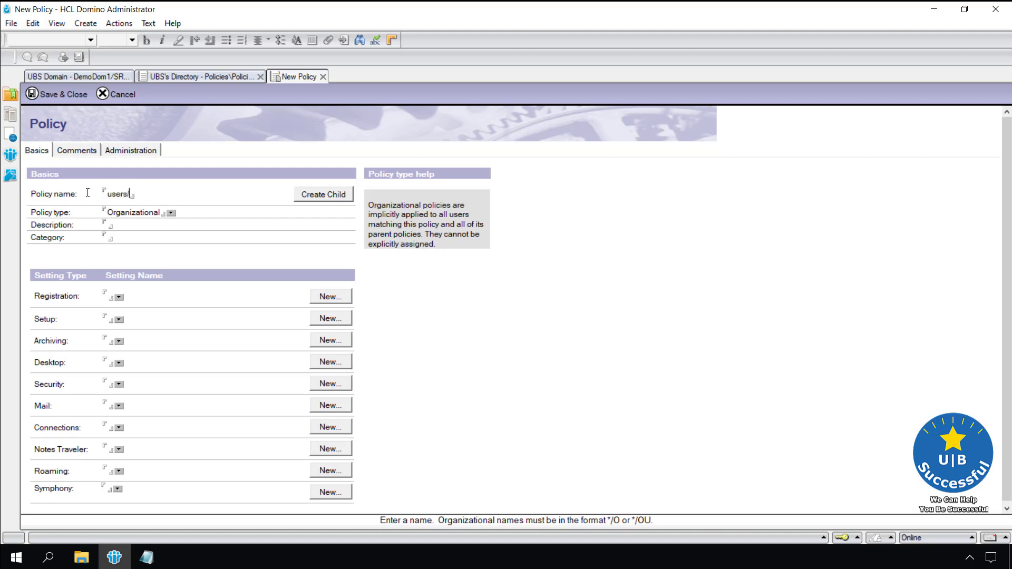
{"action": "type", "text": "ubs"}
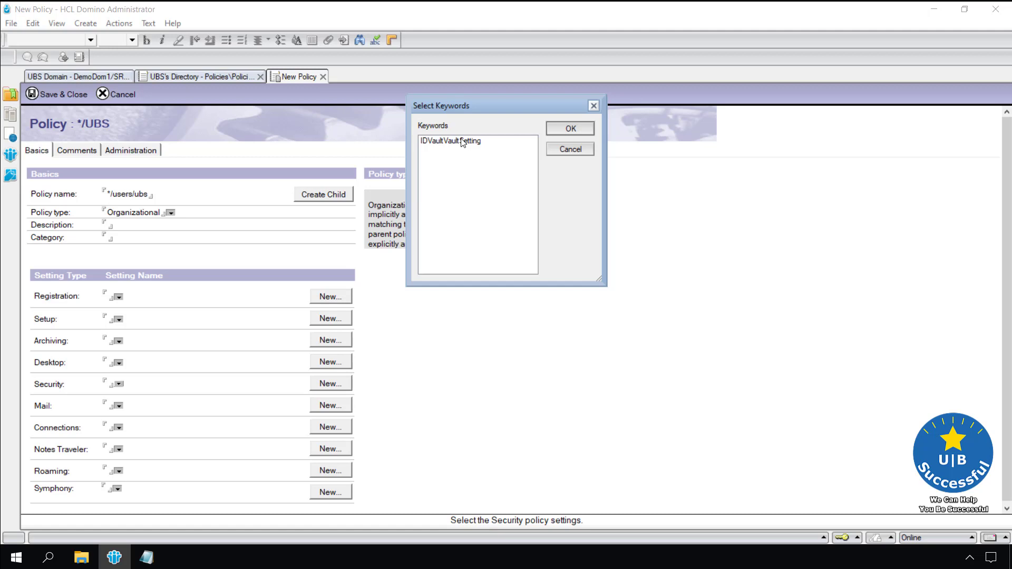
{"action": "left_click", "coordinate": [570, 128]}
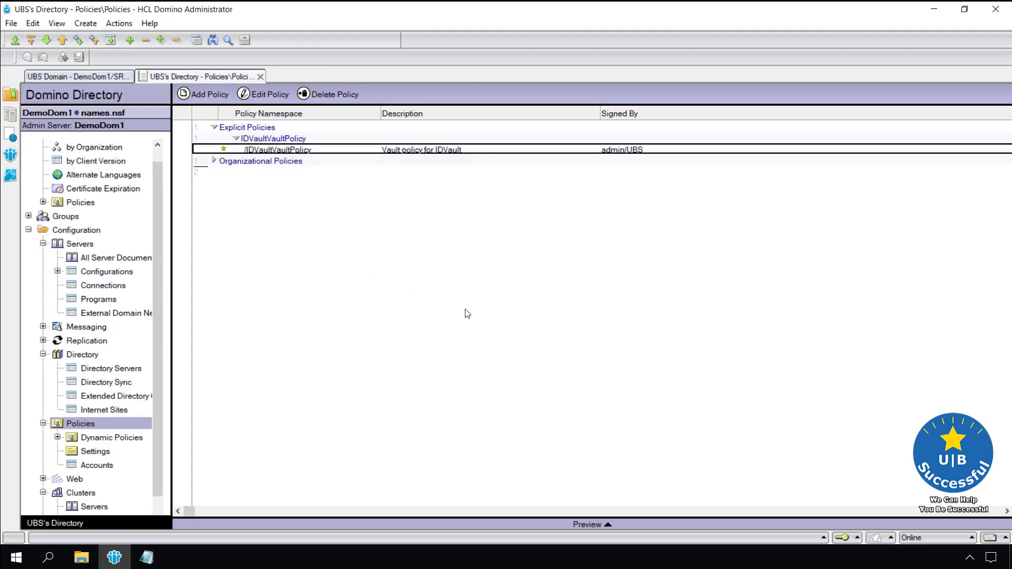
Step: Expand Organizational Policies and the ubs branch to check the ubs/users policy
{"action": "left_click", "coordinate": [213, 161]}
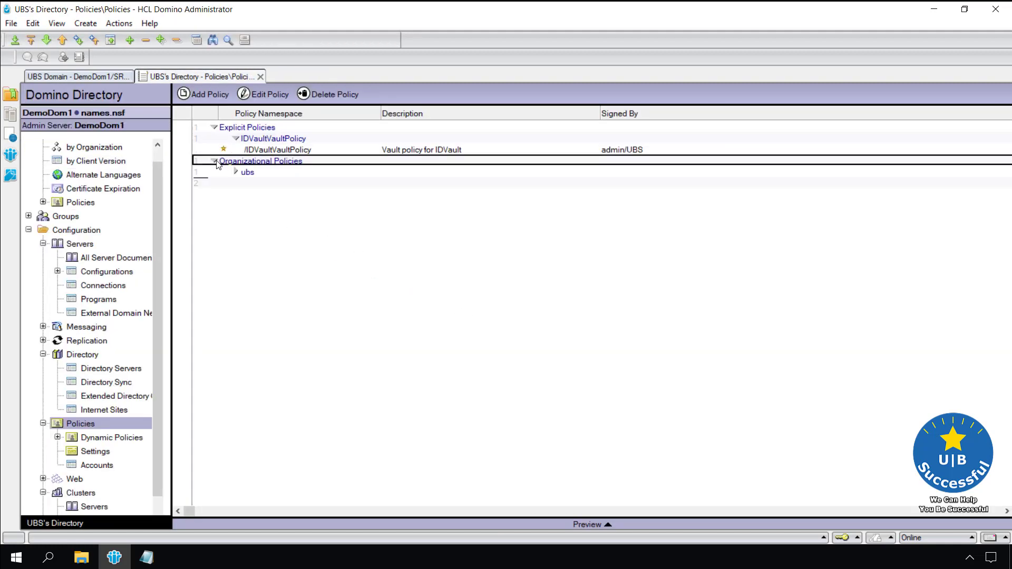
{"action": "left_click", "coordinate": [235, 172]}
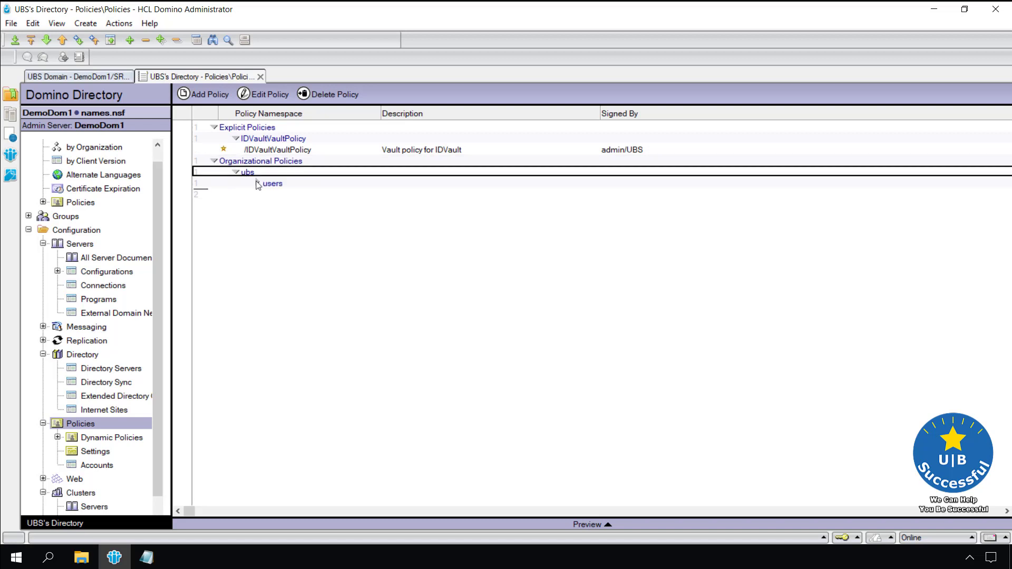
{"action": "left_click", "coordinate": [259, 183]}
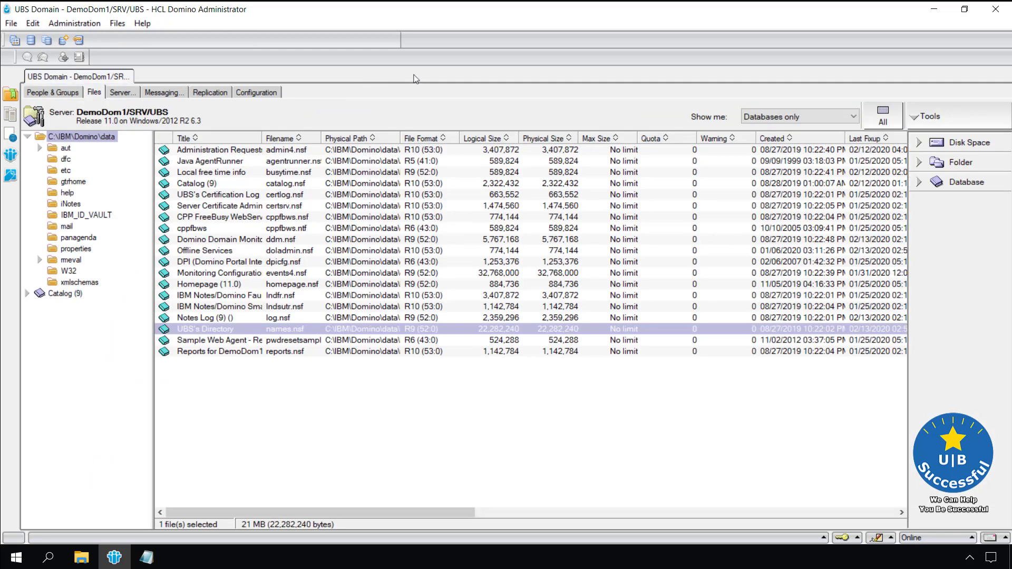
{"action": "mouse_move", "coordinate": [435, 88]}
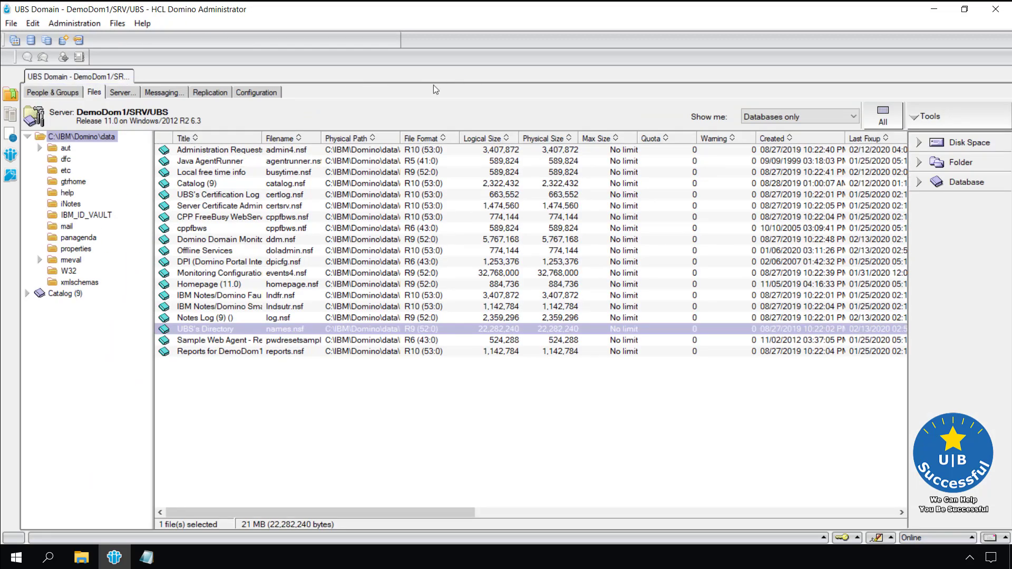
{"action": "mouse_move", "coordinate": [70, 220]}
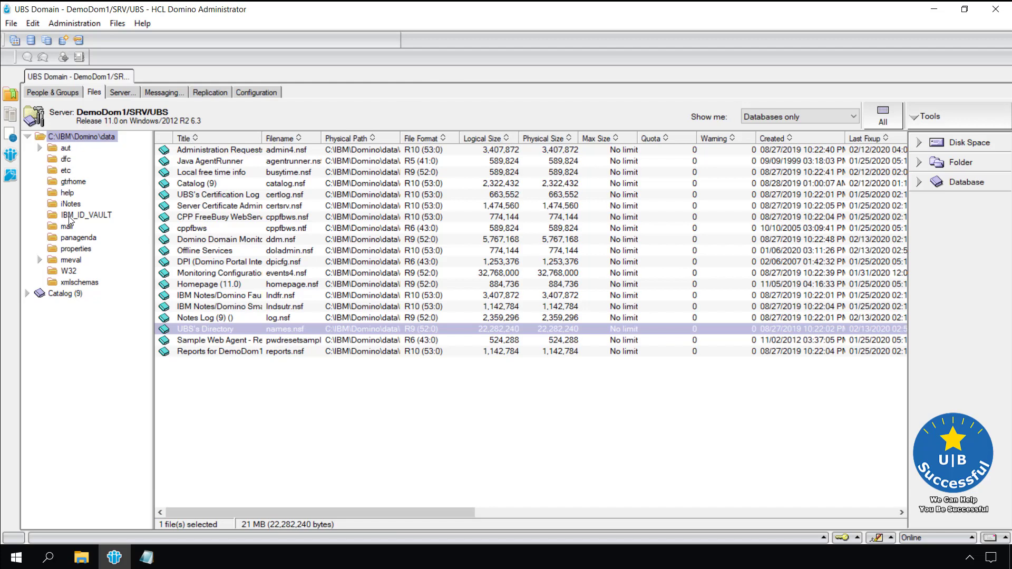
Step: Open the ID Vault Desc database from the IBM_ID_VAULT folder
{"action": "left_click", "coordinate": [80, 215]}
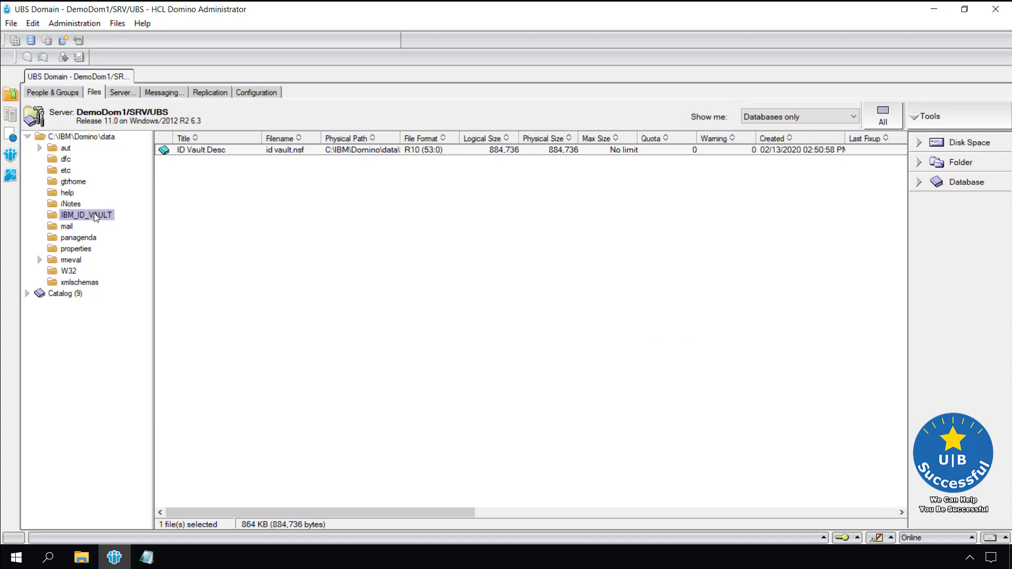
{"action": "mouse_move", "coordinate": [181, 220]}
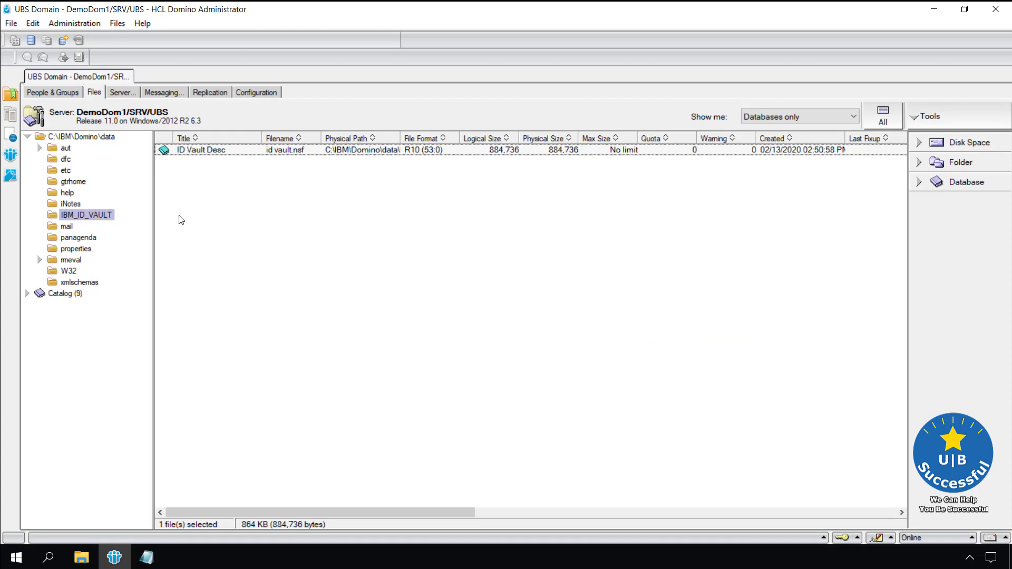
{"action": "mouse_move", "coordinate": [243, 176]}
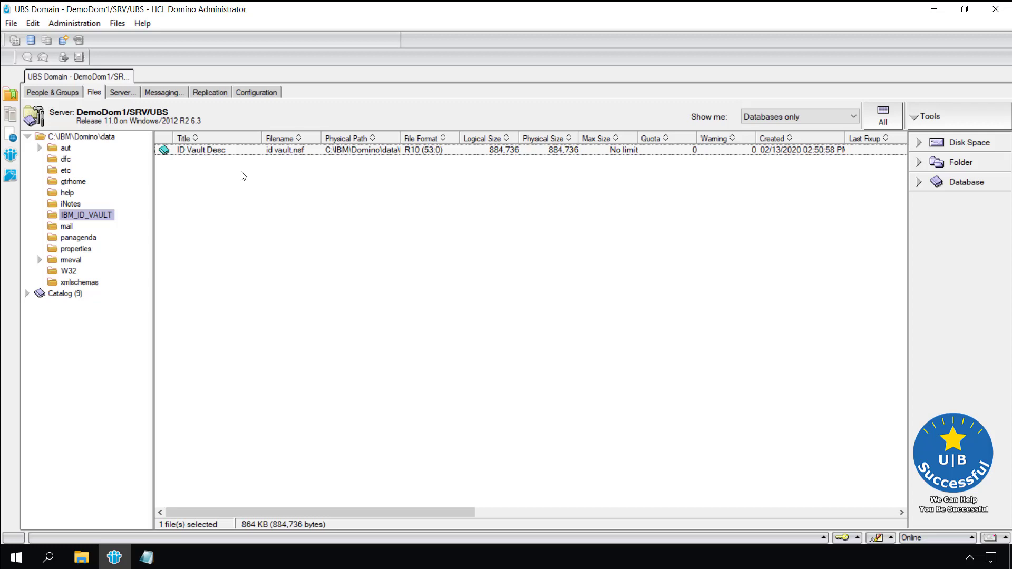
{"action": "double_click", "coordinate": [195, 152]}
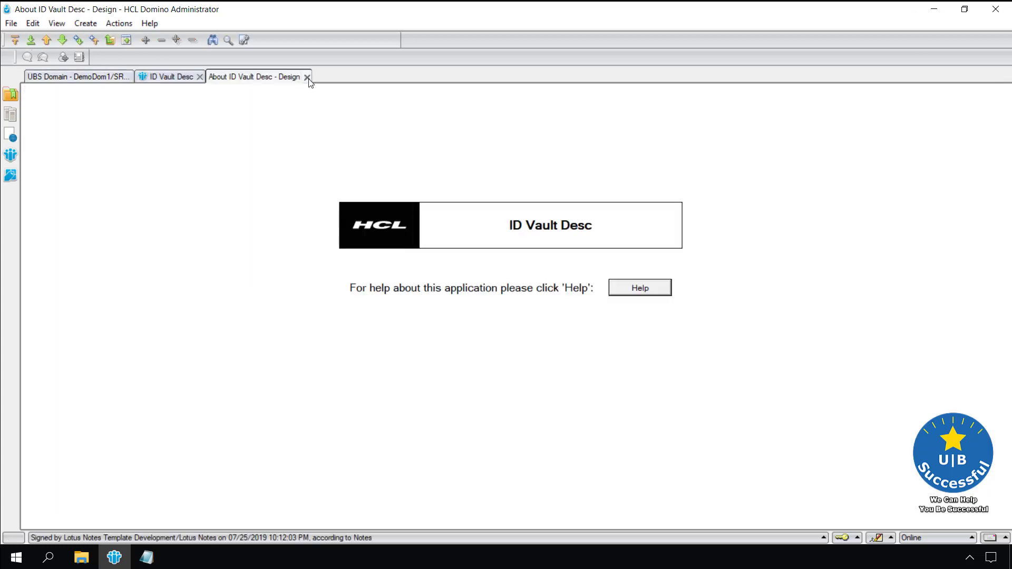
Step: Close the About page, inspect the DemoDom1/SRV/UBS vault server, then view Inactive User IDs
{"action": "left_click", "coordinate": [307, 77]}
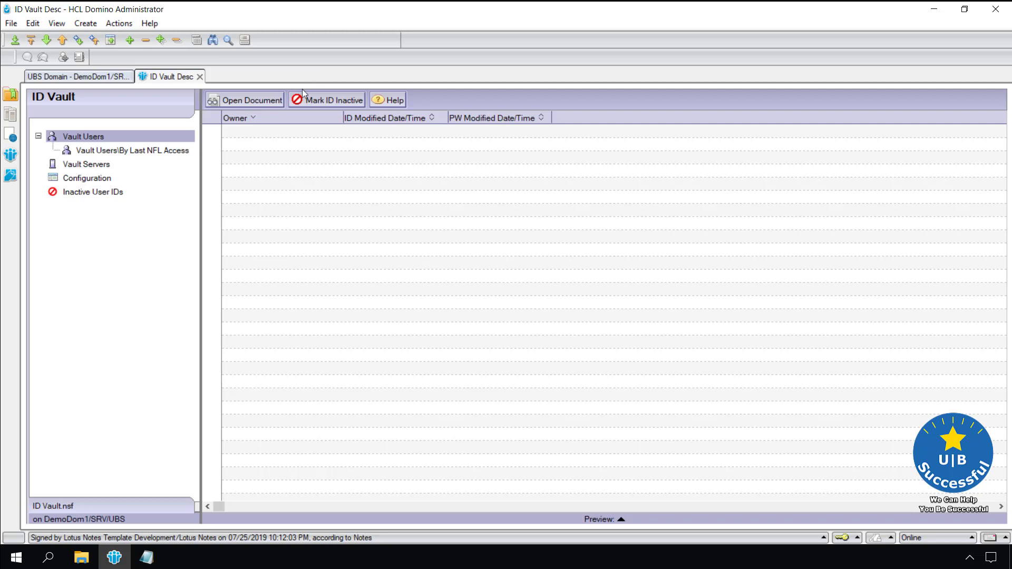
{"action": "mouse_move", "coordinate": [275, 140]}
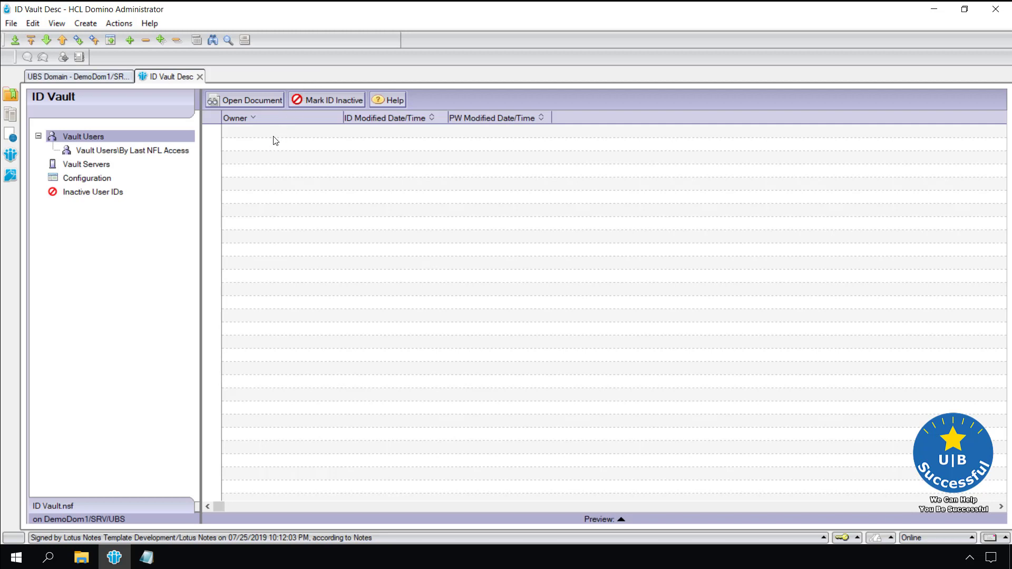
{"action": "left_click", "coordinate": [86, 164]}
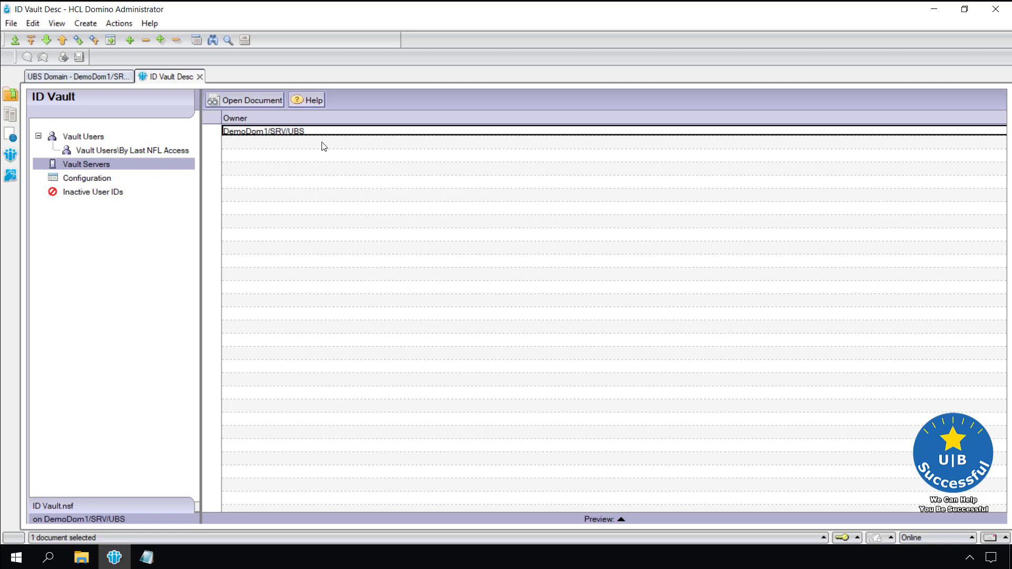
{"action": "mouse_move", "coordinate": [278, 137]}
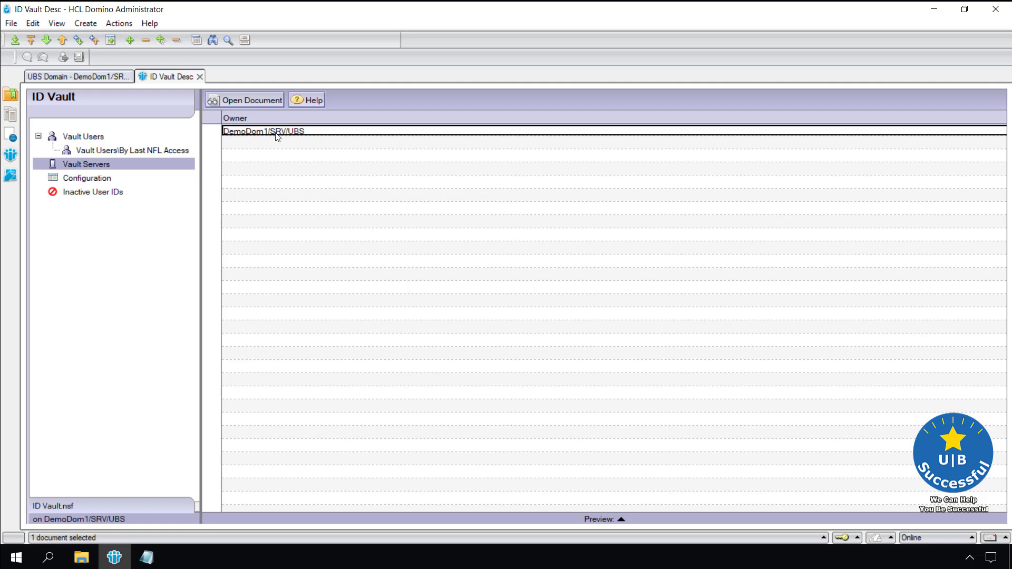
{"action": "double_click", "coordinate": [264, 130]}
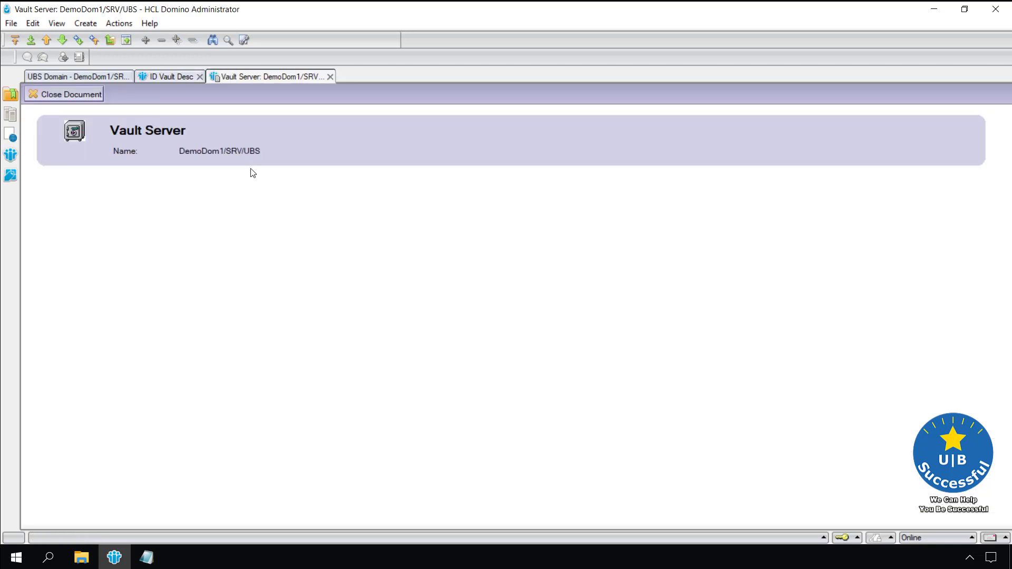
{"action": "mouse_move", "coordinate": [142, 192]}
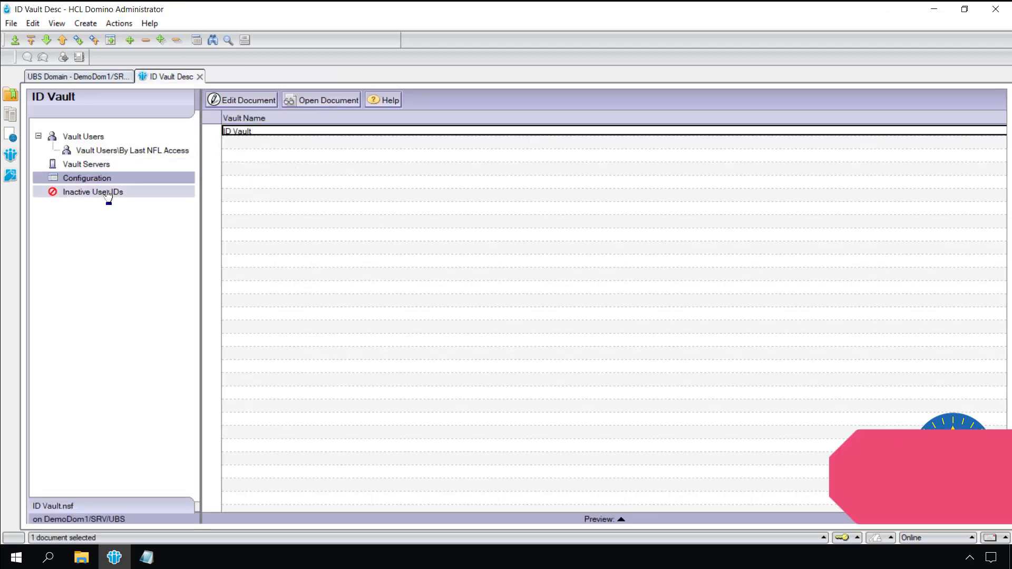
{"action": "left_click", "coordinate": [93, 192]}
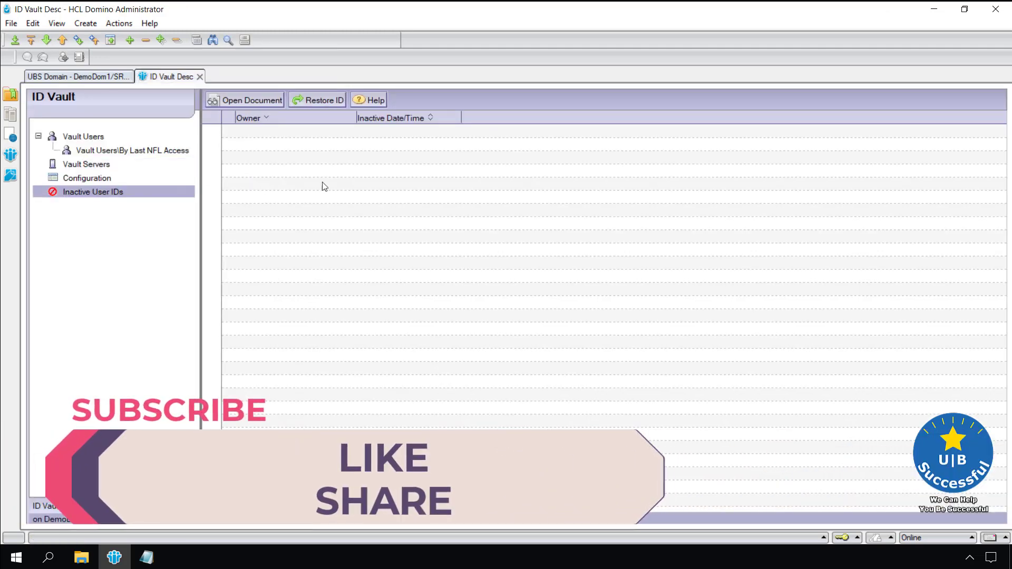
{"action": "mouse_move", "coordinate": [355, 177]}
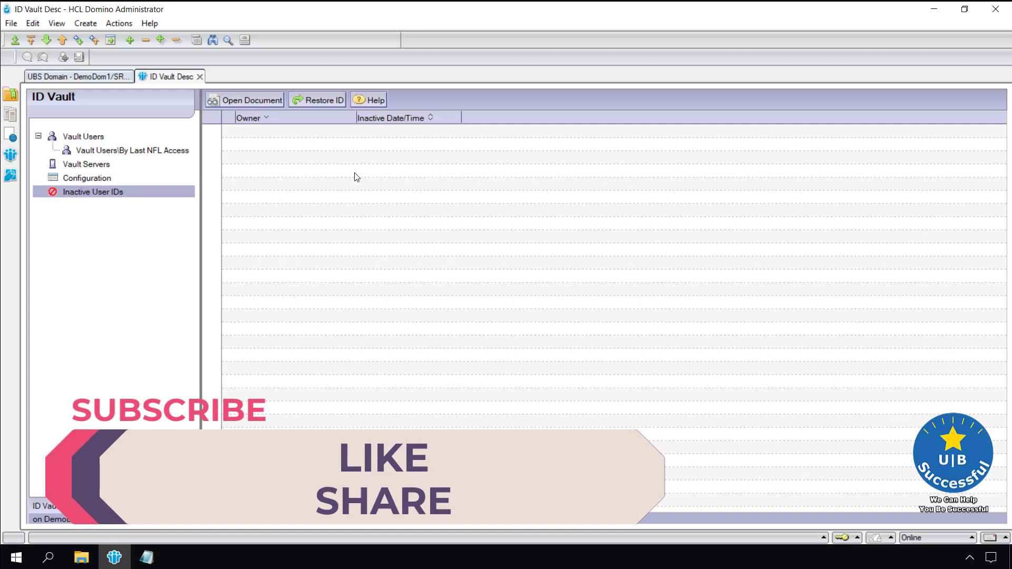